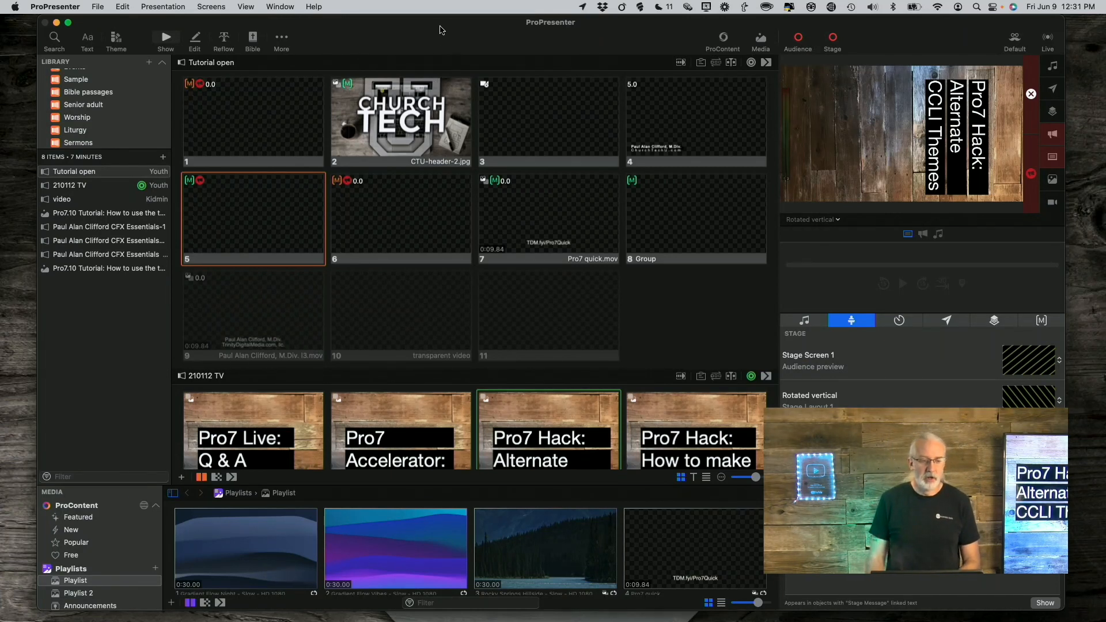
Step: Open Screen Configuration from the Screens menu, showing the Audience 1920x1080 Mi TV output
click(211, 7)
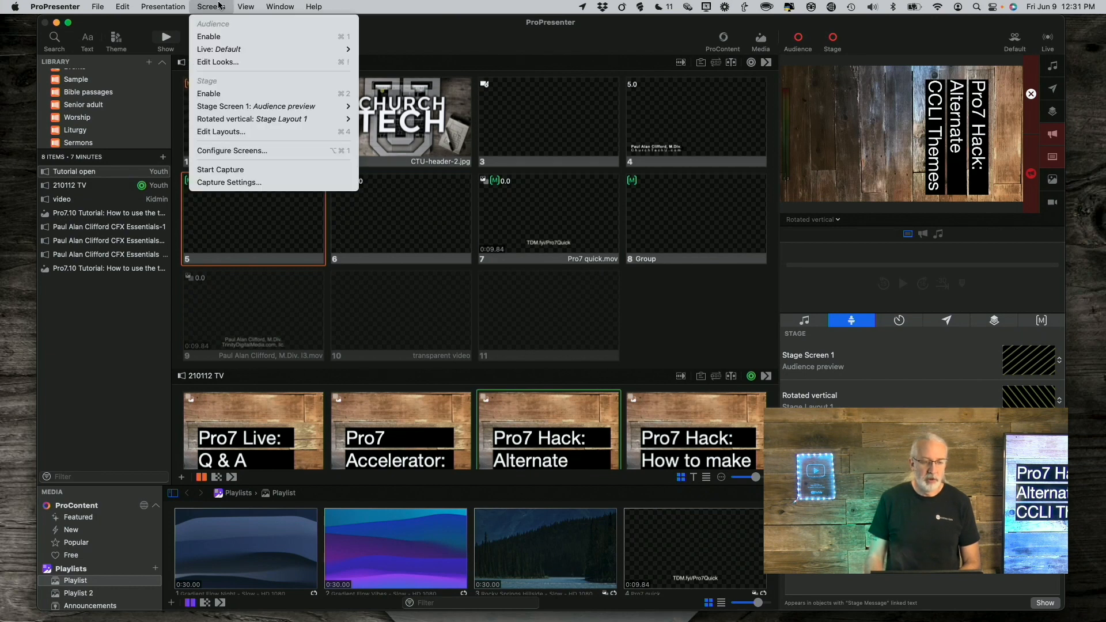
mouse_move(232, 150)
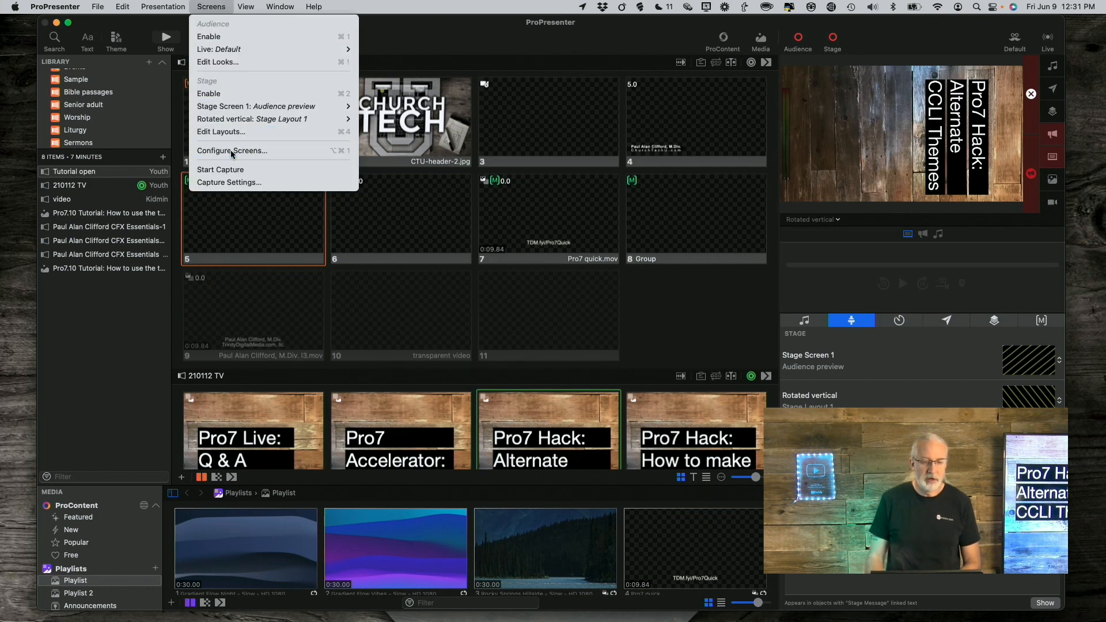
click(231, 149)
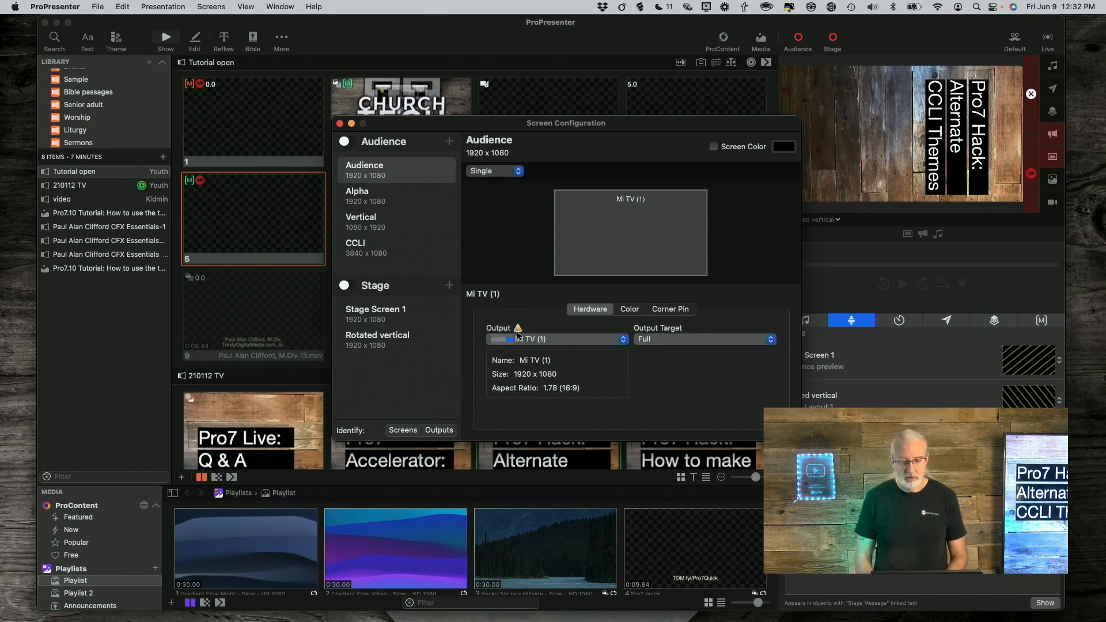
mouse_move(519, 328)
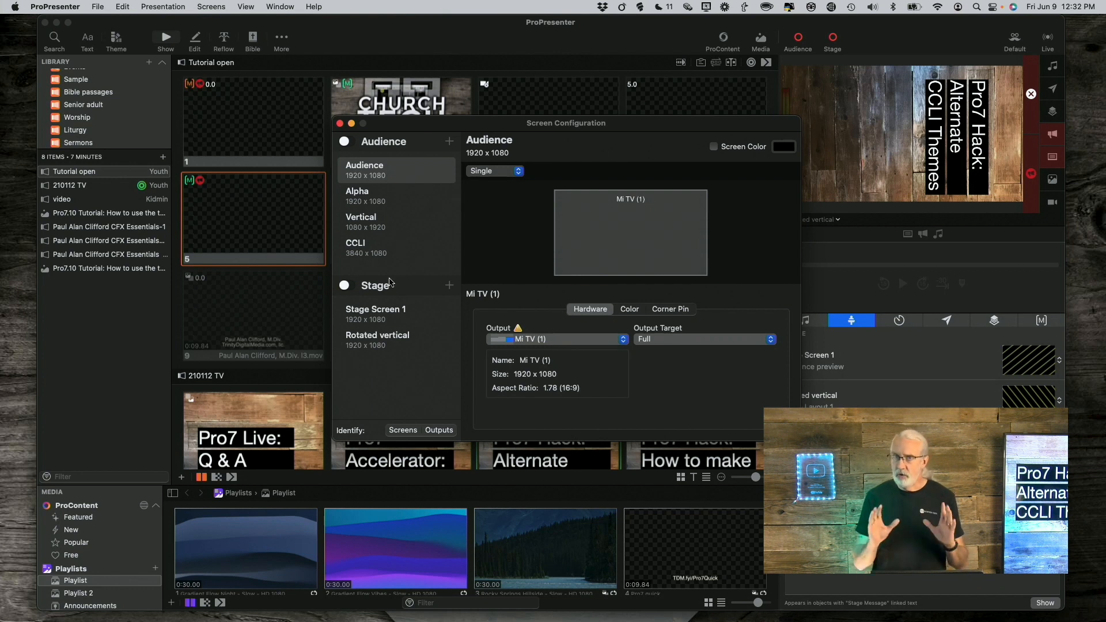
mouse_move(370, 171)
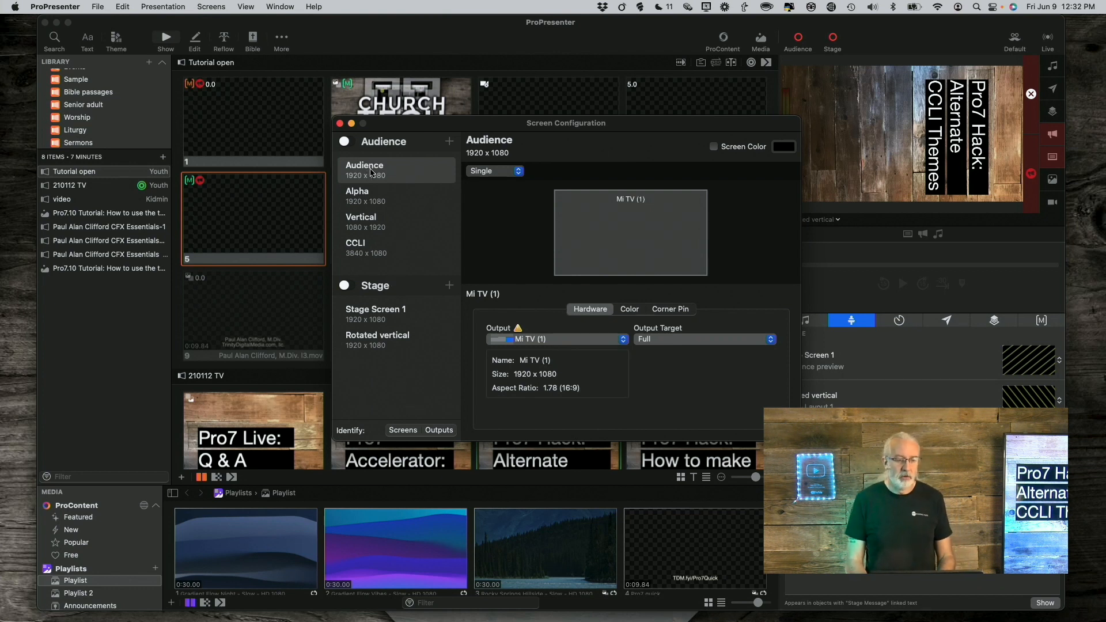
Step: Review the Audience and Alpha screens, then select the grouped 3840x1080 CCLI screen
click(367, 195)
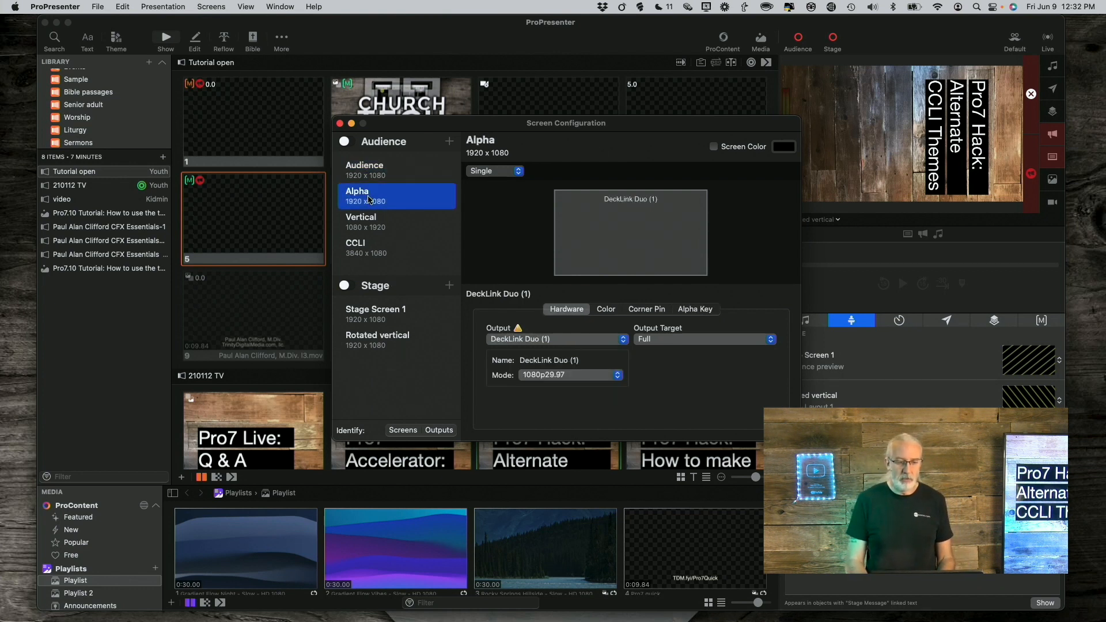
click(366, 170)
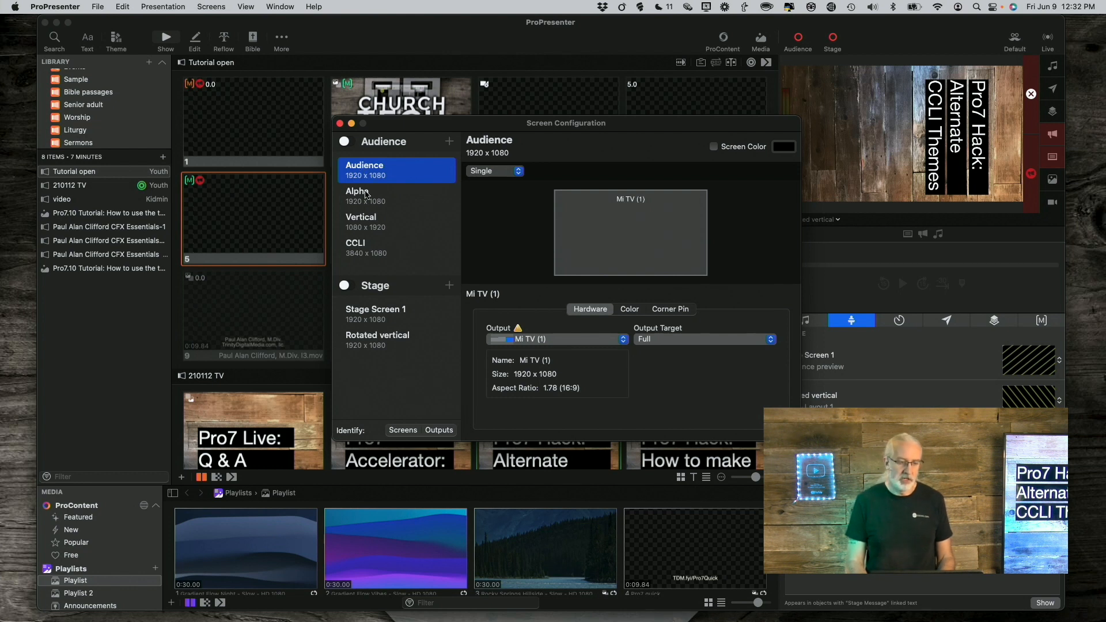
click(365, 195)
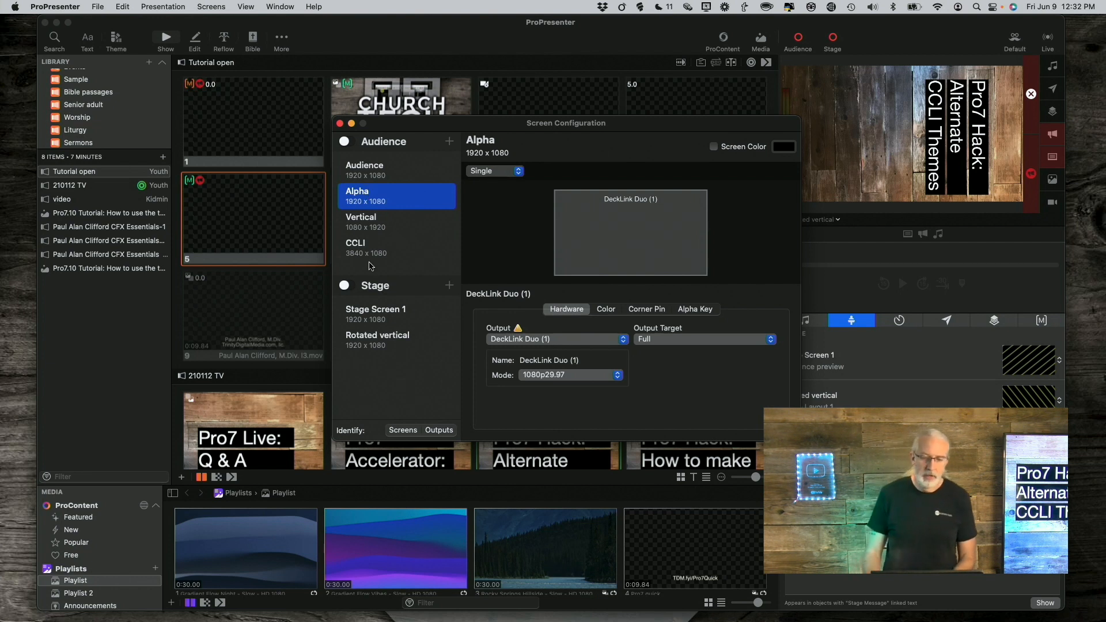
click(356, 247)
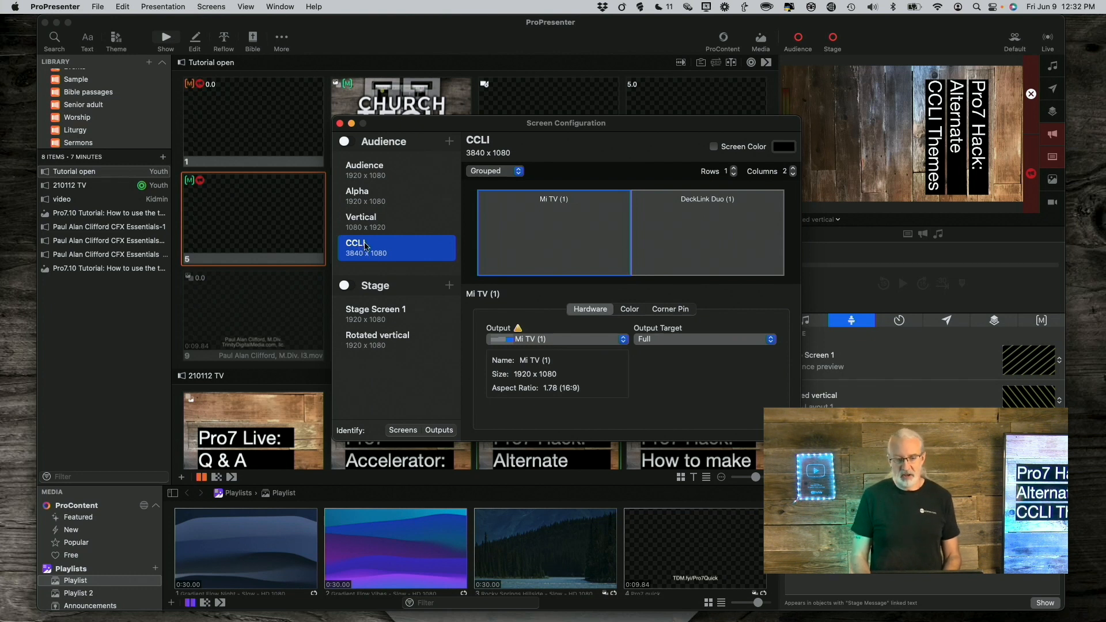
mouse_move(382, 242)
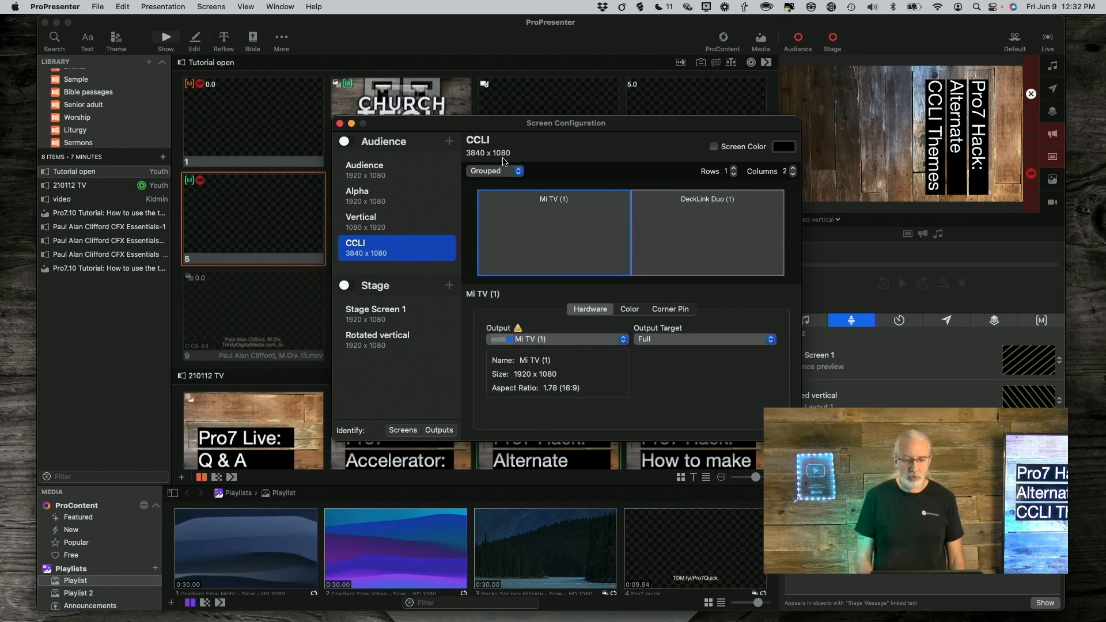
mouse_move(545, 231)
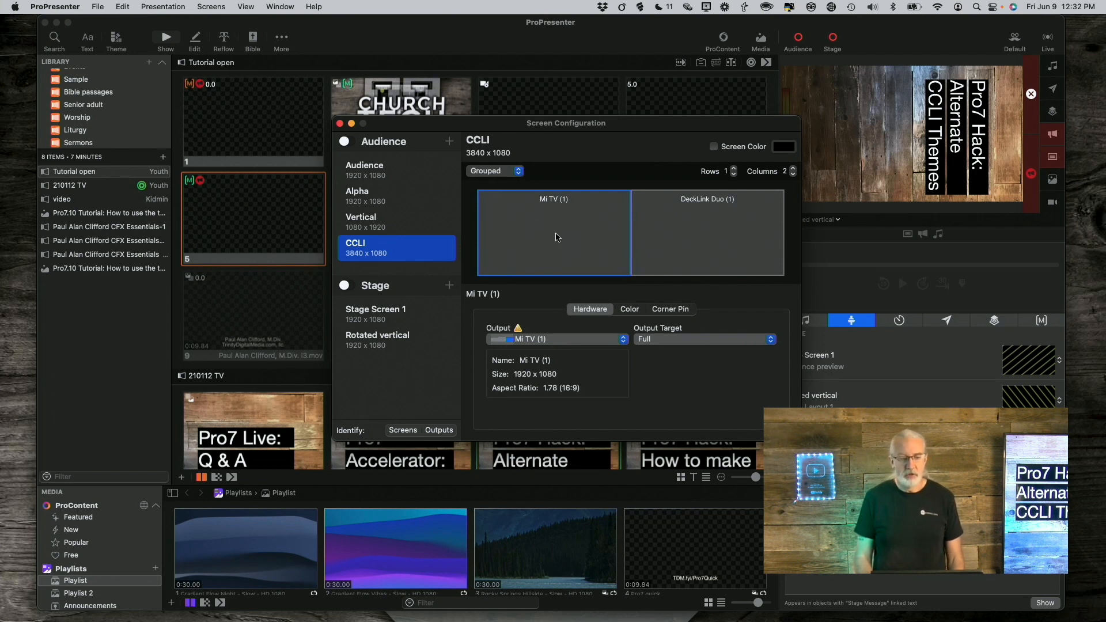
Step: Inspect the Mi TV half of the CCLI screen and its list of available hardware outputs
click(365, 170)
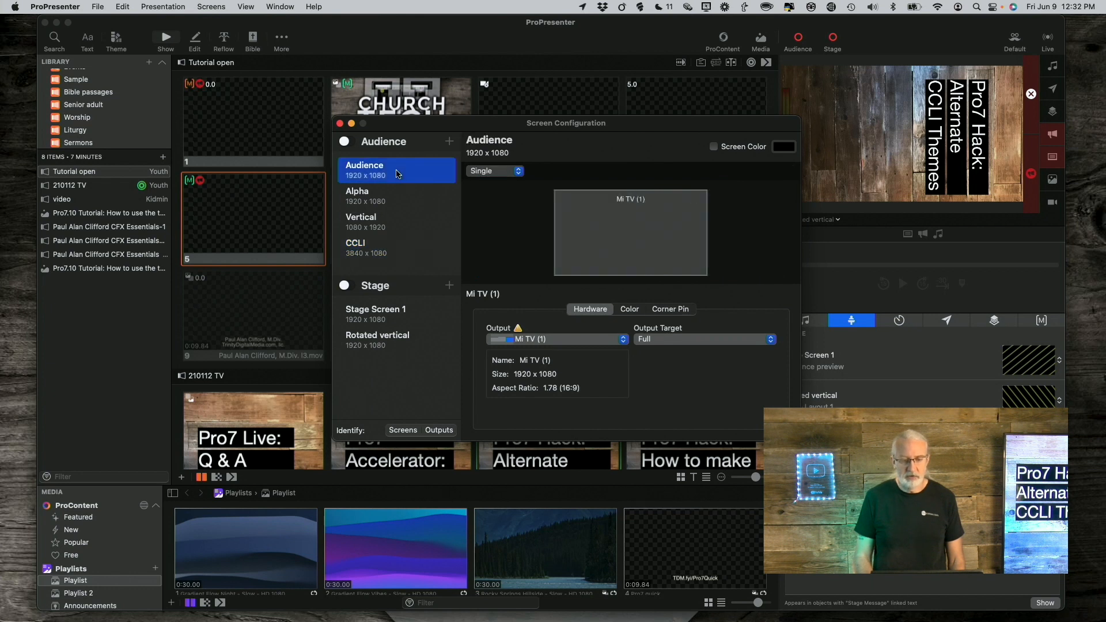
mouse_move(556, 210)
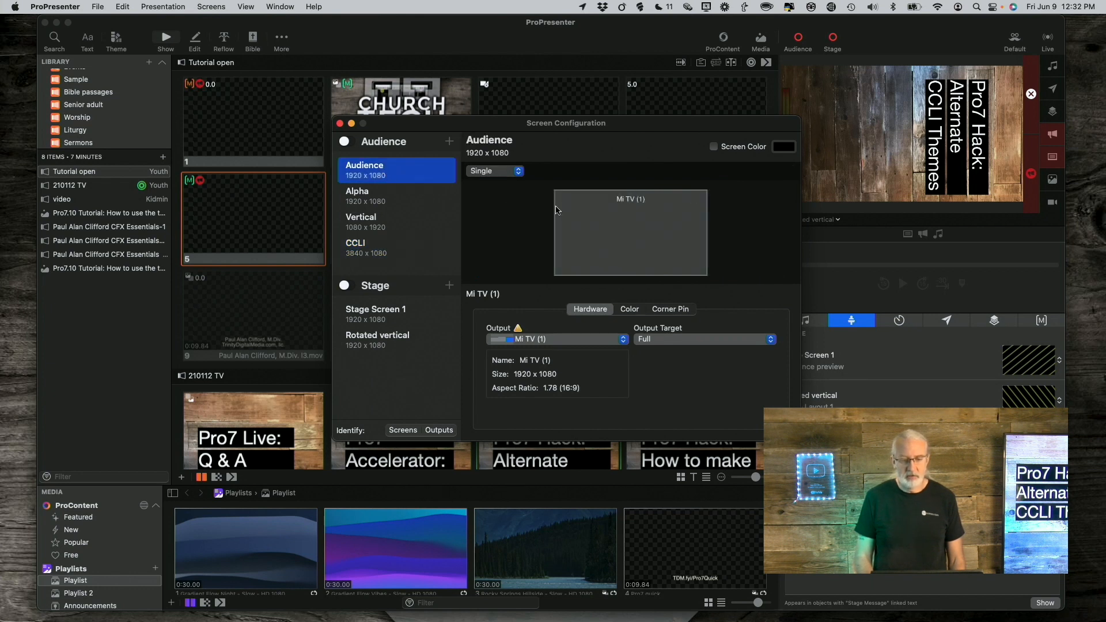
mouse_move(416, 233)
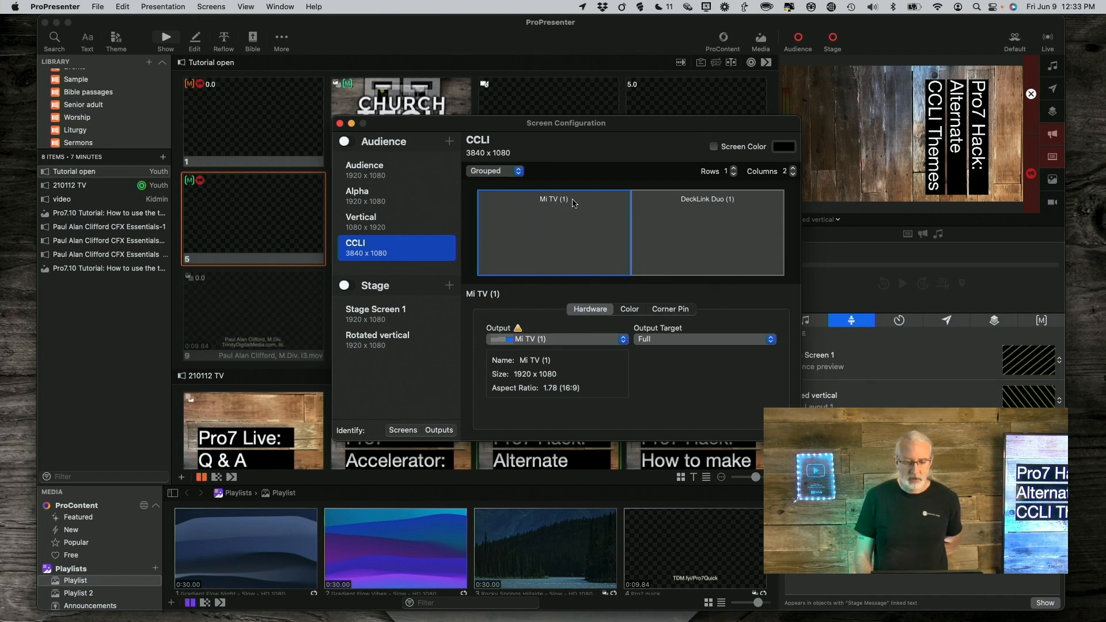
click(706, 233)
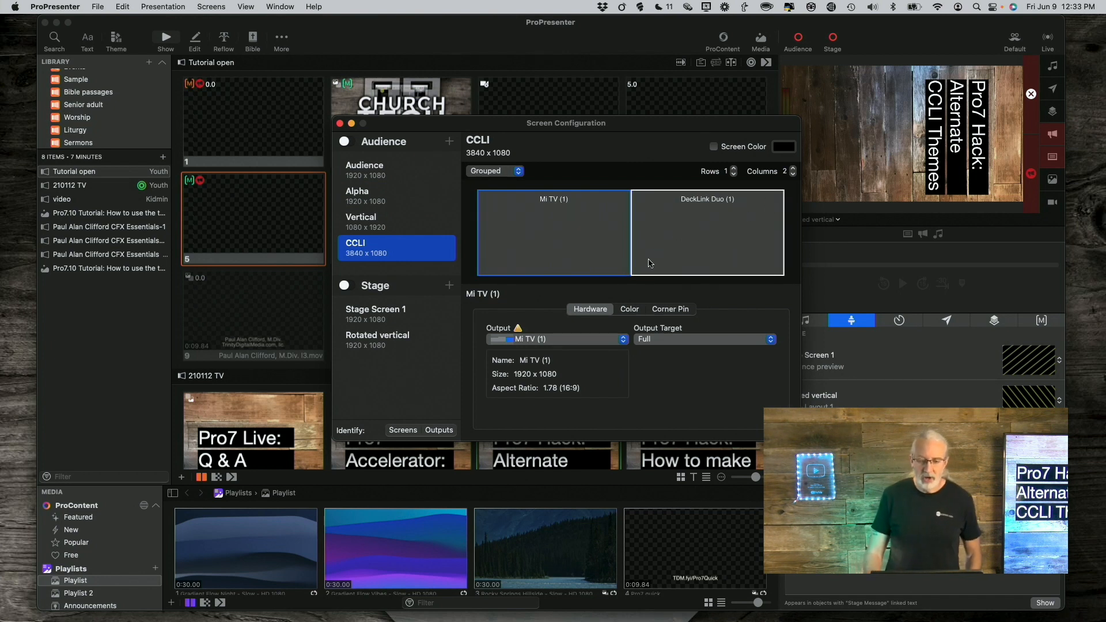
click(556, 339)
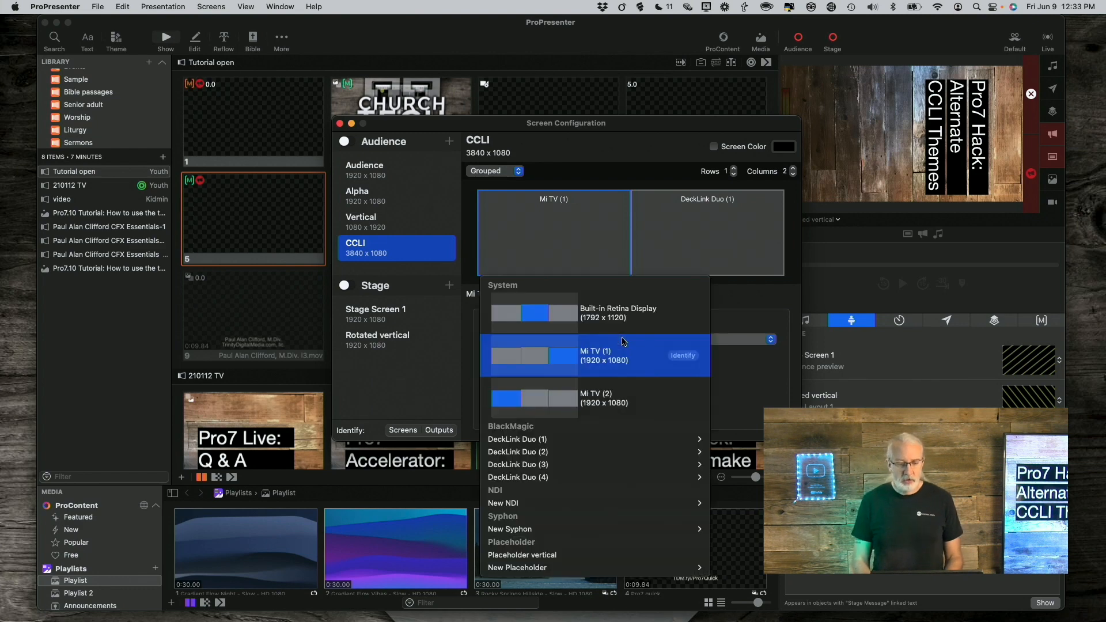
mouse_move(620, 355)
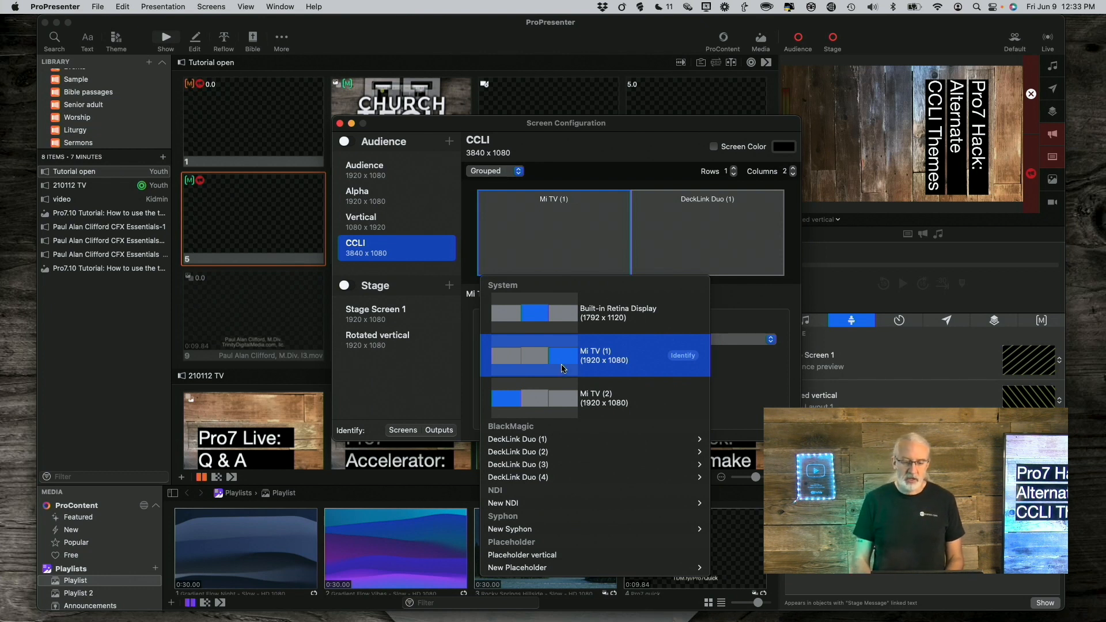
mouse_move(577, 366)
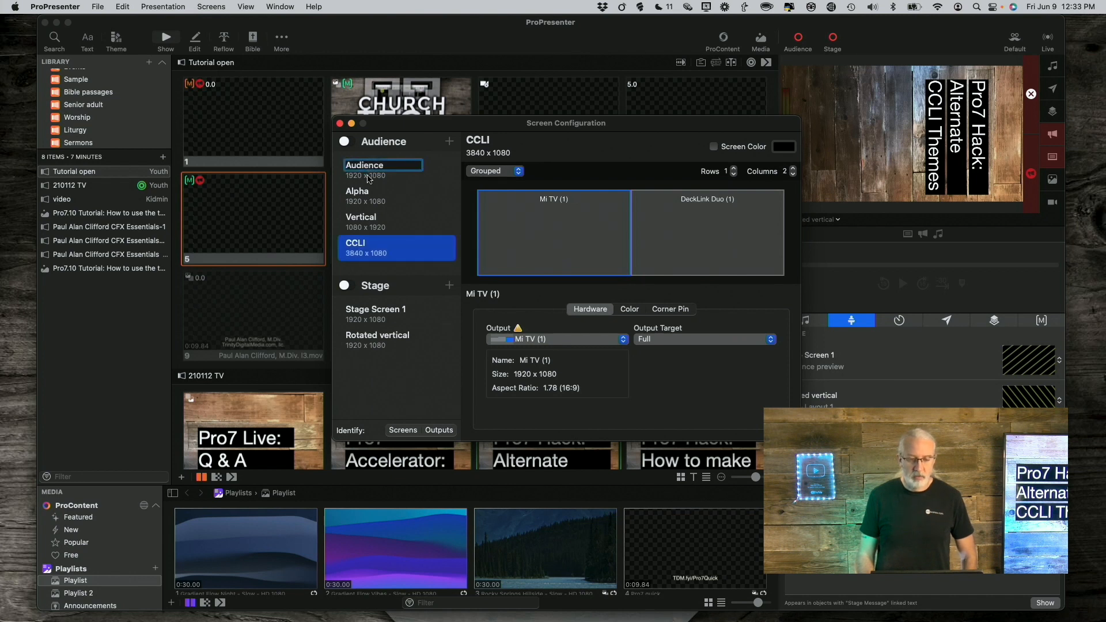
Step: Show the DeckLink Duo (1) half of the CCLI screen at 1080p29.97 with full output target
click(382, 169)
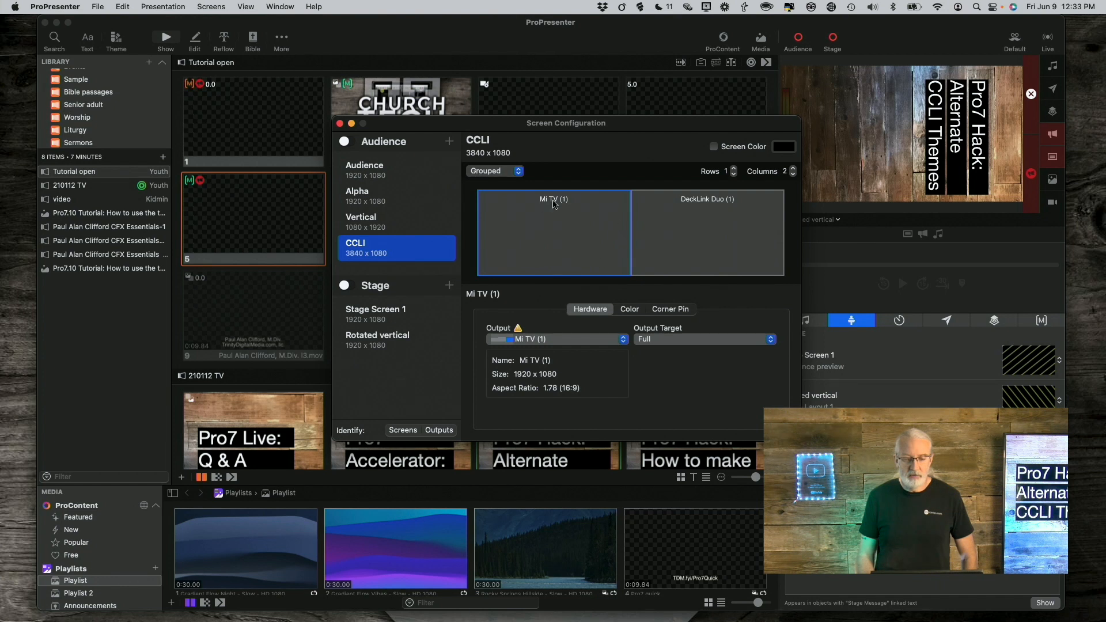
mouse_move(536, 240)
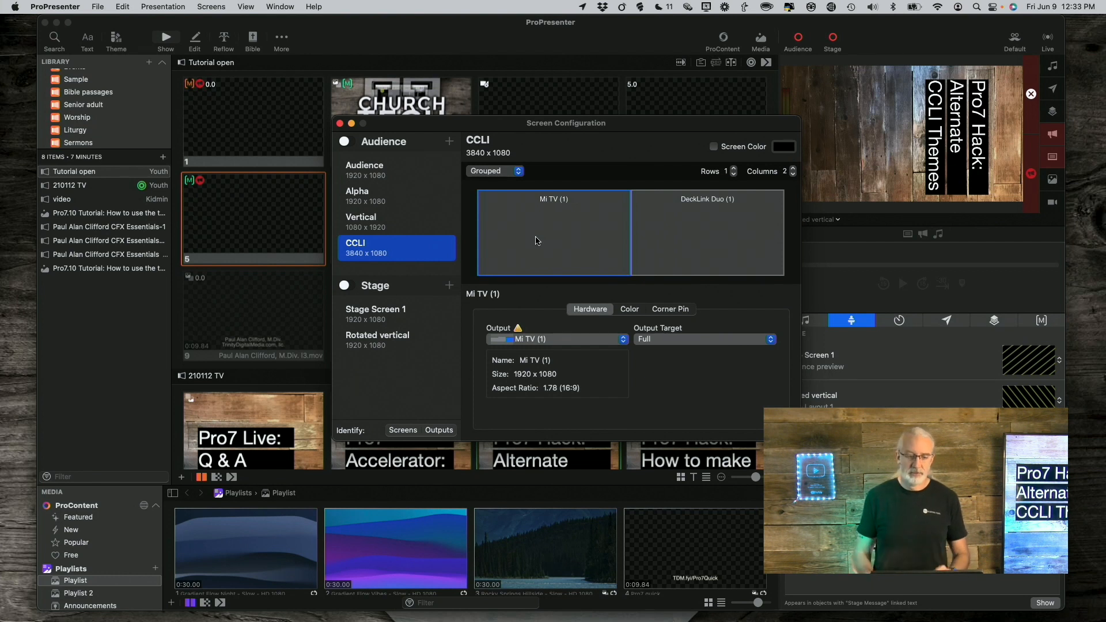
click(381, 196)
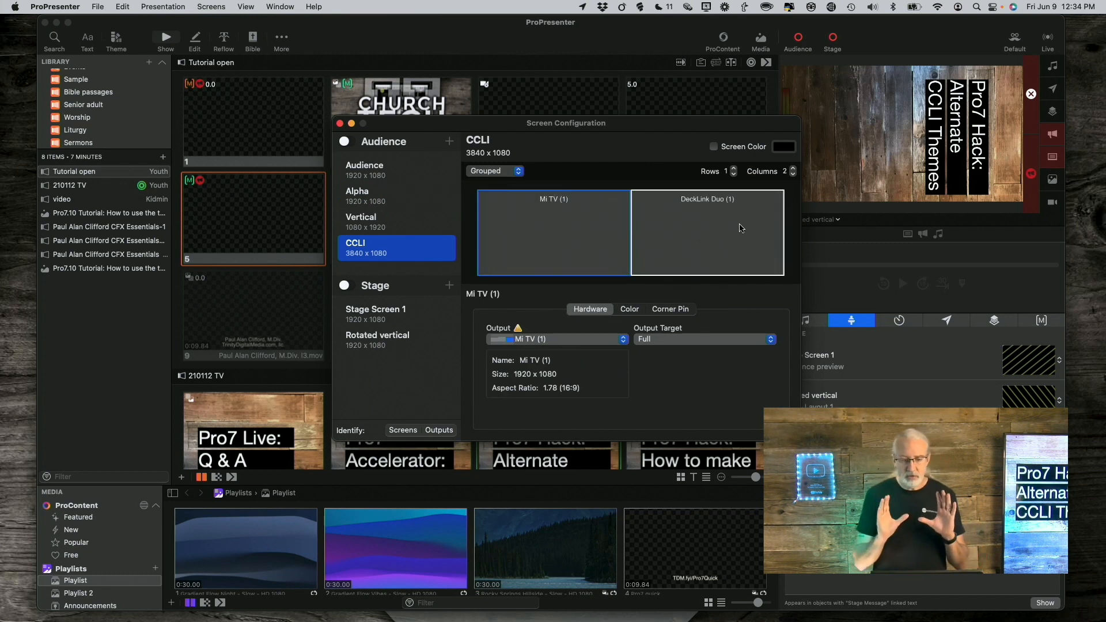
click(706, 233)
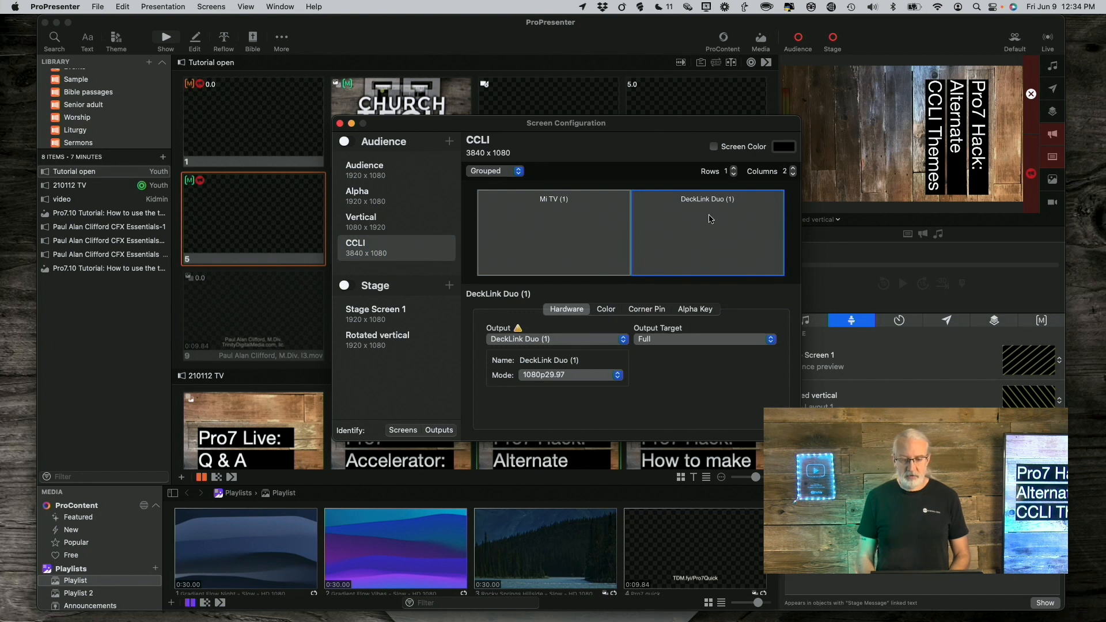
mouse_move(572, 348)
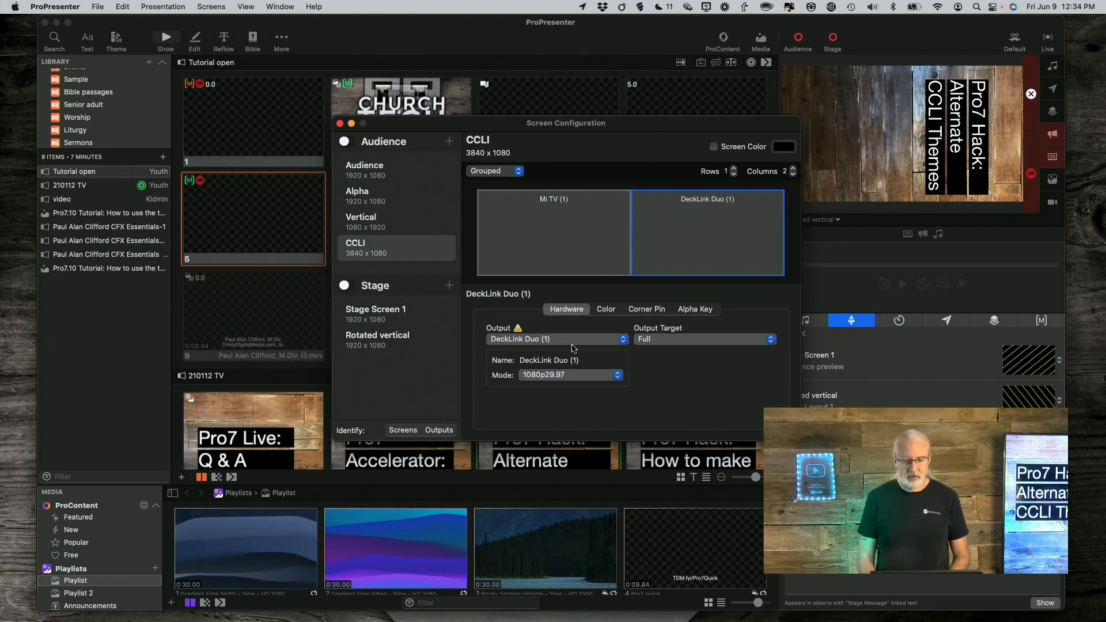
mouse_move(515, 335)
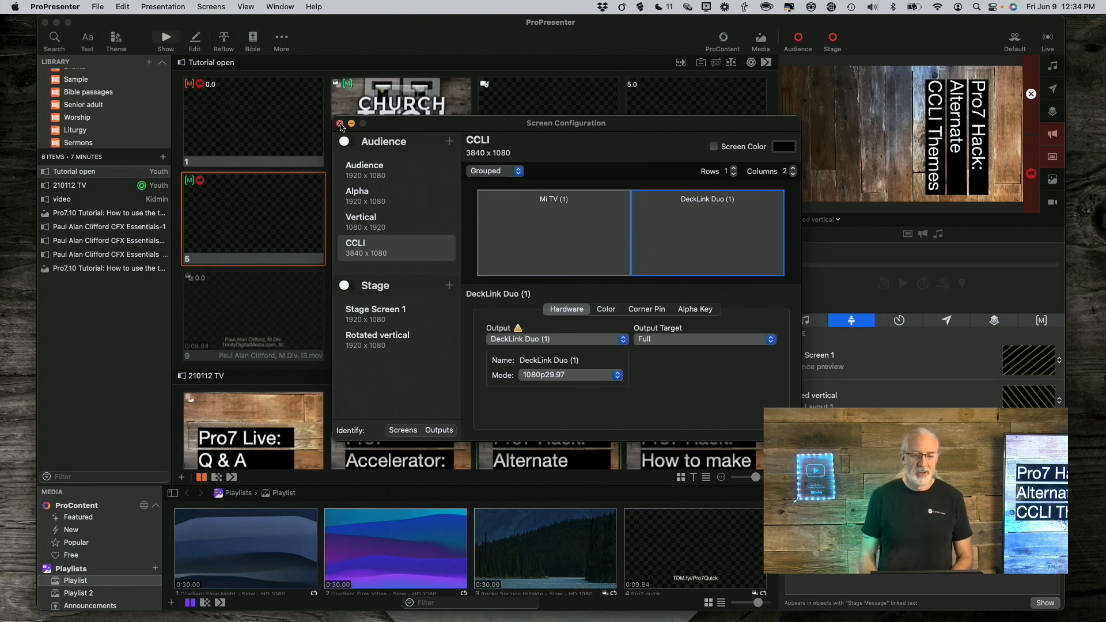
Step: Open the CCLI Editor from More and select the top-left CCLI text object
click(340, 124)
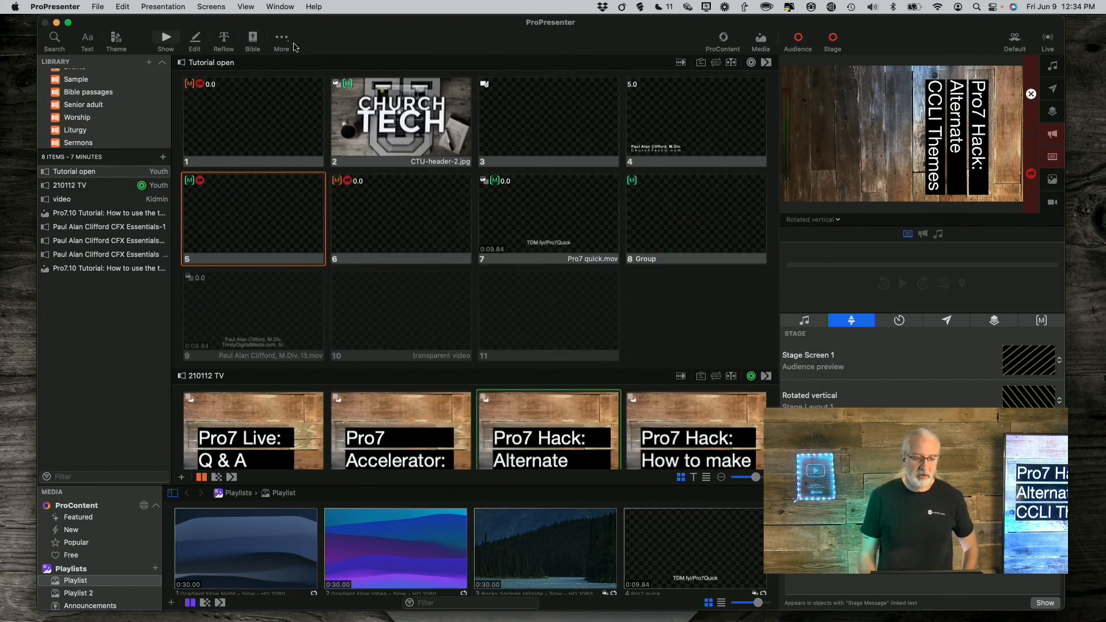
click(281, 37)
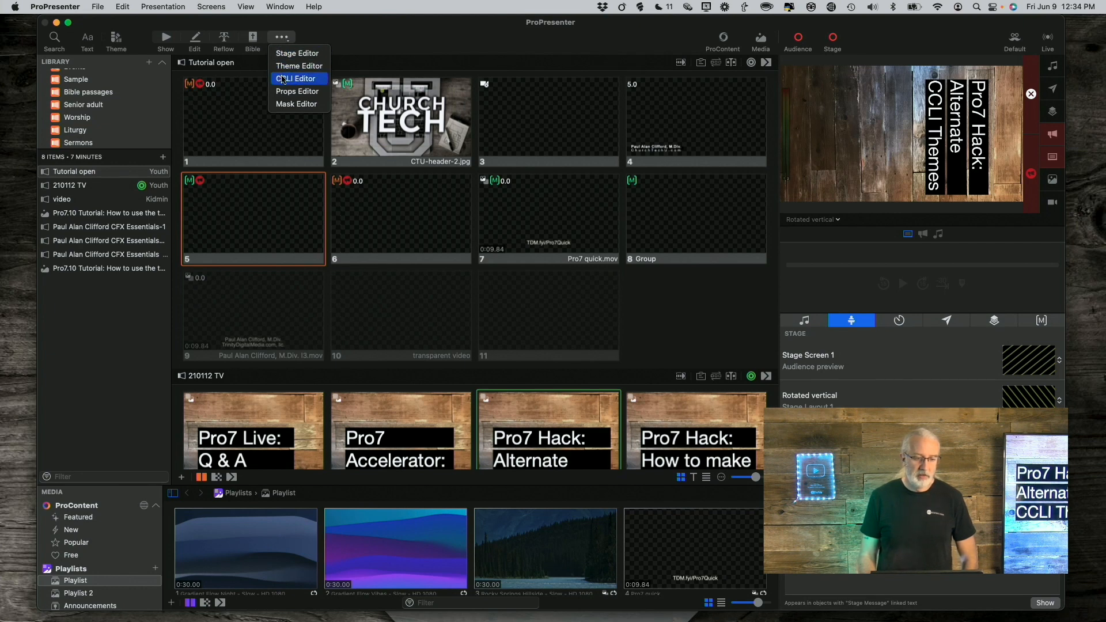
click(297, 79)
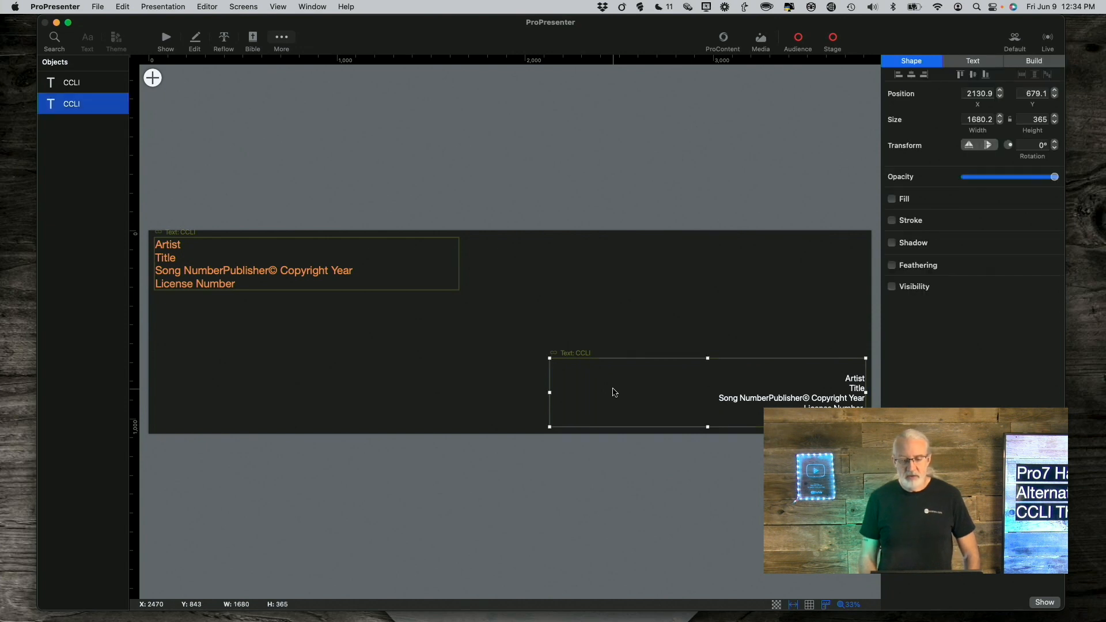
click(70, 83)
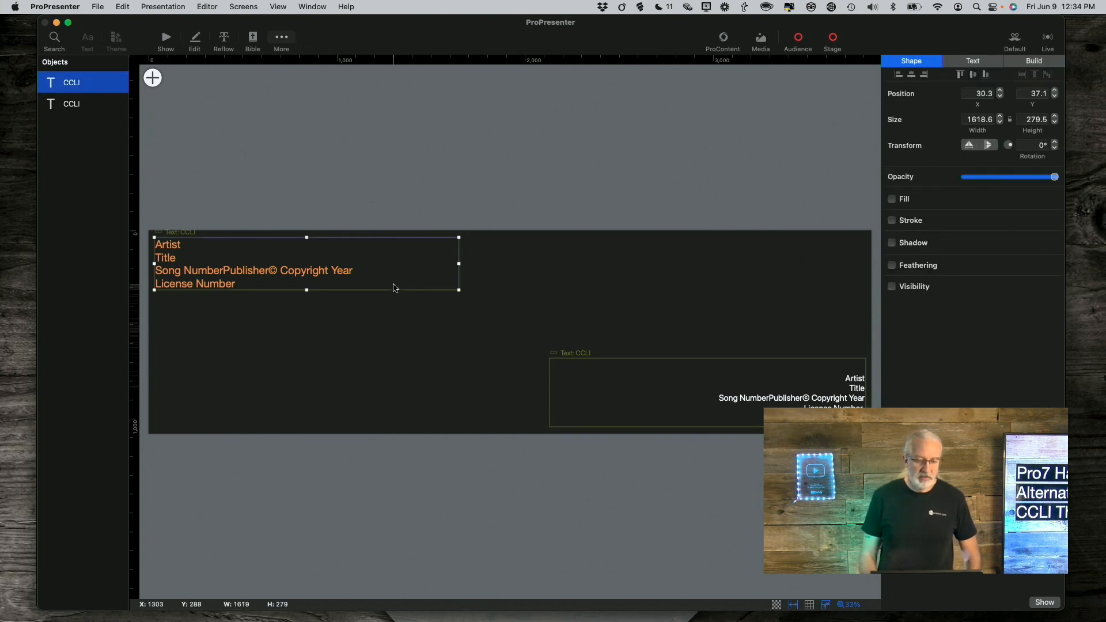
click(71, 103)
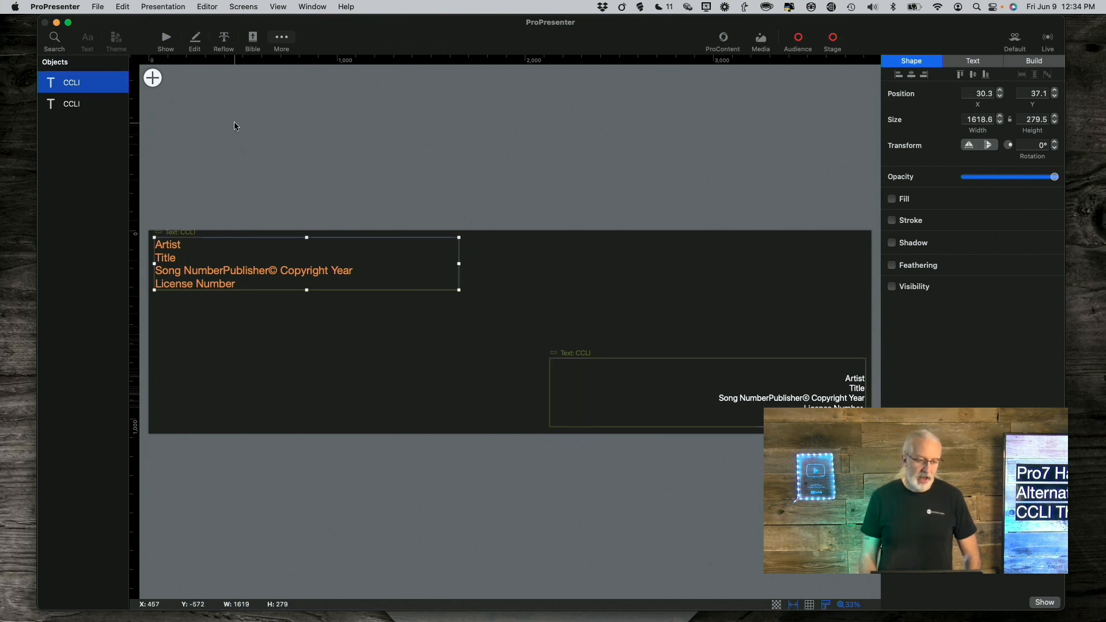
click(152, 77)
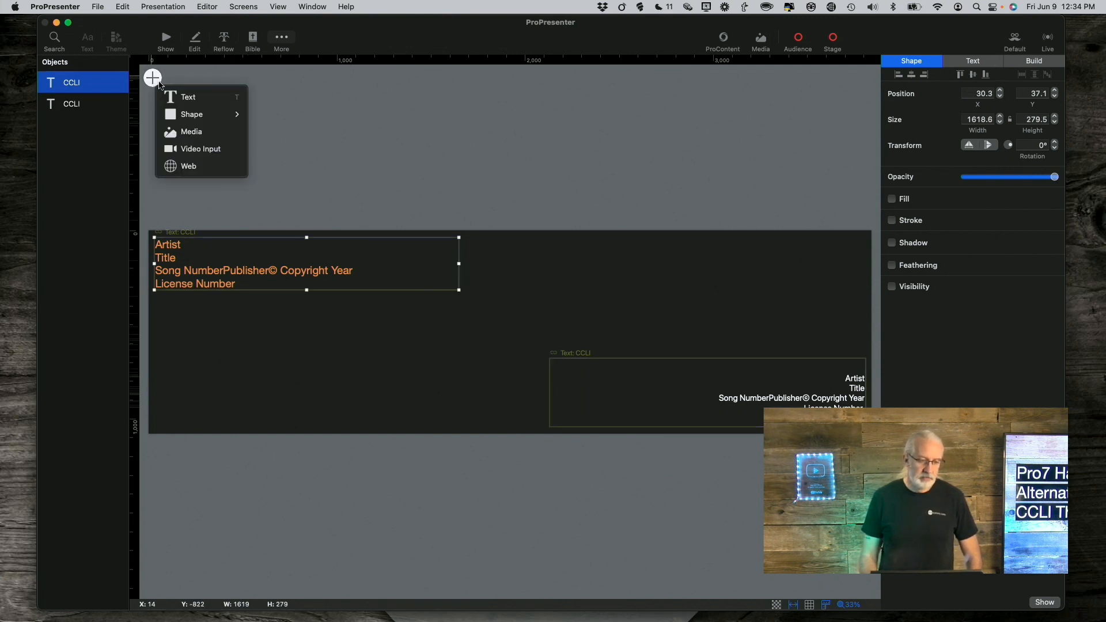
click(188, 97)
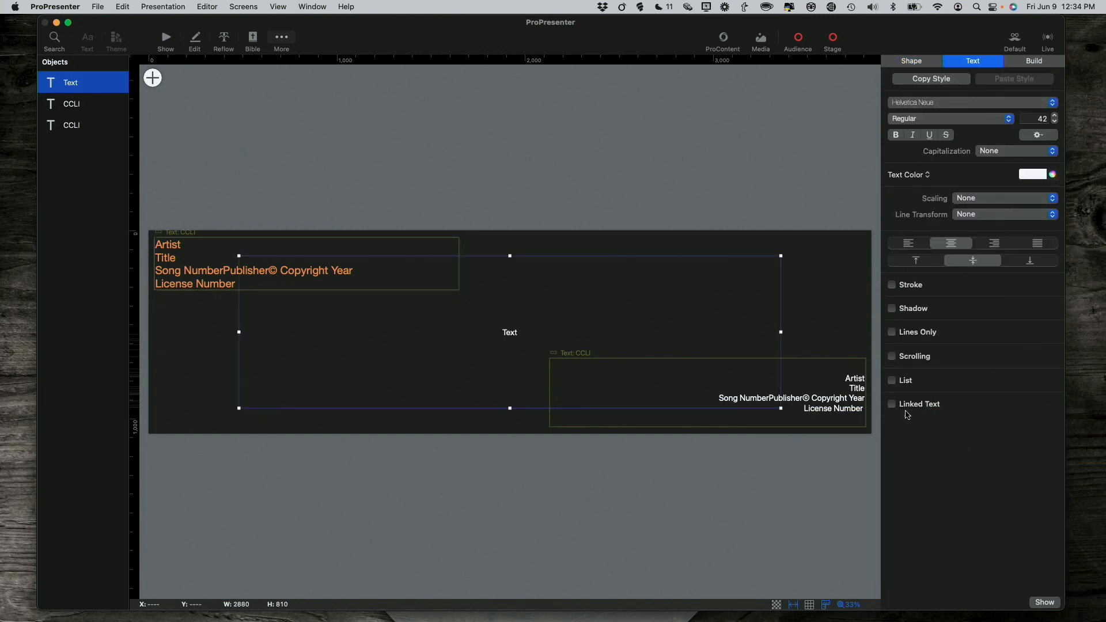
click(890, 403)
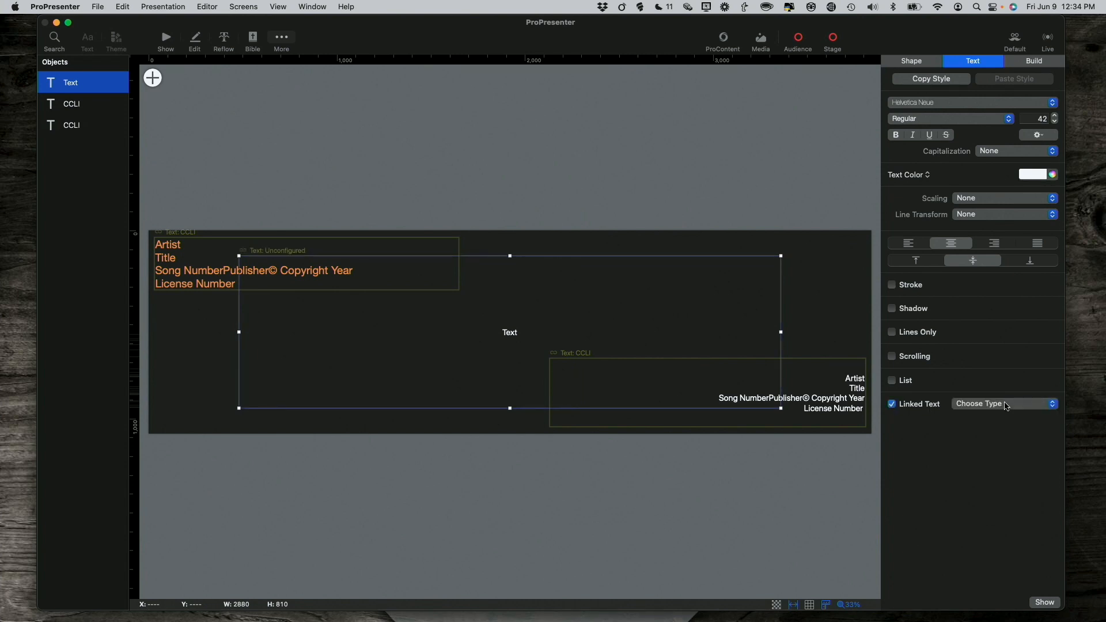
click(1001, 403)
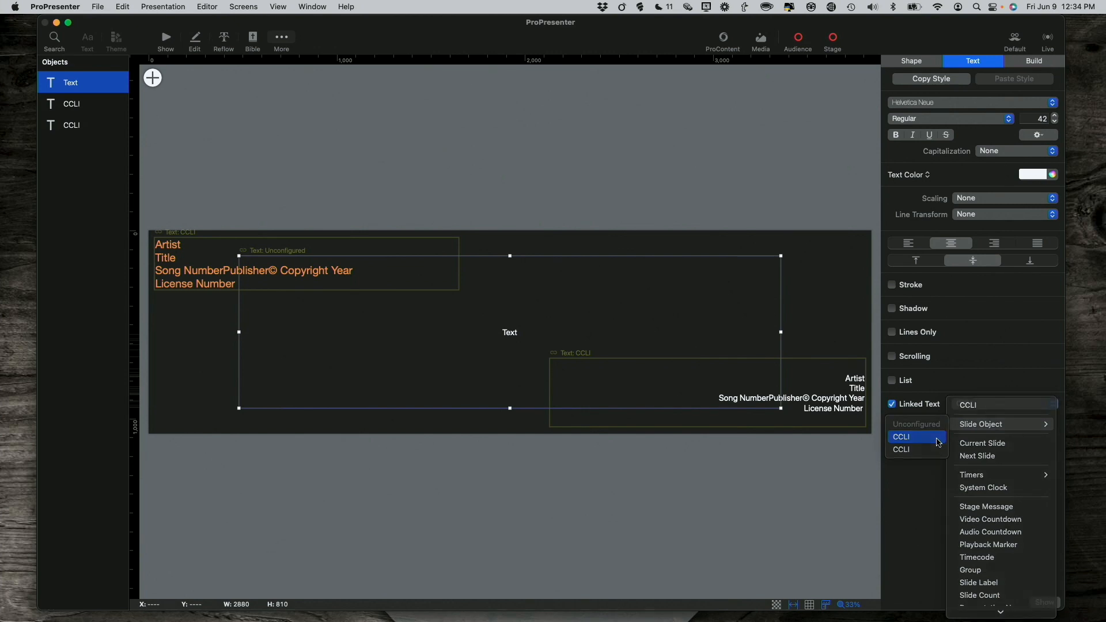
click(901, 436)
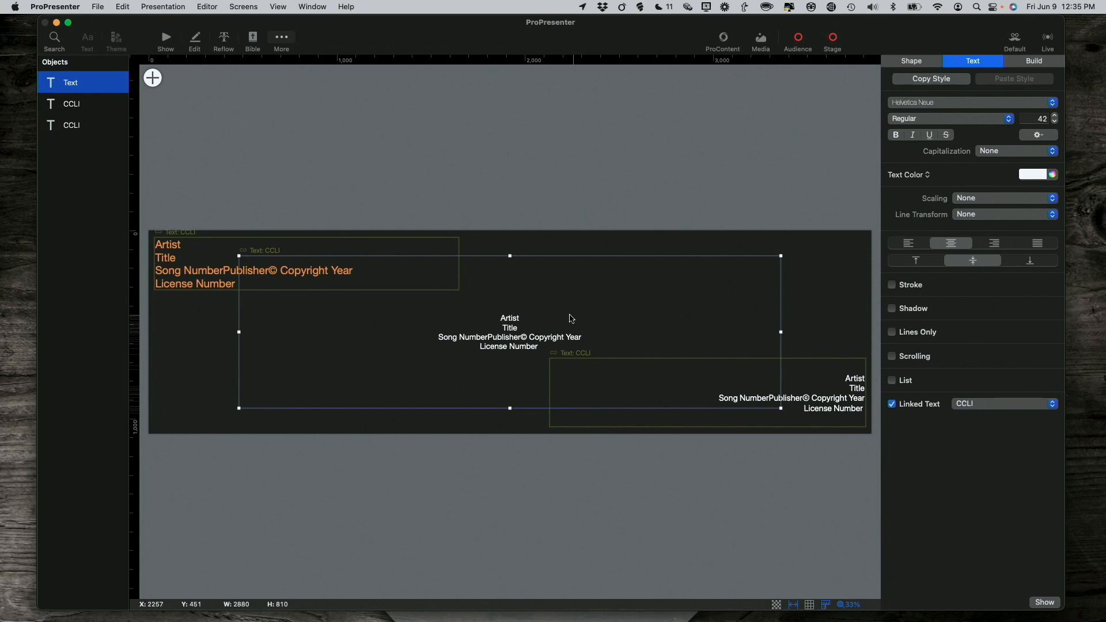
mouse_move(463, 359)
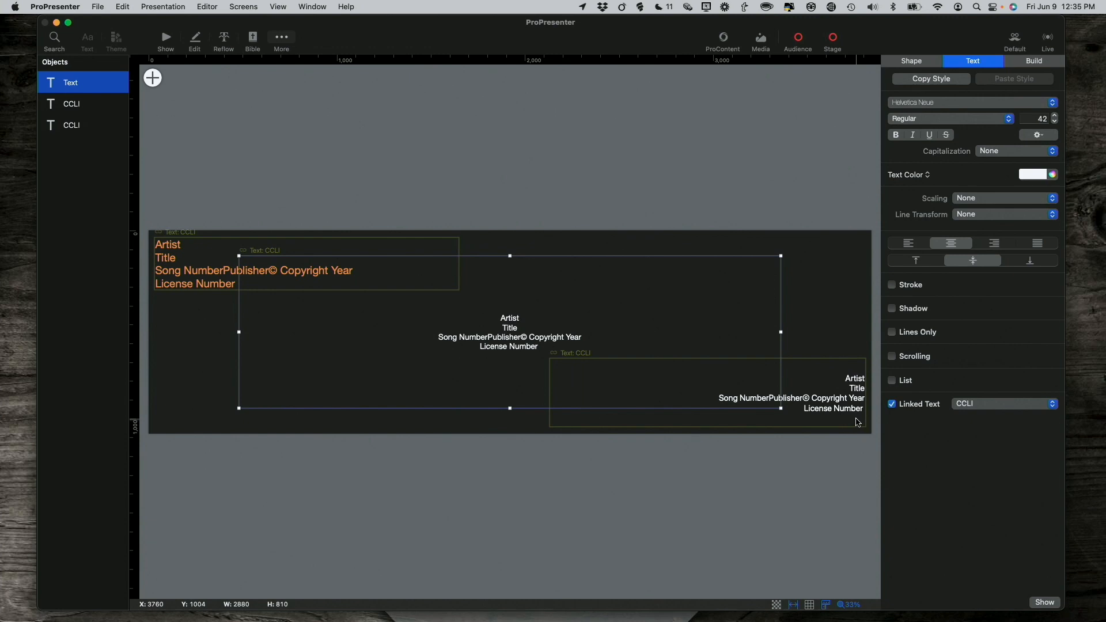
mouse_move(507, 331)
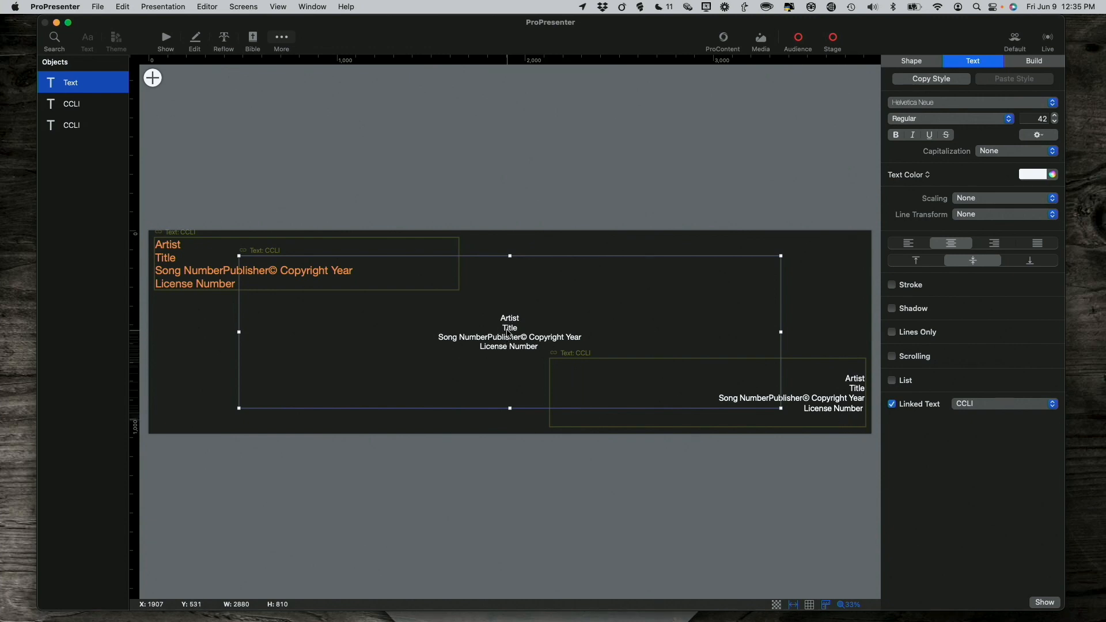
mouse_move(169, 272)
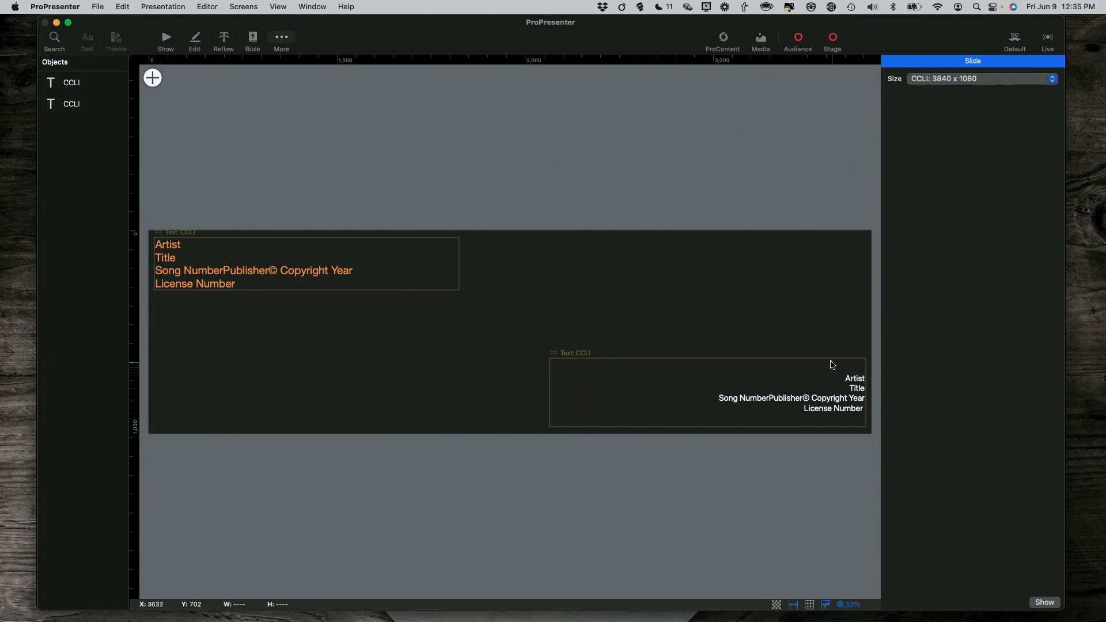
mouse_move(826, 374)
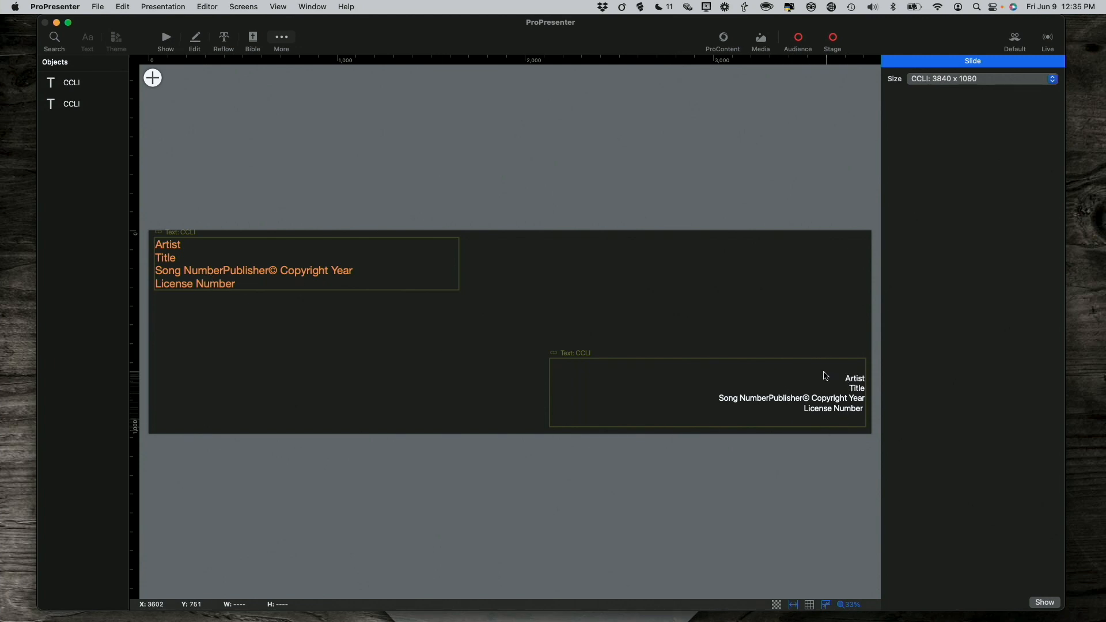
mouse_move(821, 415)
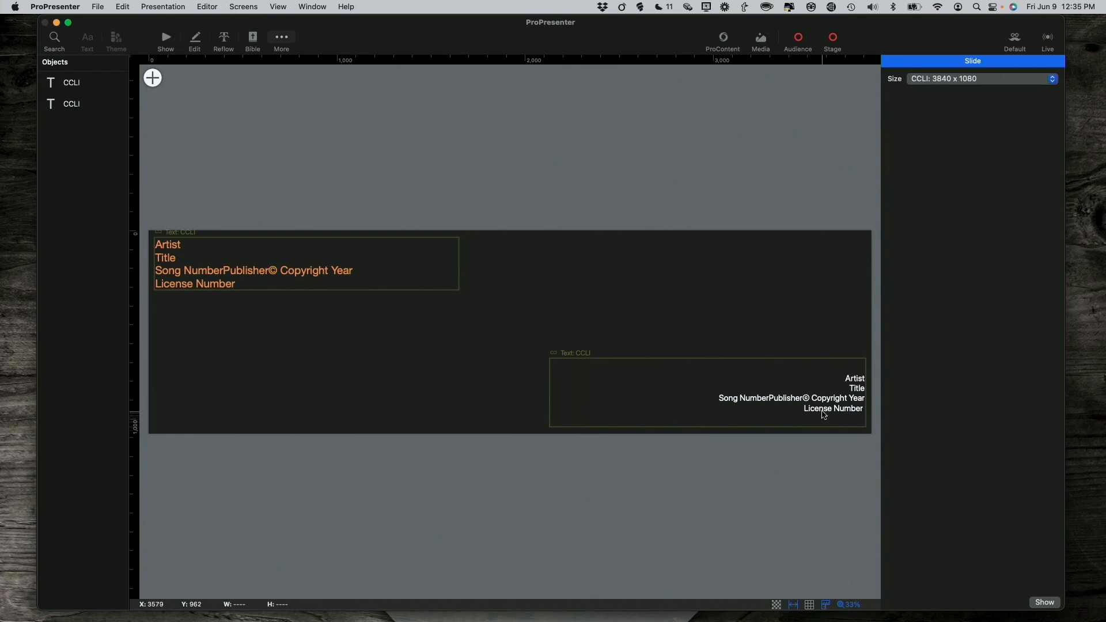
mouse_move(777, 307)
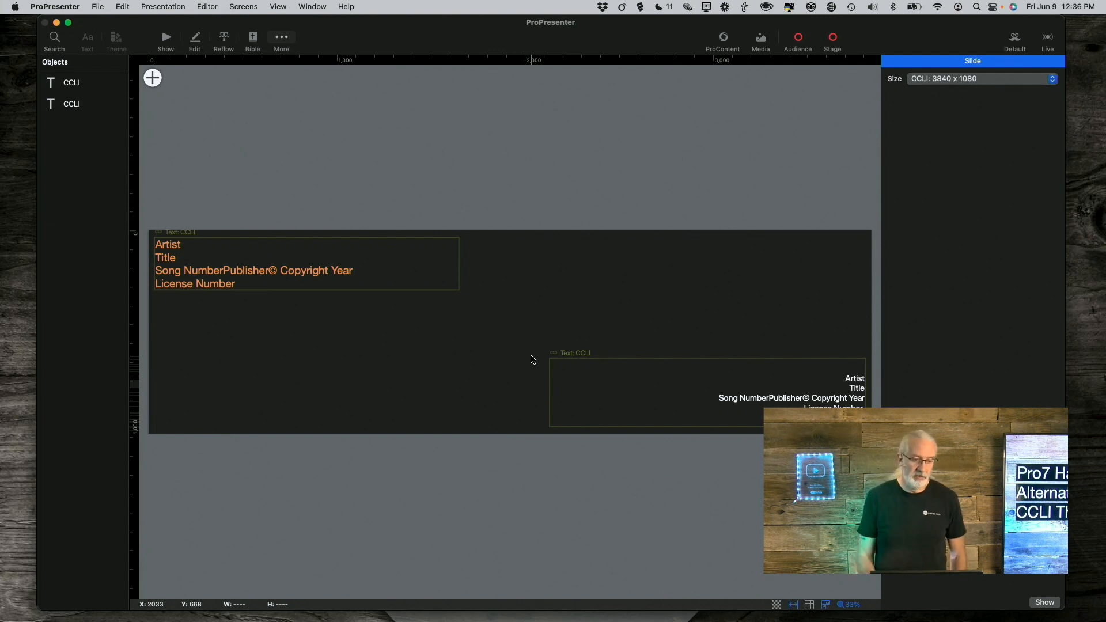
mouse_move(273, 95)
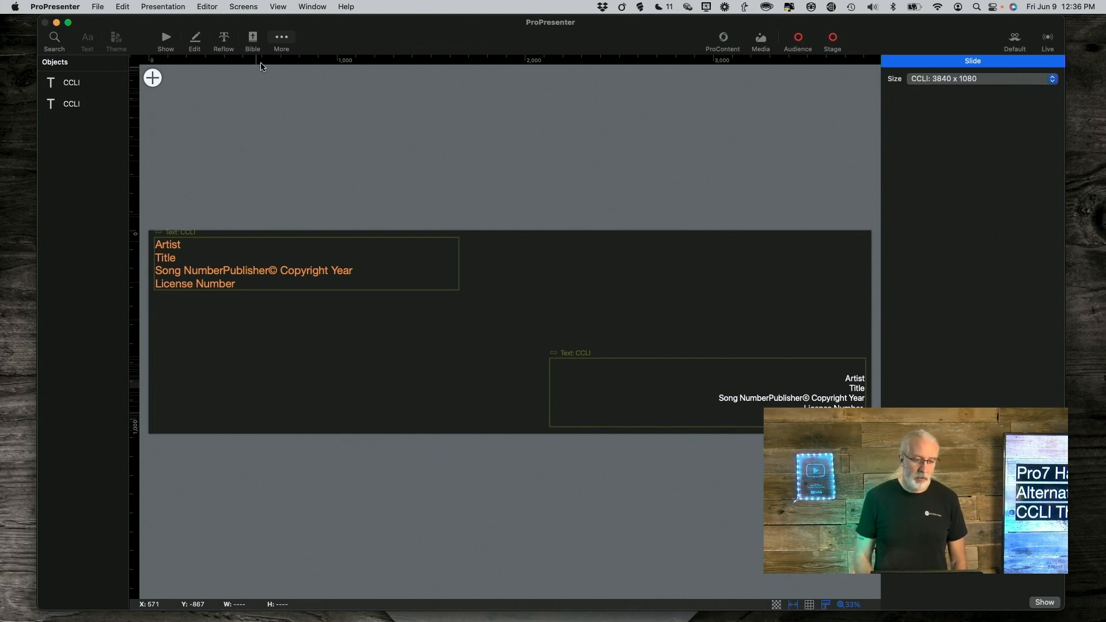
Step: Open the Theme Editor from More on the CCLI 3840x1080 theme slide
click(281, 37)
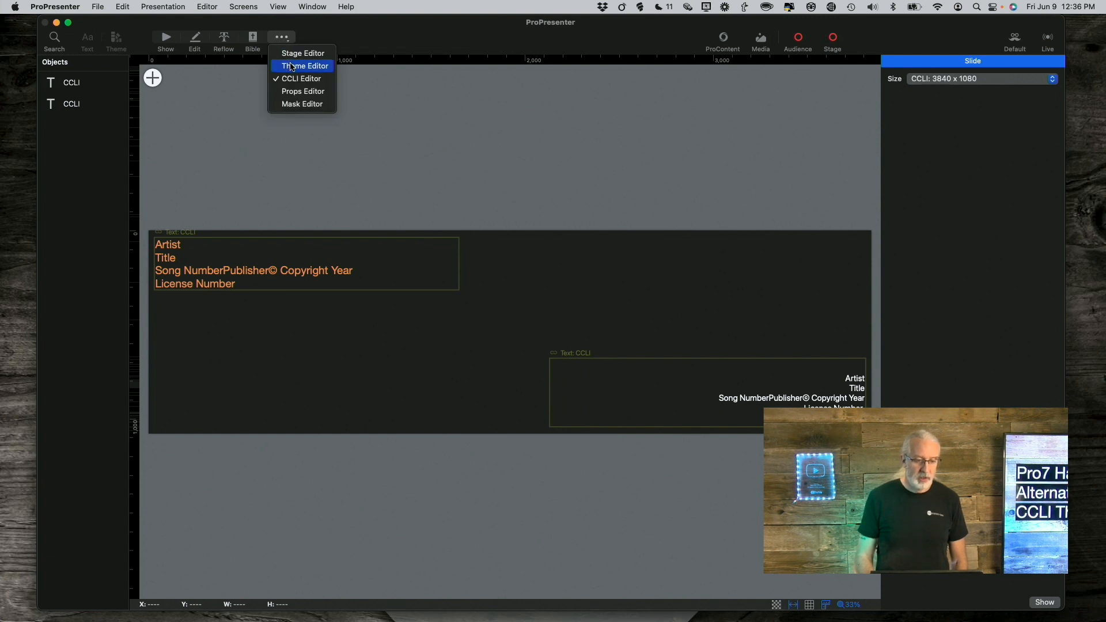
click(304, 65)
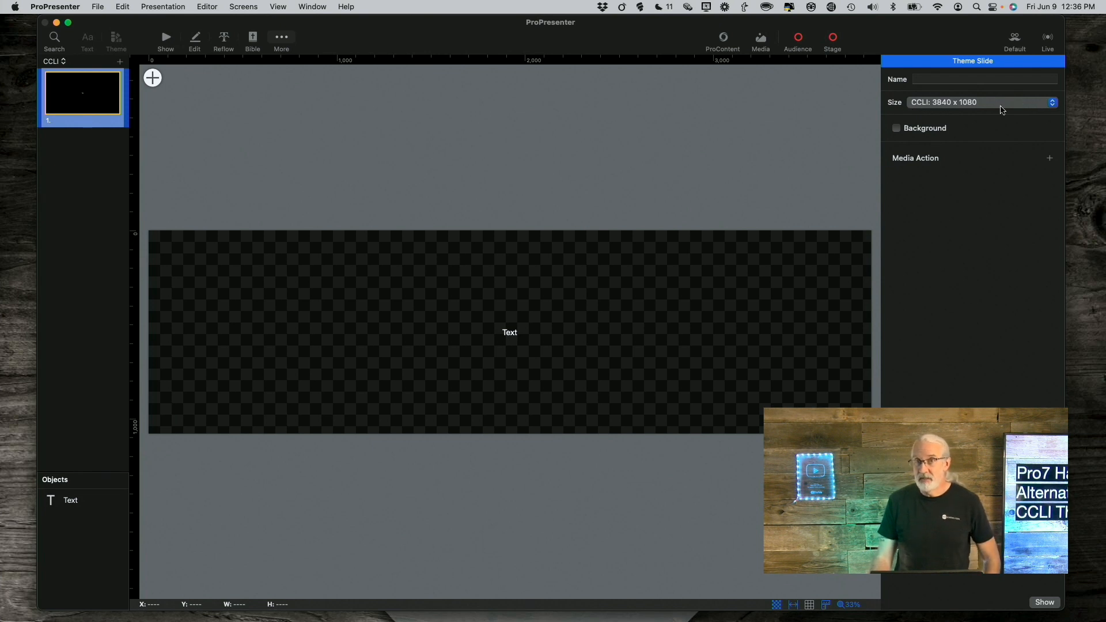
mouse_move(938, 112)
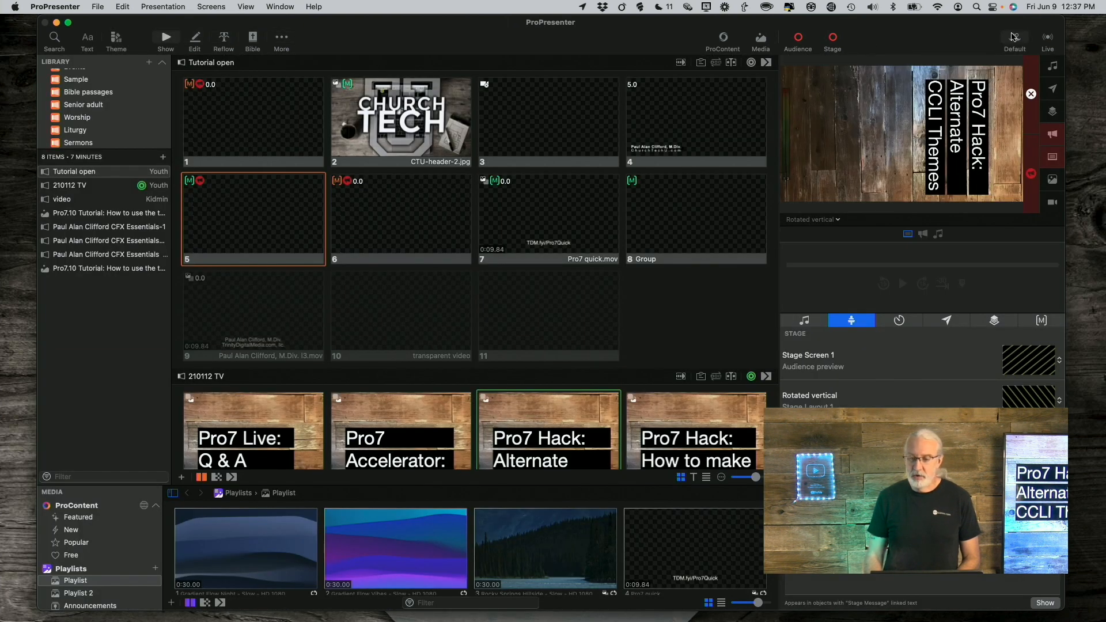
Step: Open Edit Looks and select the CCLI look to assign its CCLI alternate theme
click(1013, 38)
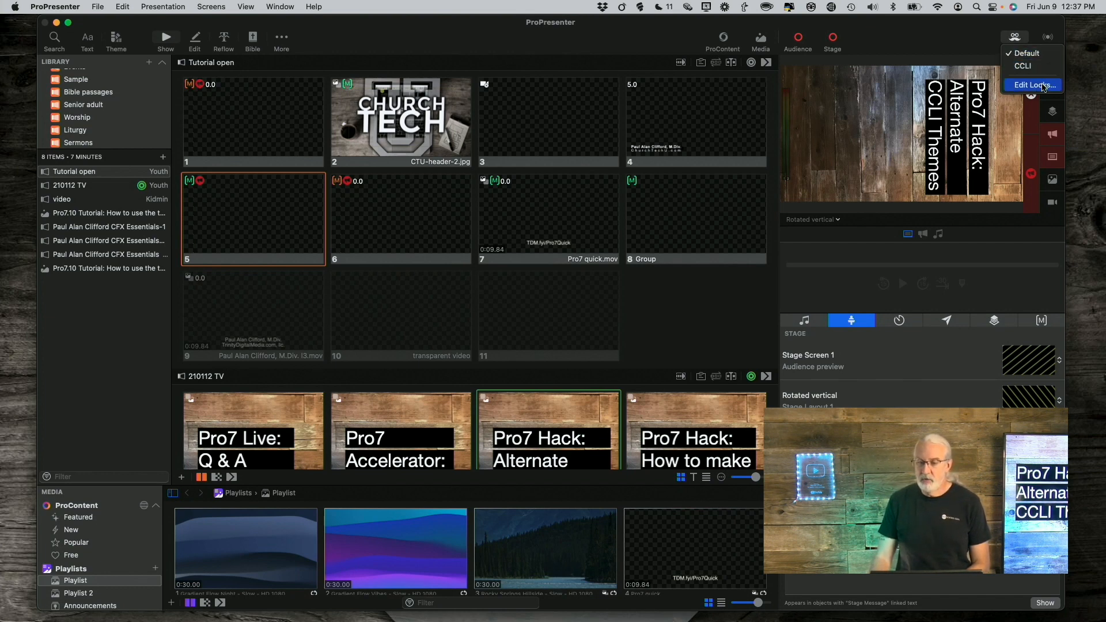
click(1032, 84)
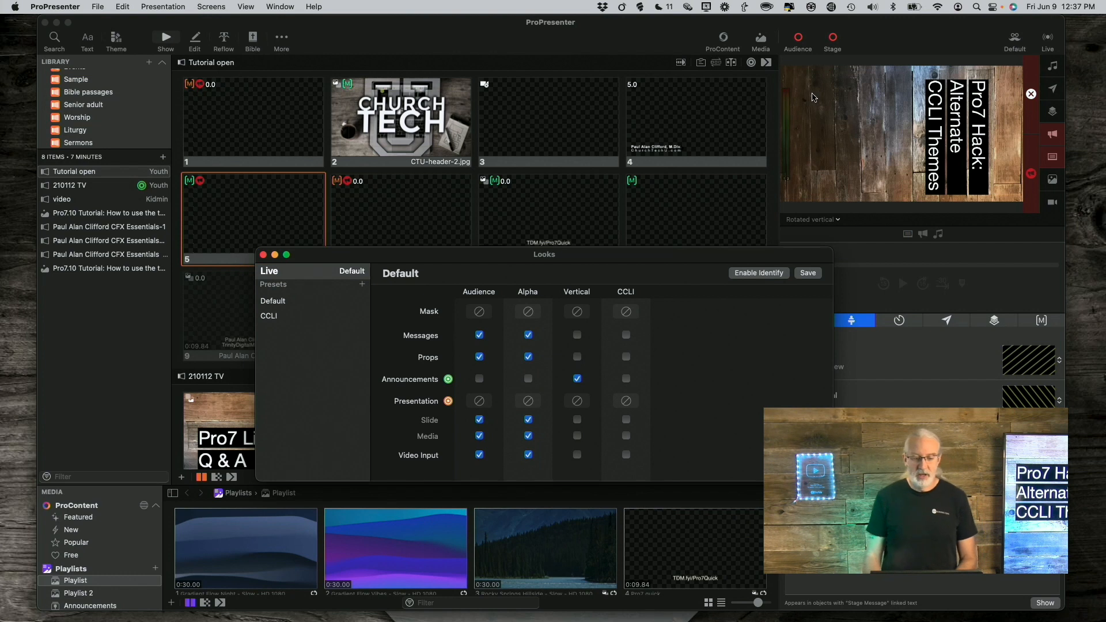
click(268, 315)
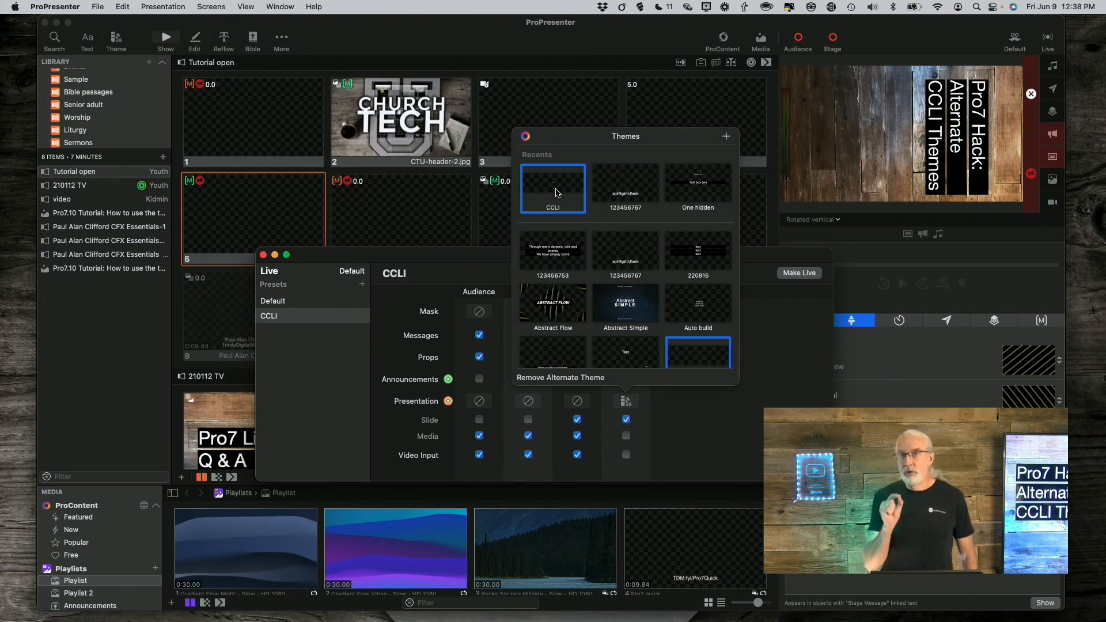
mouse_move(554, 190)
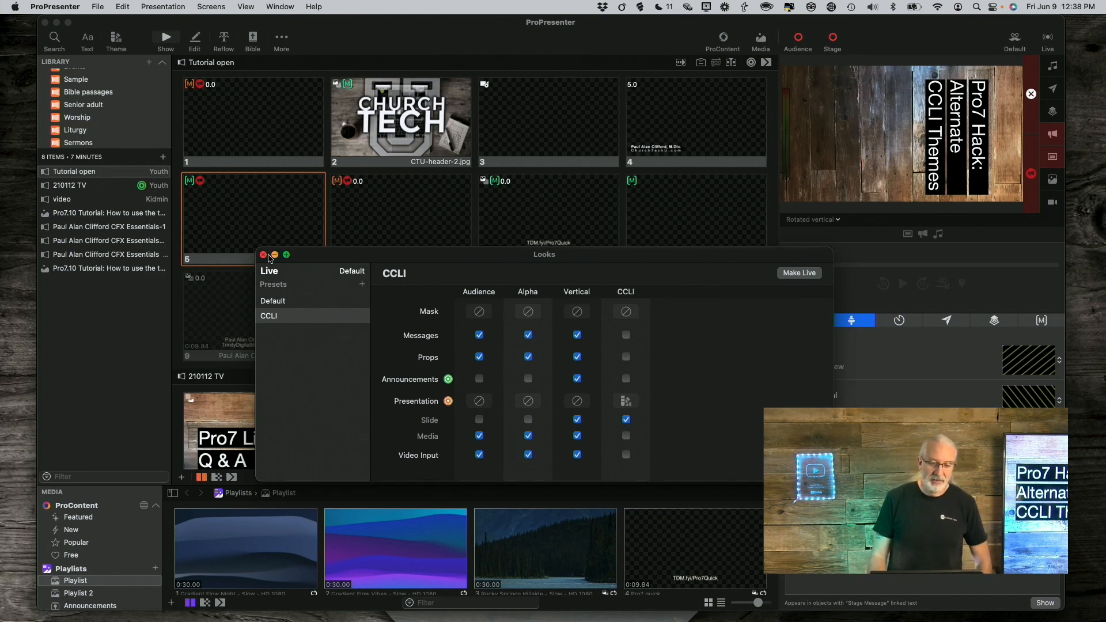
Step: Close the Looks window and browse the Senior adult and Youth Amazing Grace versions
click(263, 254)
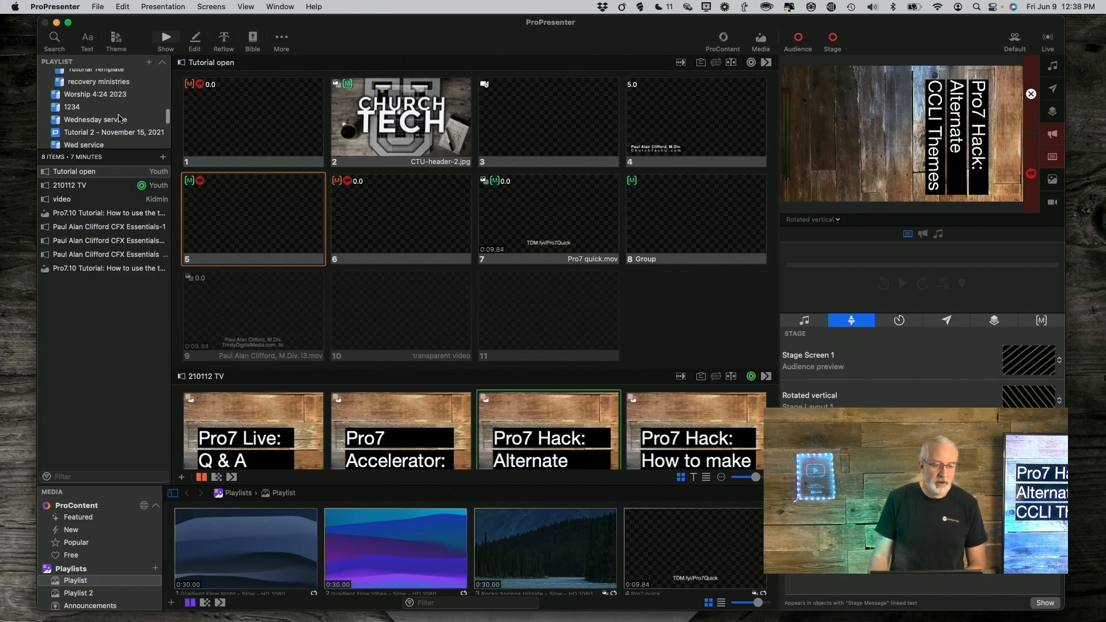
click(96, 118)
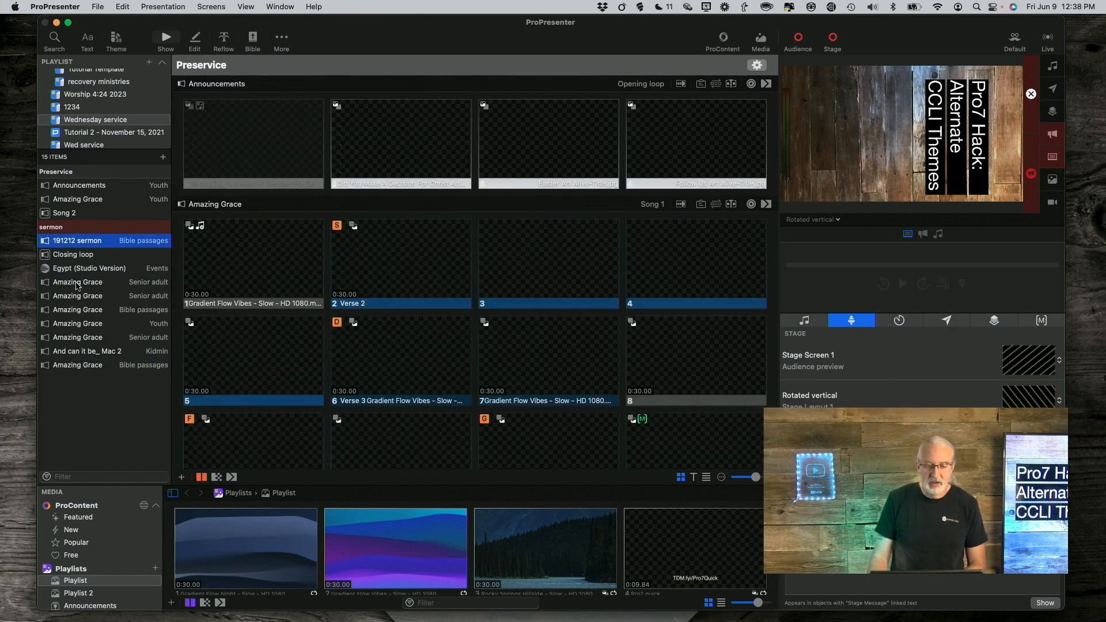
click(77, 282)
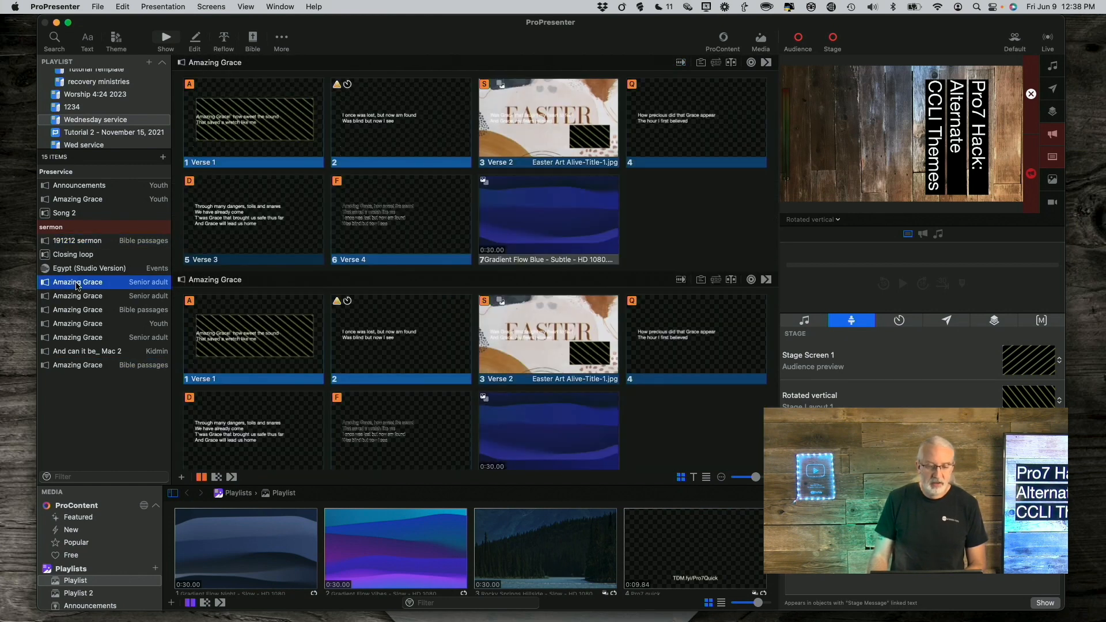
click(77, 296)
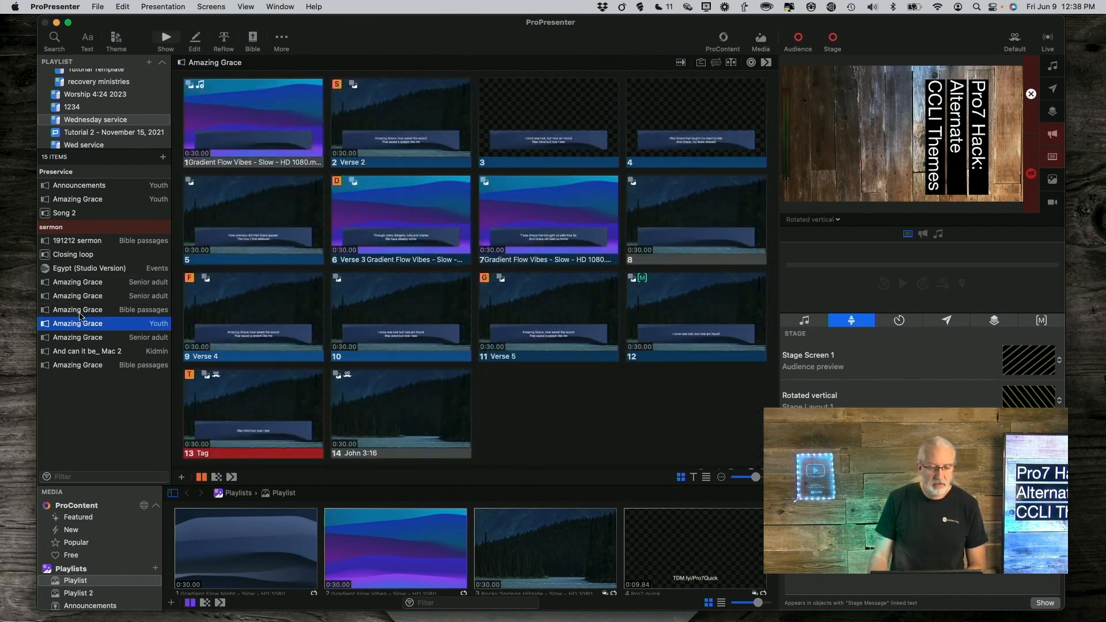
Step: Open the Bible passages version of Amazing Grace and review its Verse 1, Tag and Ending slides
click(77, 310)
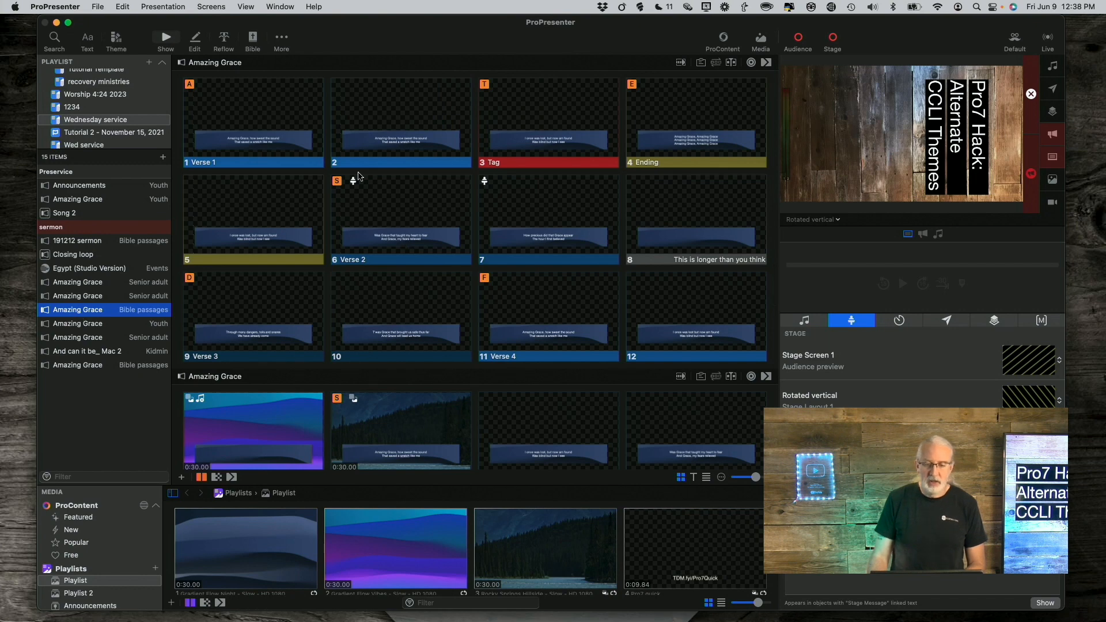
mouse_move(485, 232)
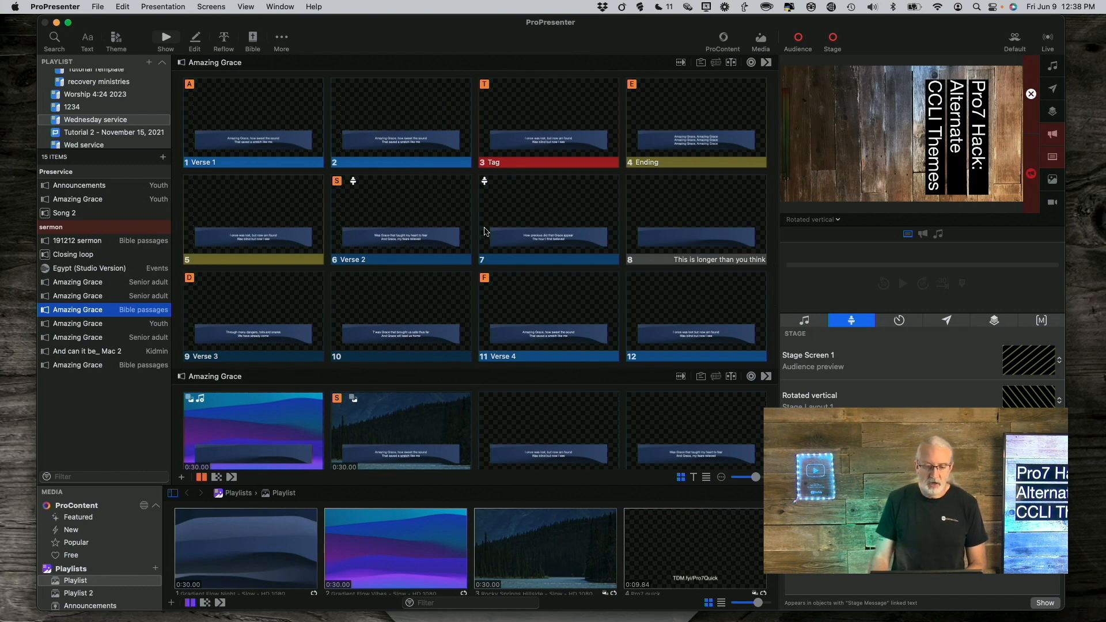
scroll(down, 3)
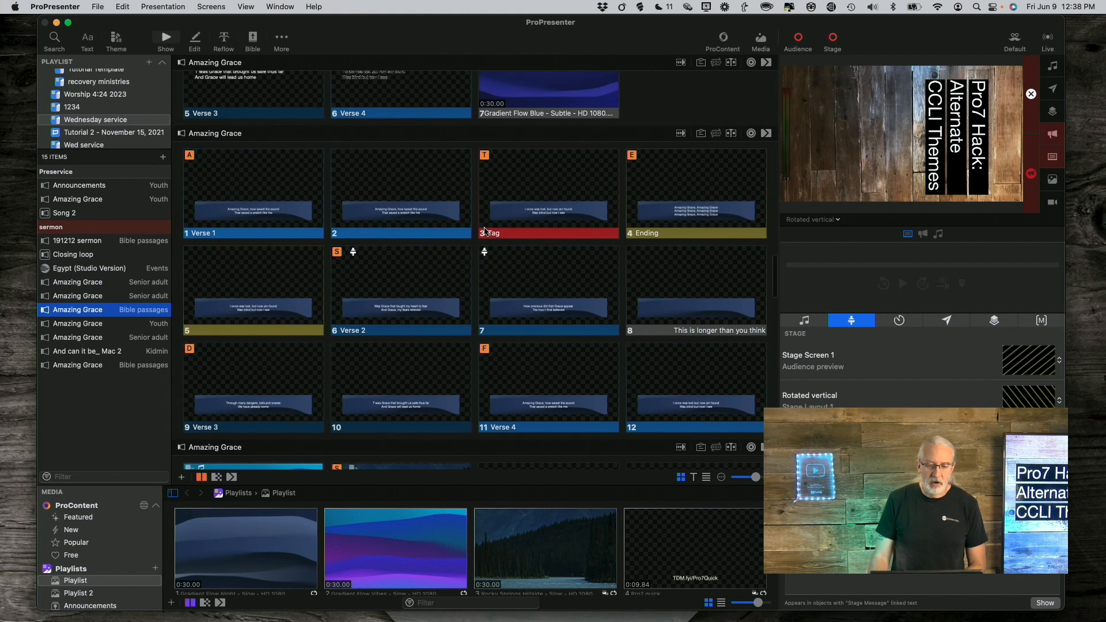
scroll(up, 3)
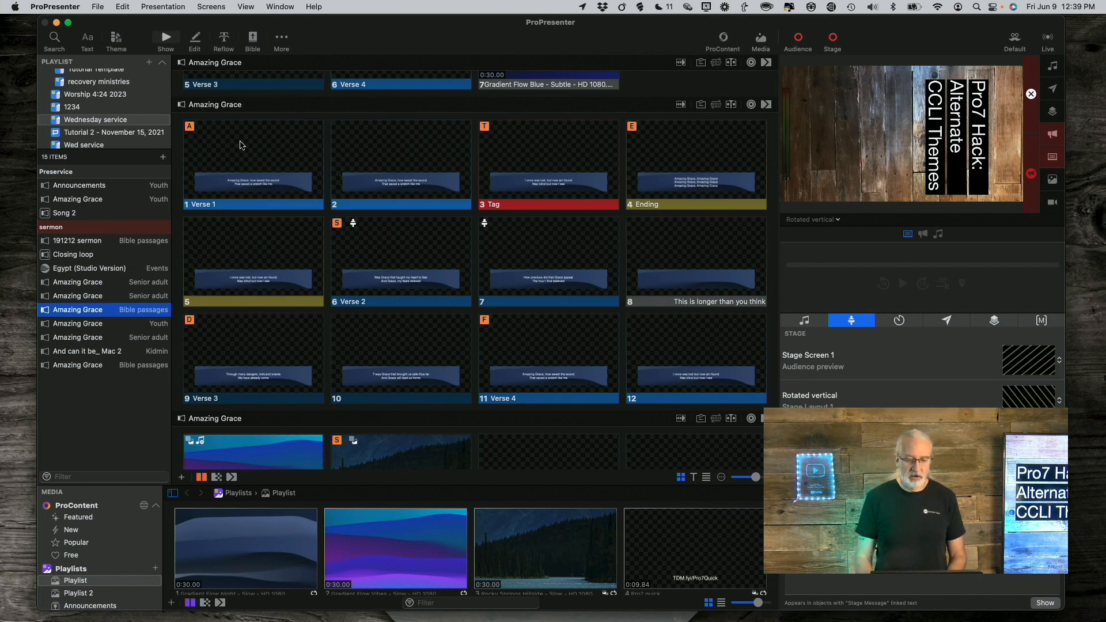
mouse_move(257, 141)
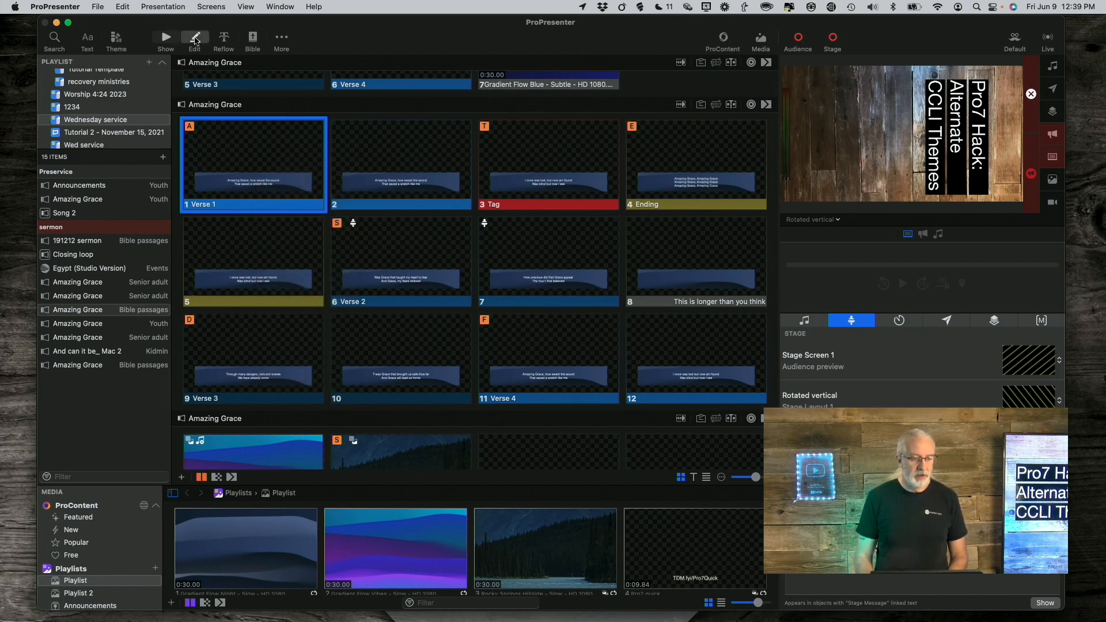
Step: Enable Show On Screen for Amazing Grace's copyright and enter the title Amazing Grace
click(194, 37)
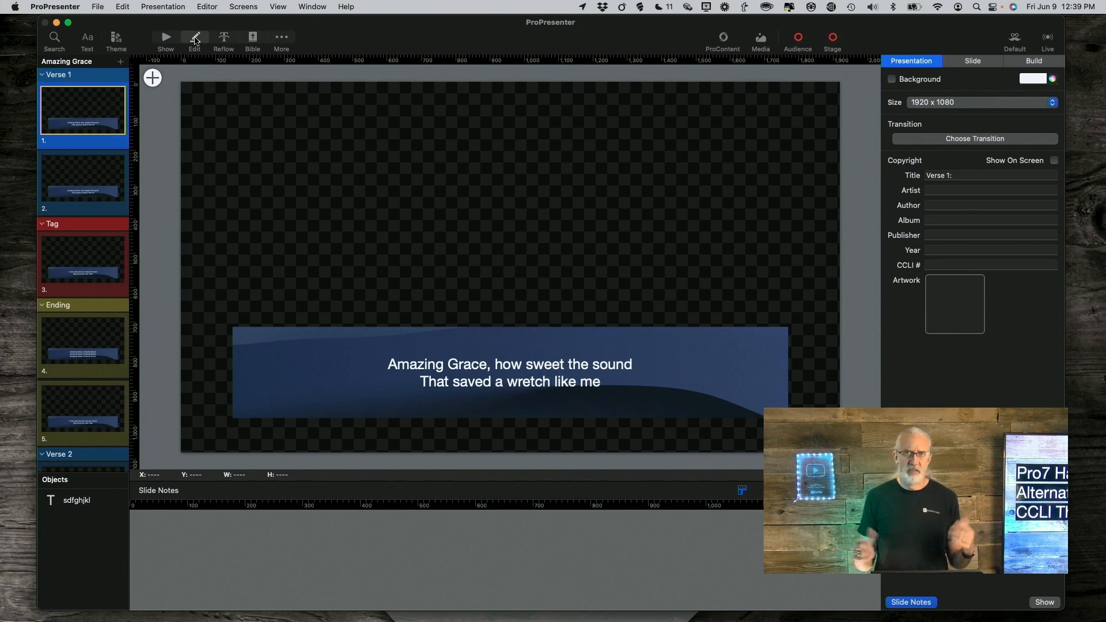
mouse_move(194, 36)
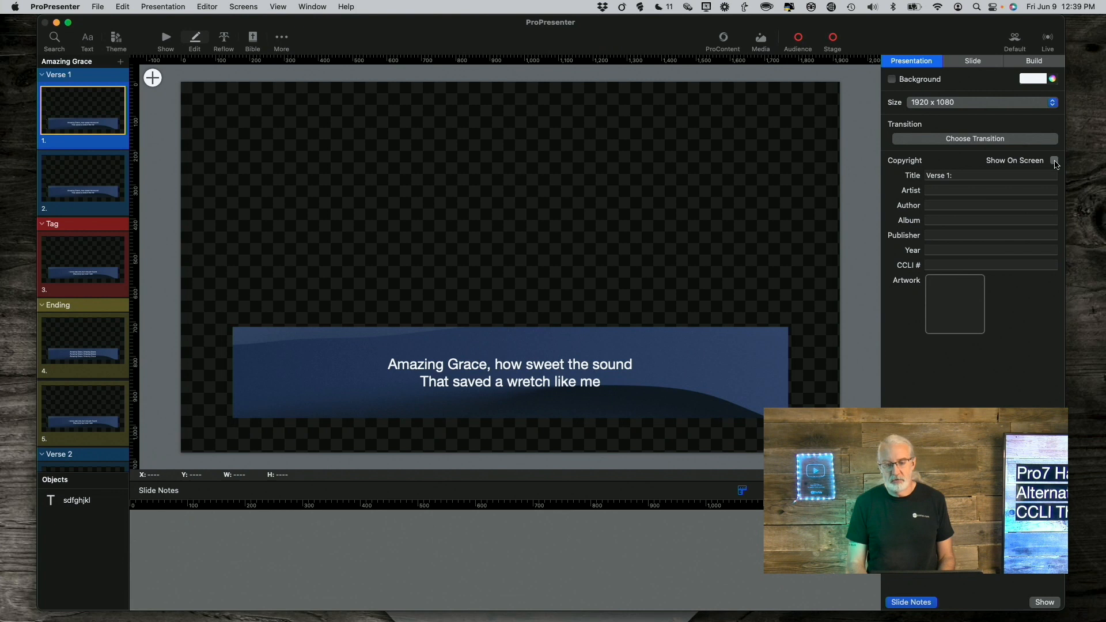
click(1054, 160)
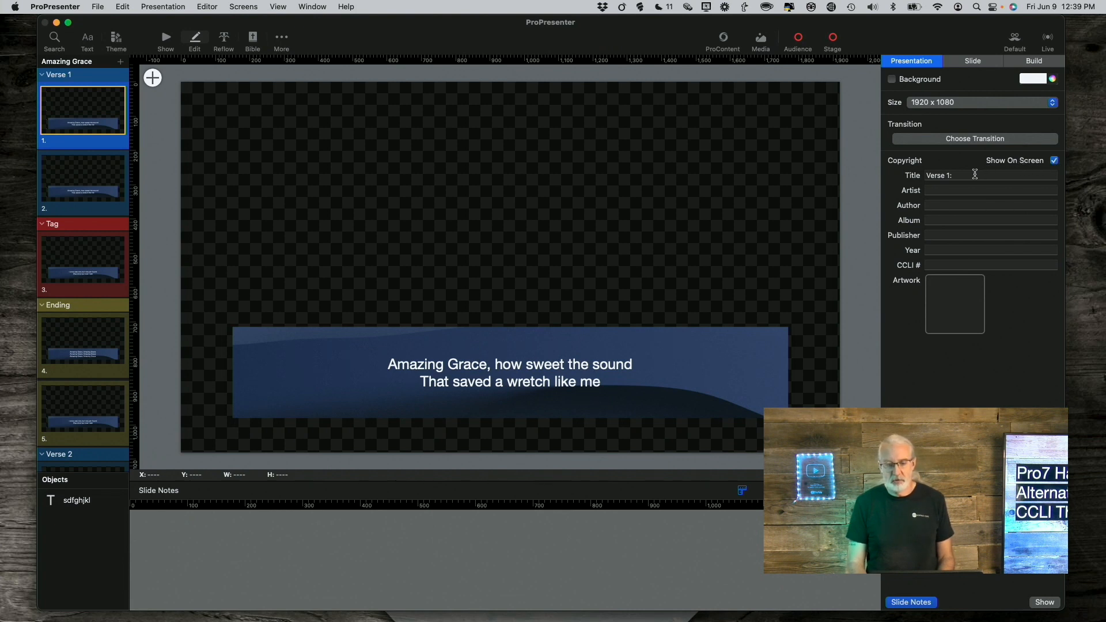
click(987, 175)
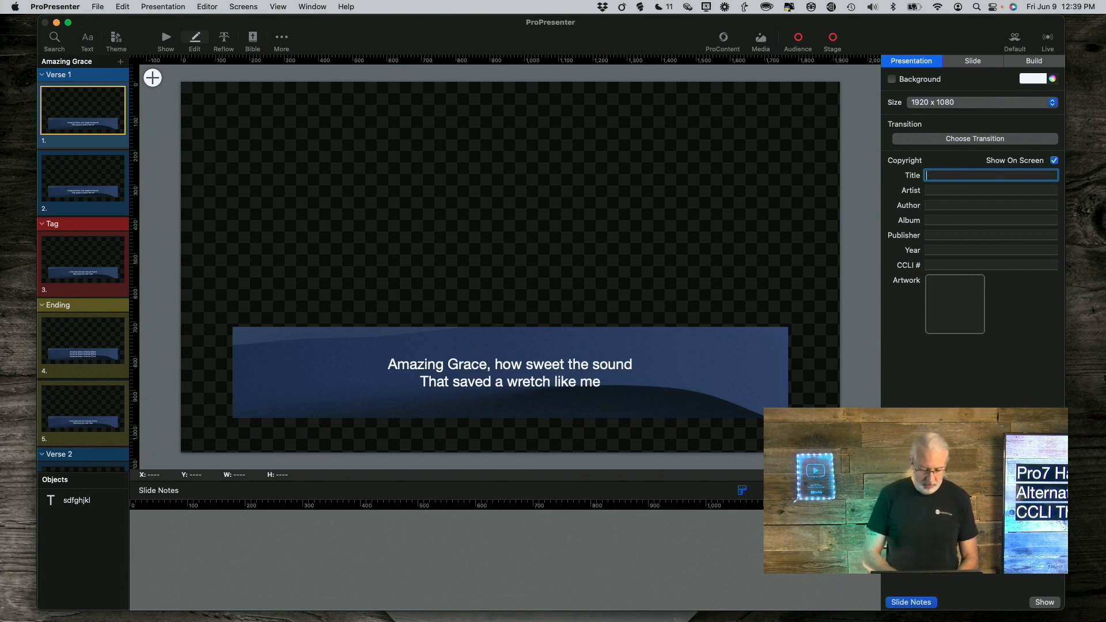
text(Amazing Grace)
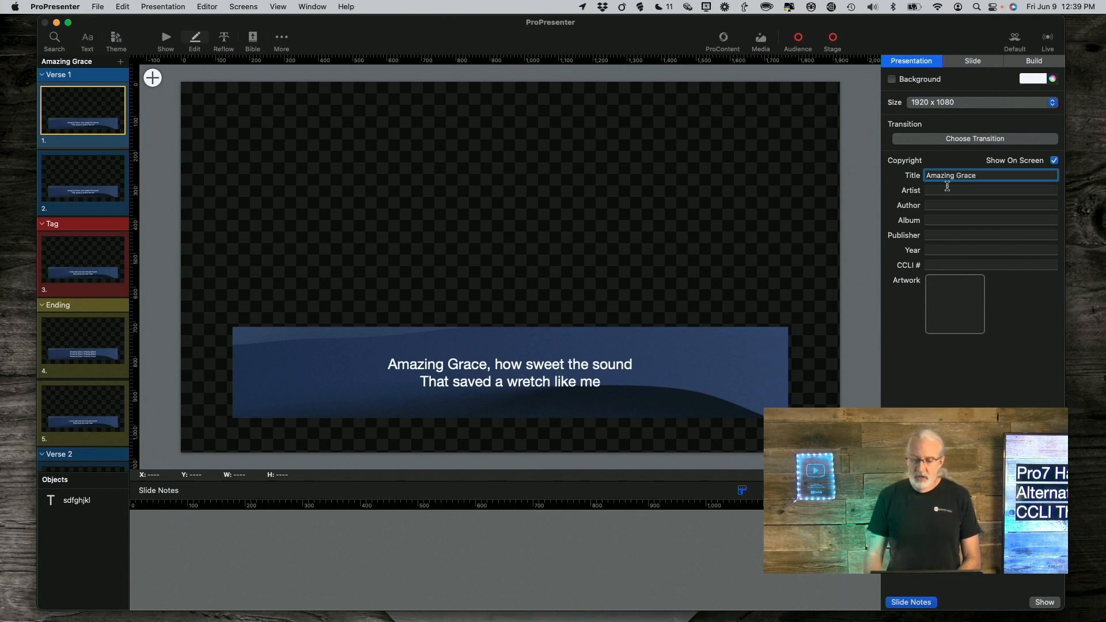
click(990, 190)
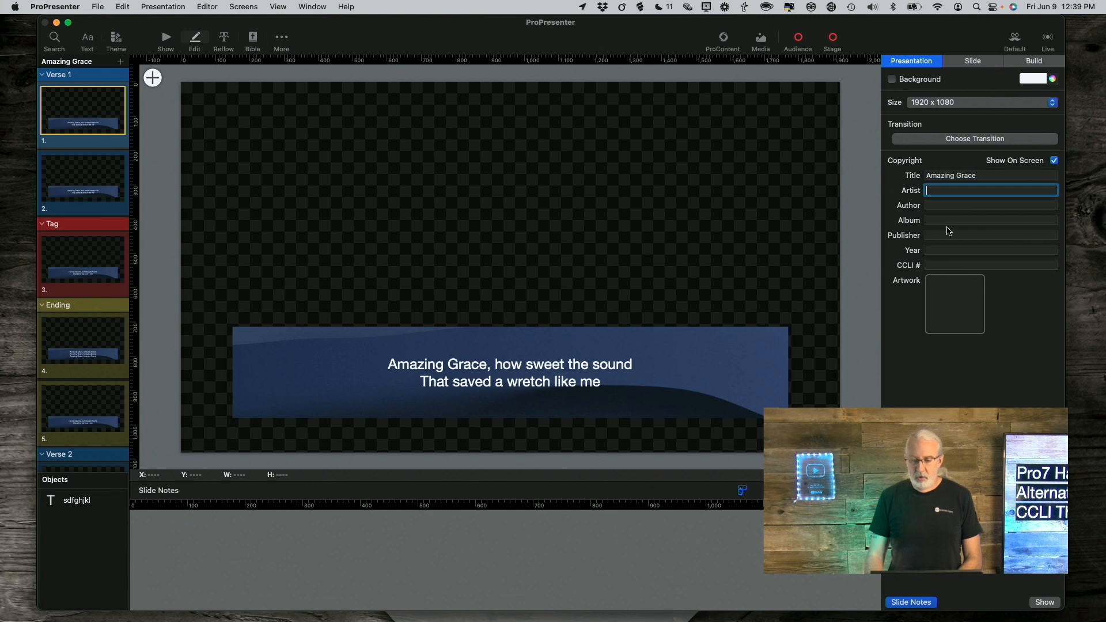
Step: Enter copyright year 1823 and CCLI number 1283629 in the Presentation inspector
click(991, 250)
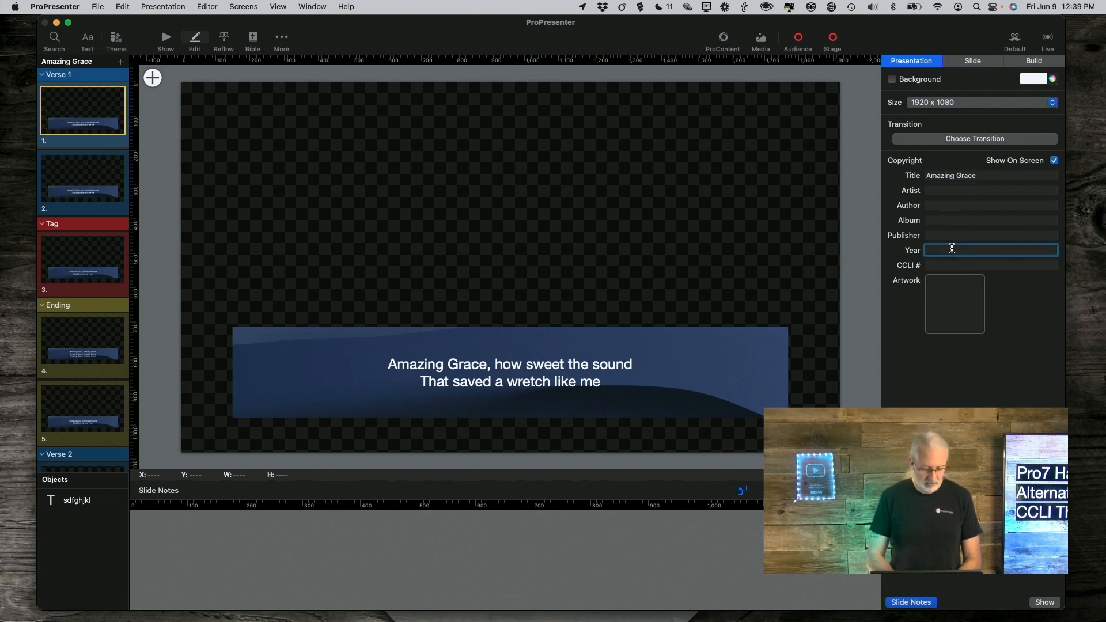
text(1823)
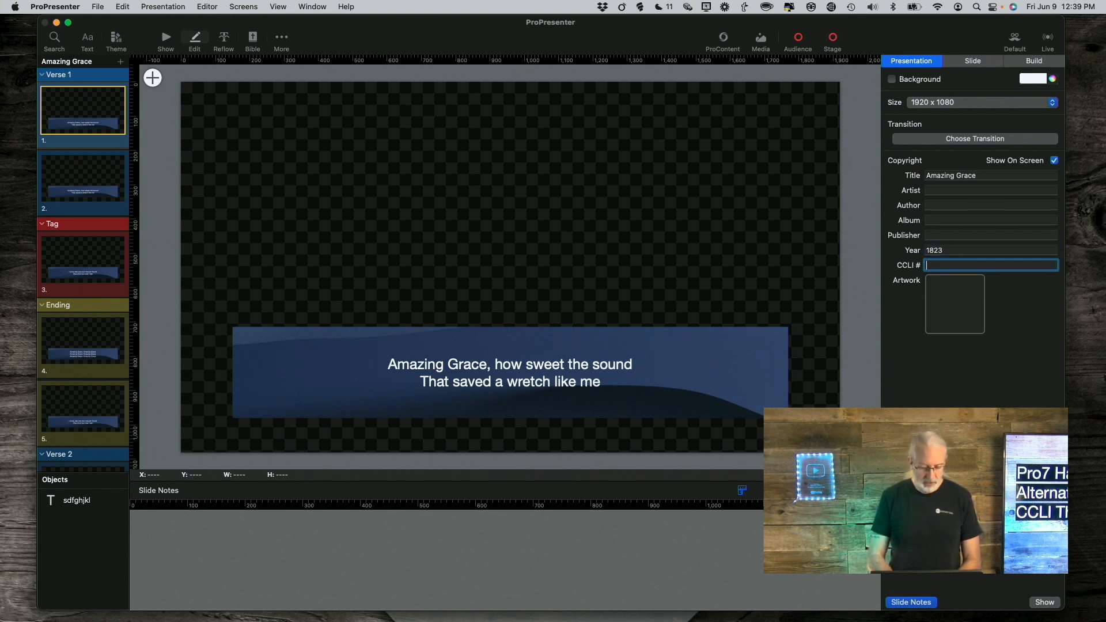
text(1283629)
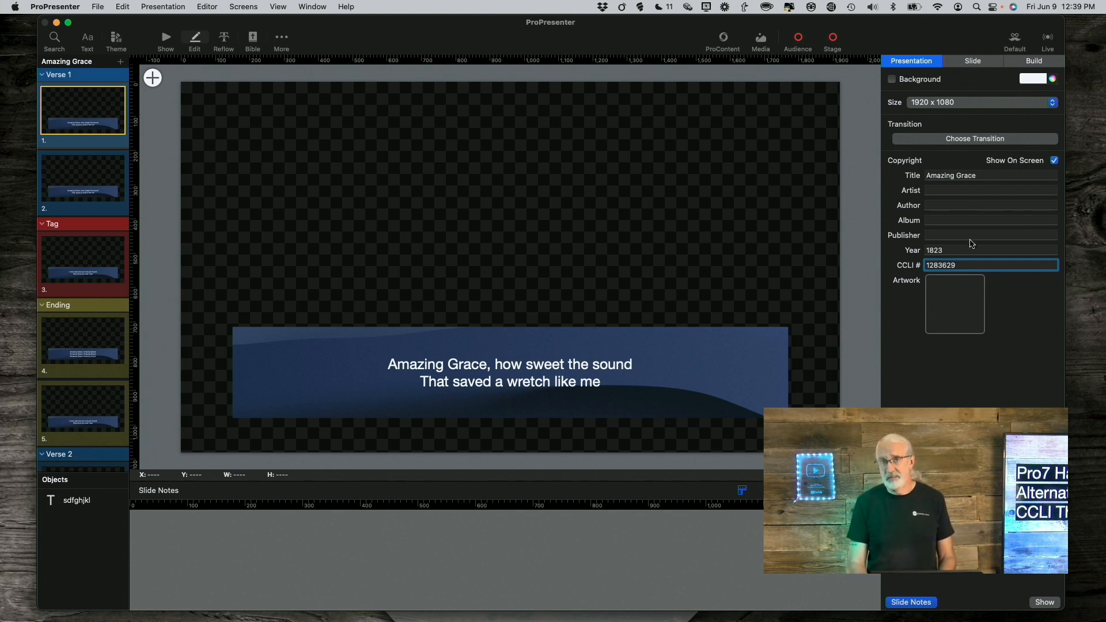
mouse_move(175, 62)
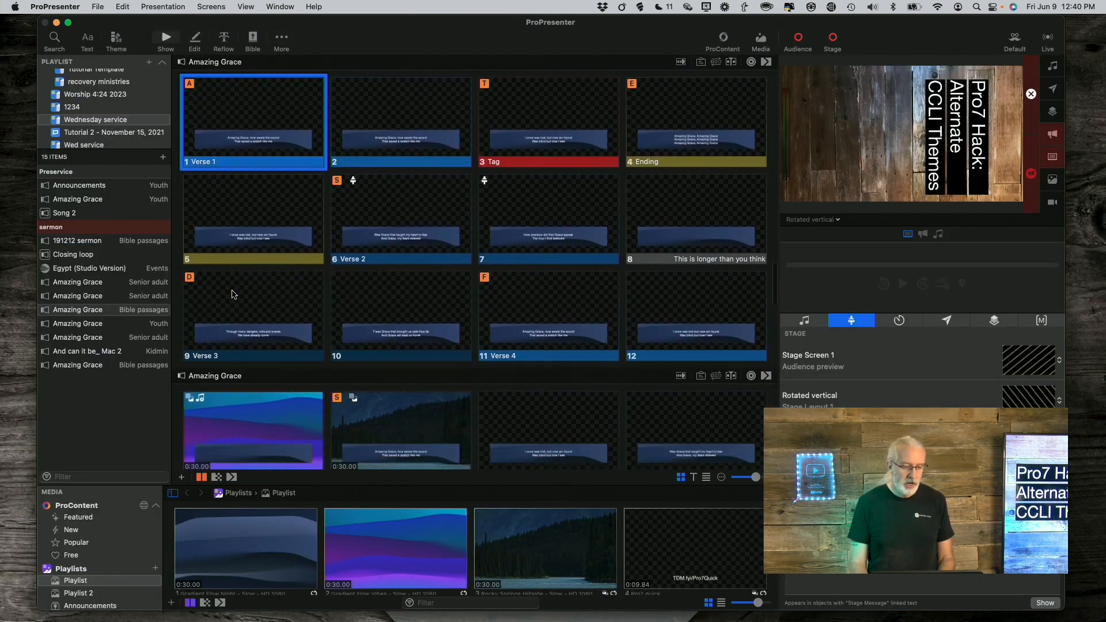
Step: Open ProPresenter Settings to view the General copyright display options
scroll(down, 3)
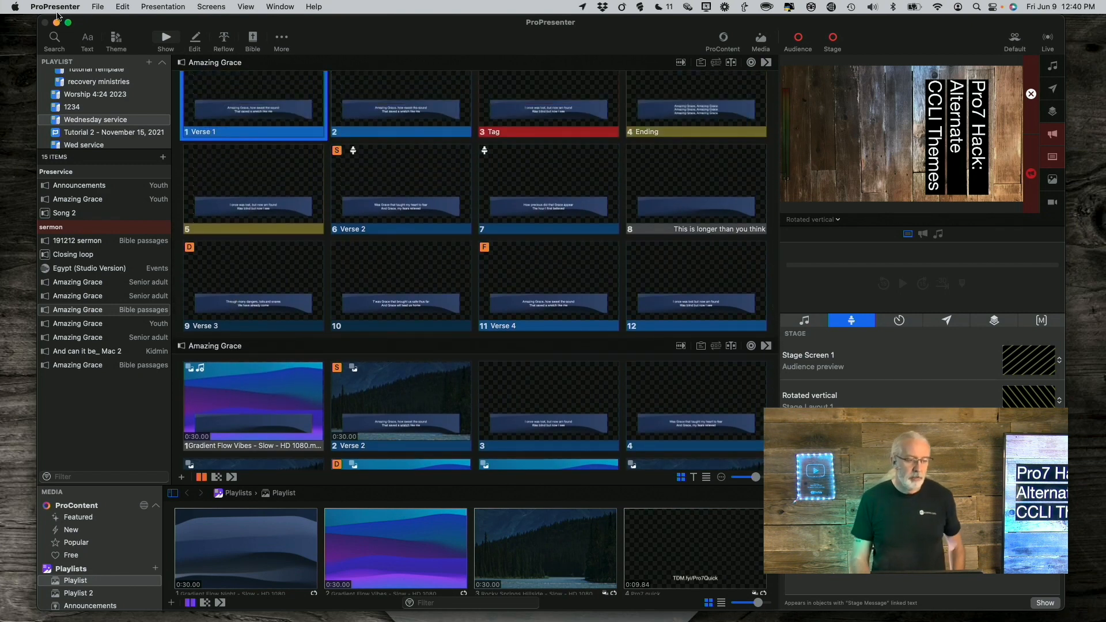
click(54, 7)
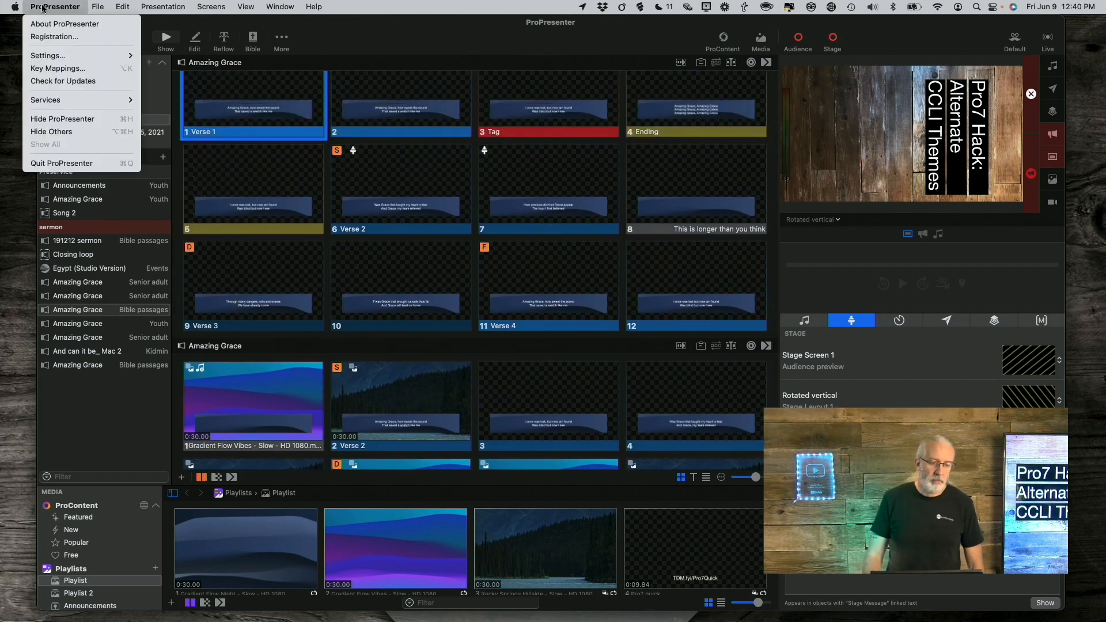
mouse_move(47, 55)
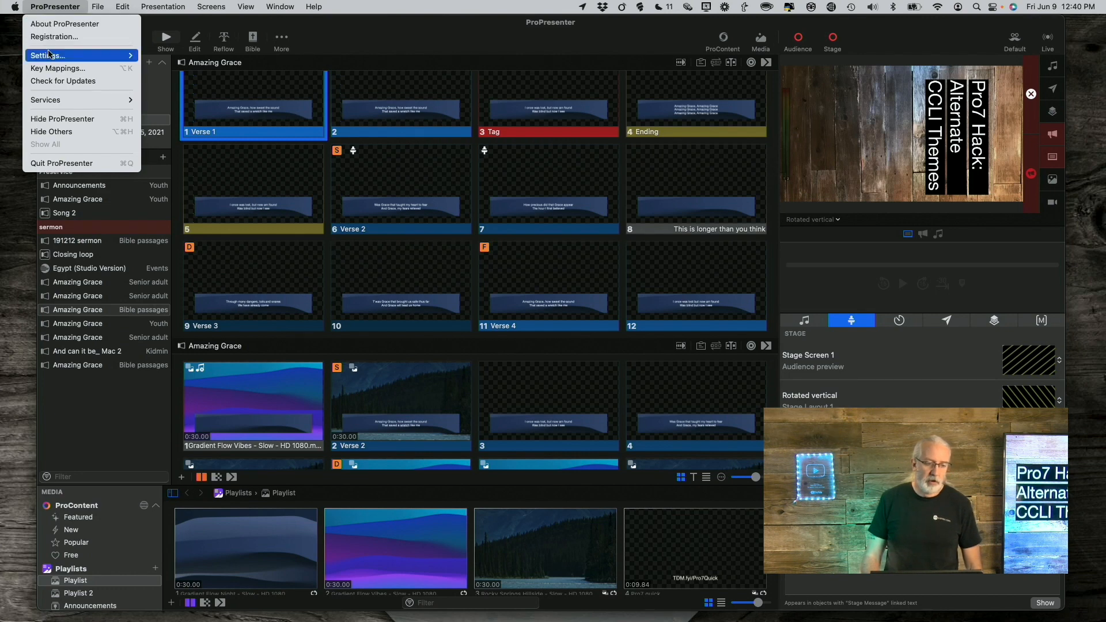
click(48, 56)
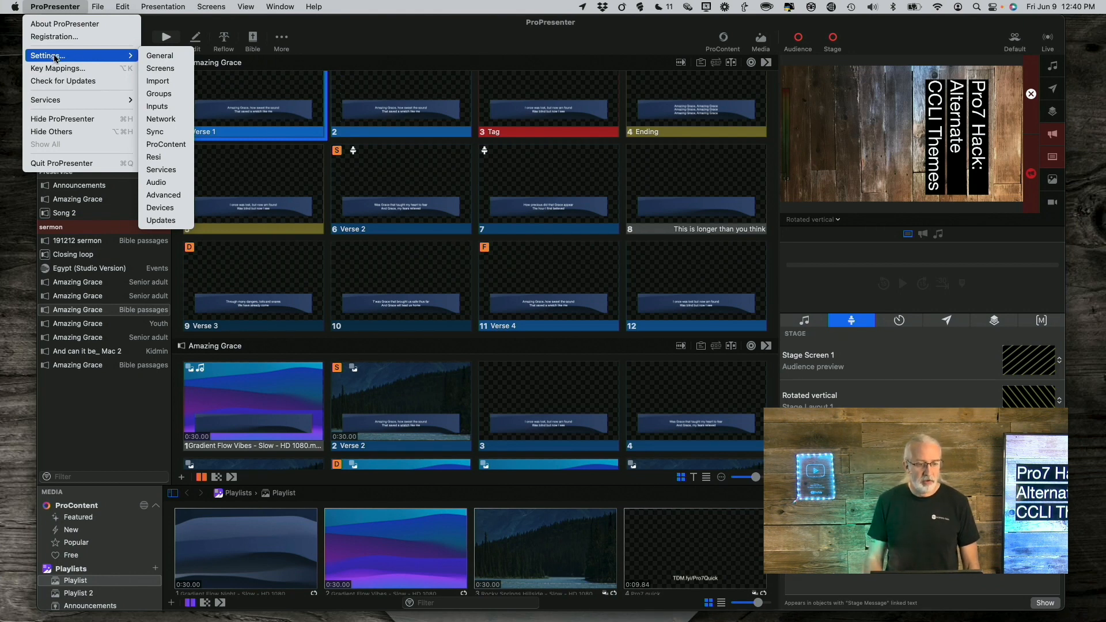
mouse_move(160, 68)
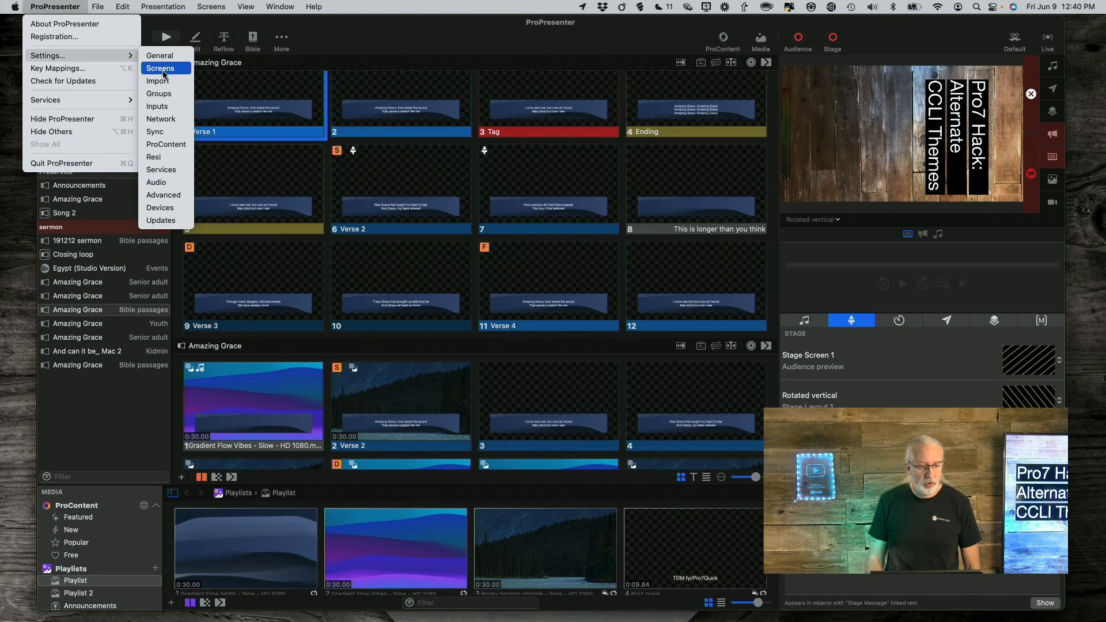
mouse_move(164, 119)
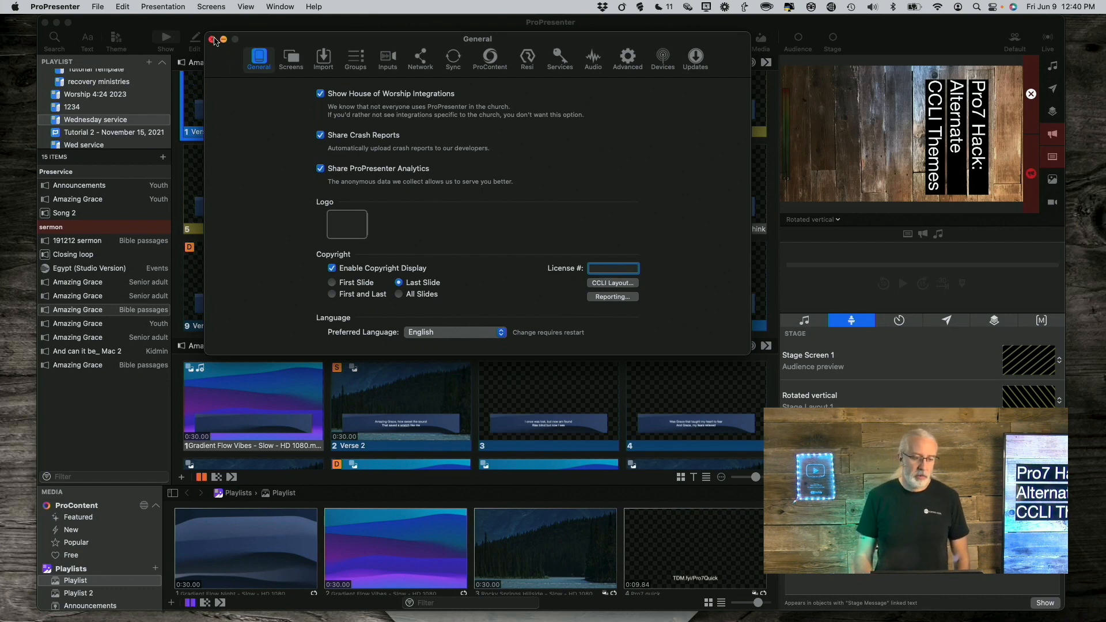
Step: Close Settings and add a new blank thirteenth slide to Amazing Grace via the Themes popover
click(214, 39)
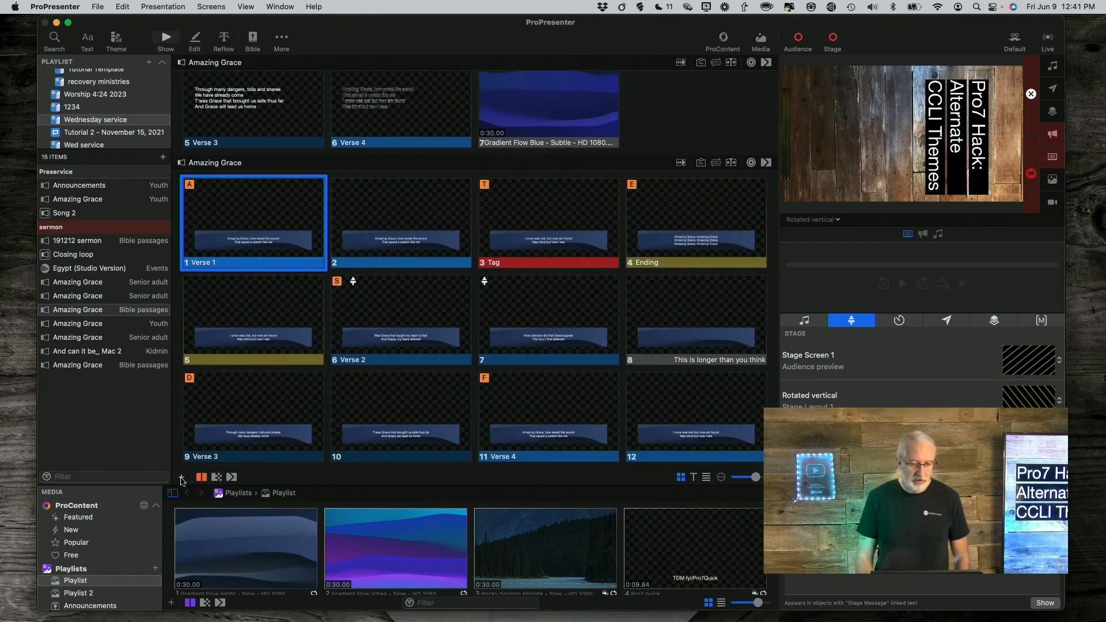
click(181, 477)
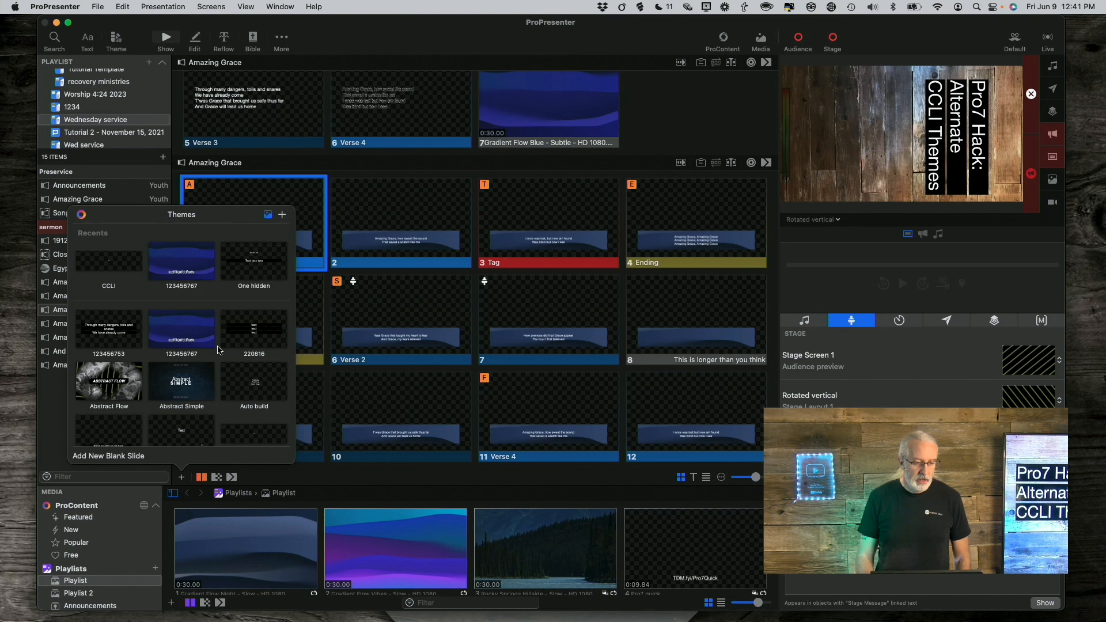
scroll(down, 3)
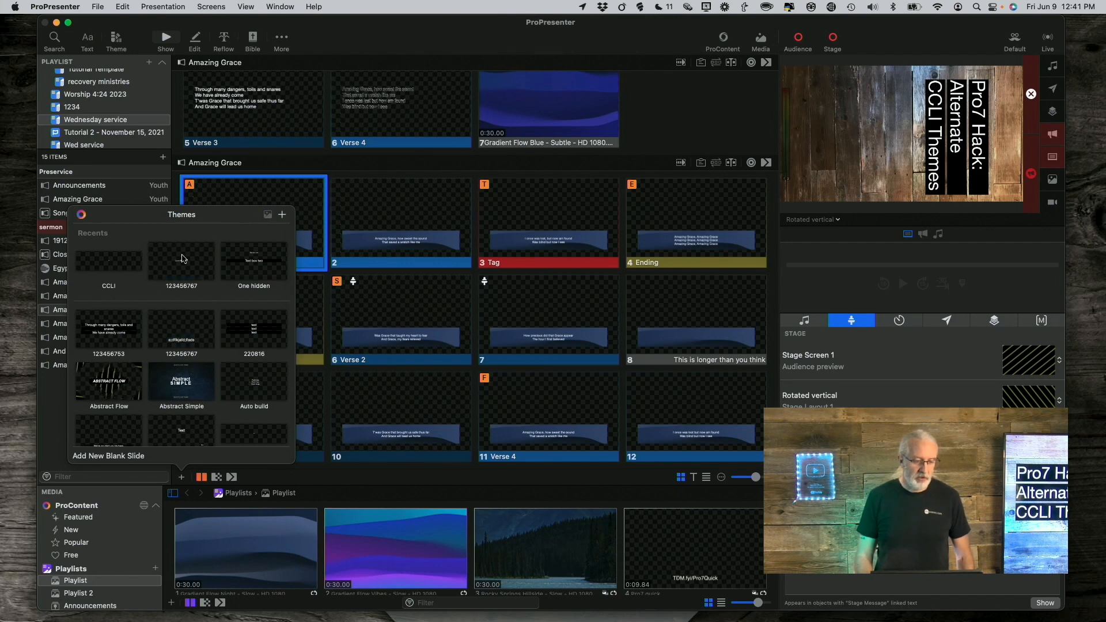
click(181, 260)
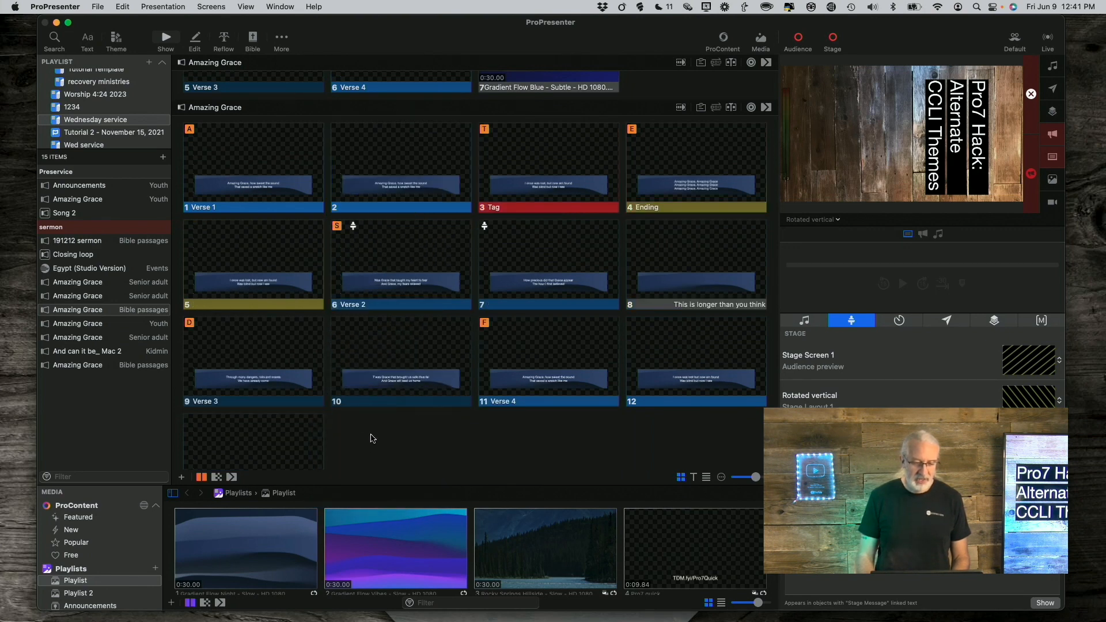
Step: Attach a look-change action to the blank slide 13
scroll(down, 3)
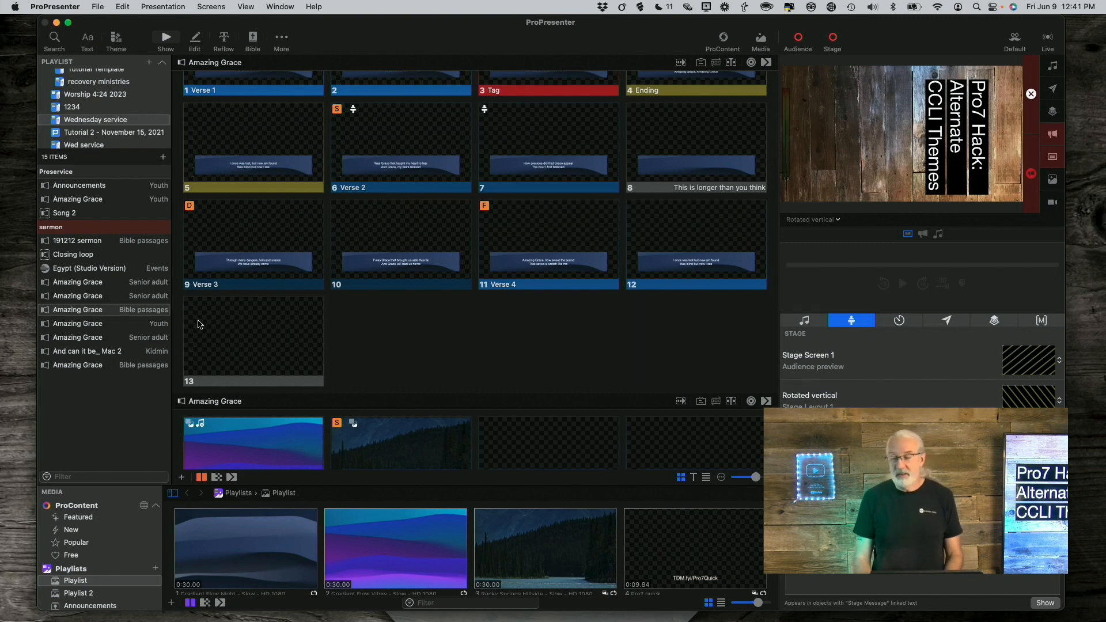
right_click(252, 341)
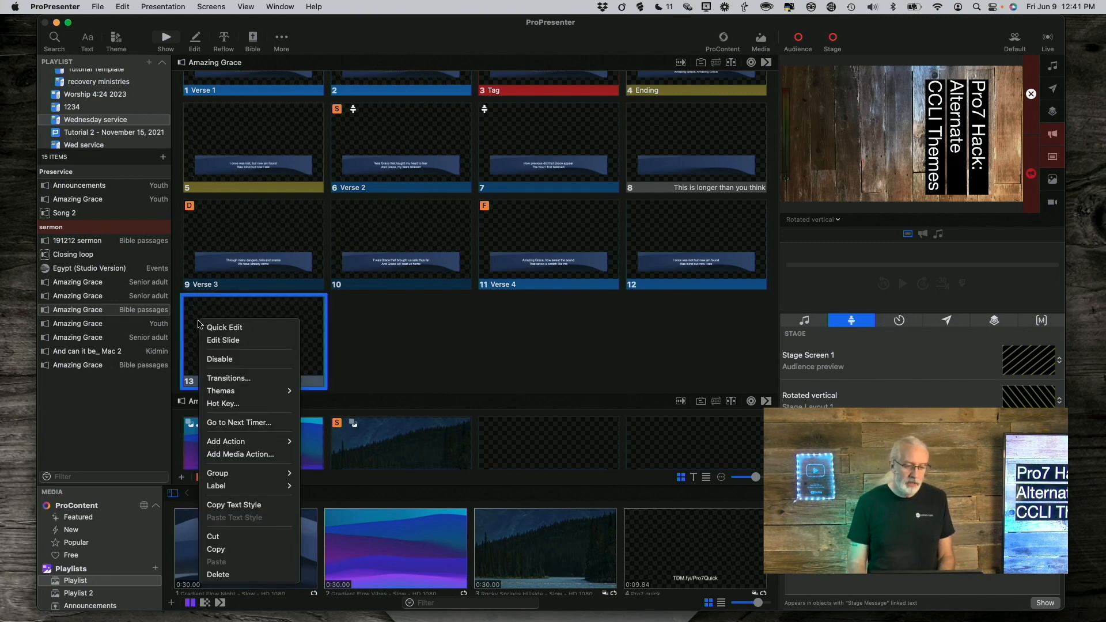
mouse_move(222, 340)
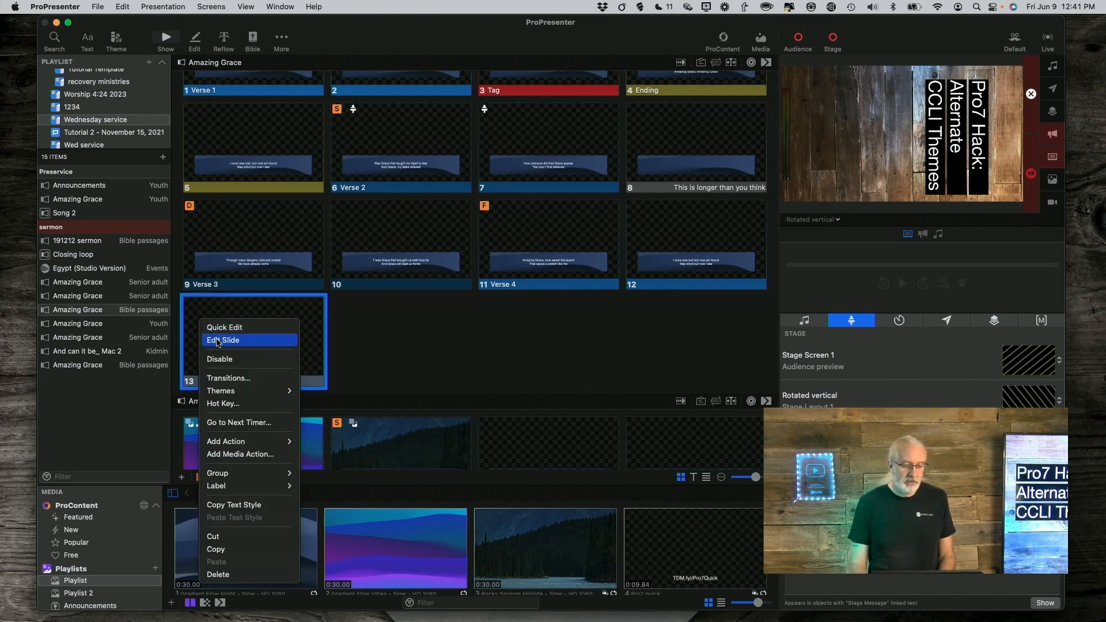
click(221, 391)
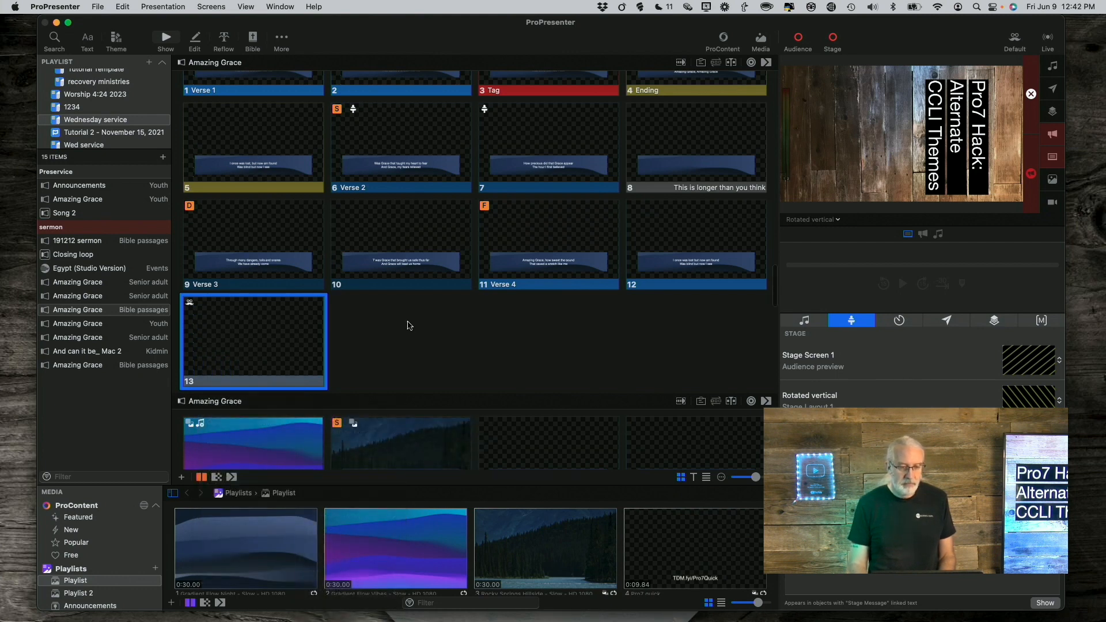
Step: Attach a look-change action to the first slide, Verse 1
scroll(down, 3)
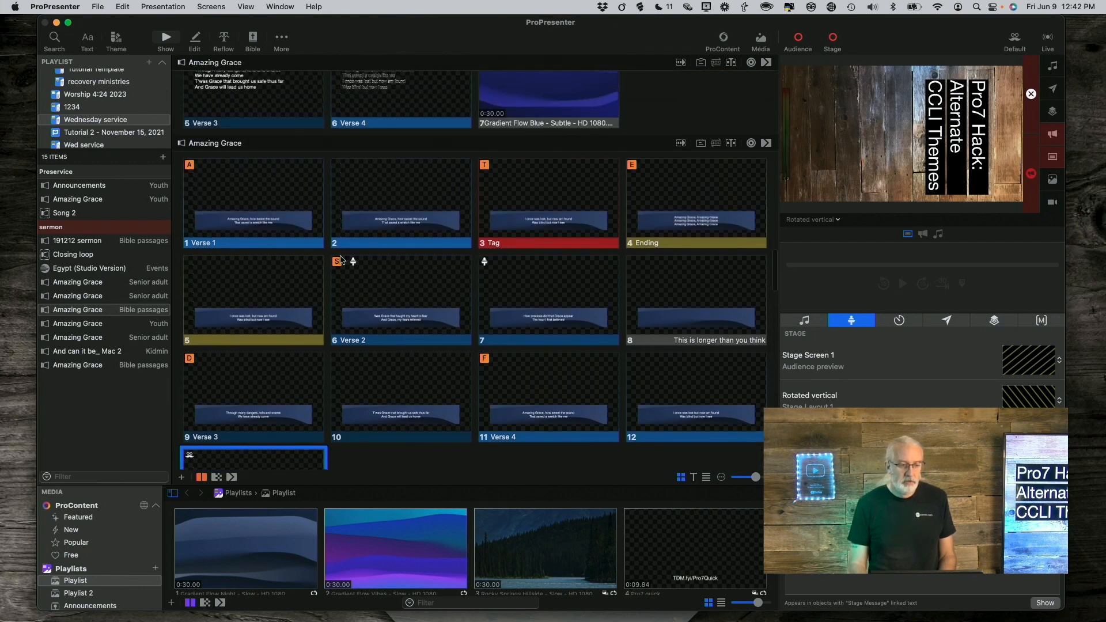
right_click(252, 205)
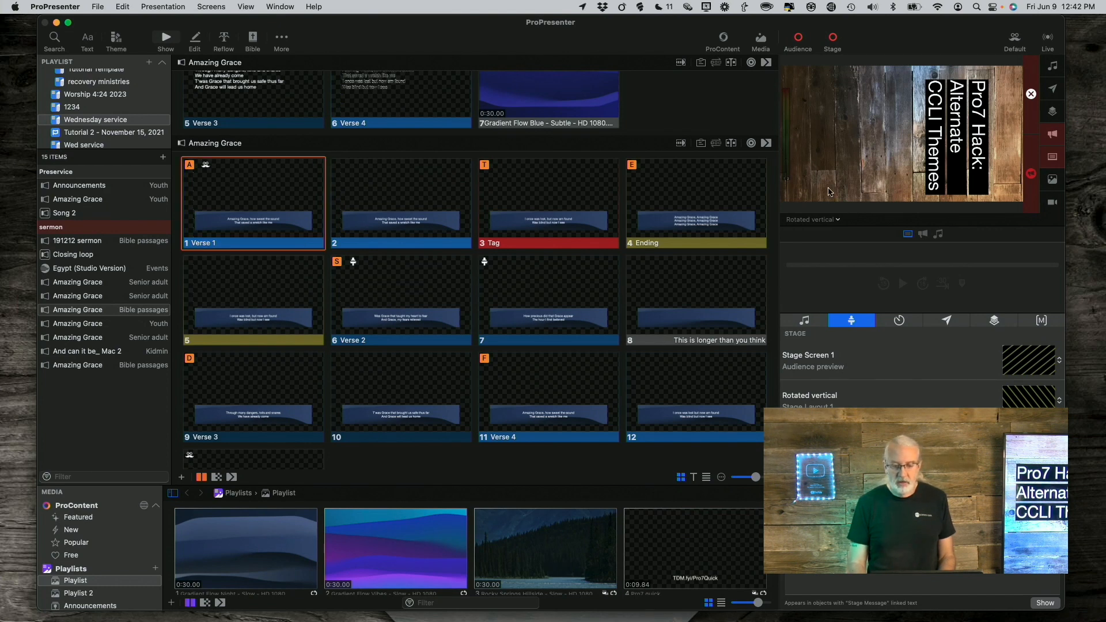
Step: Preview the Alpha screen and put the Verse 1 slide live
click(811, 219)
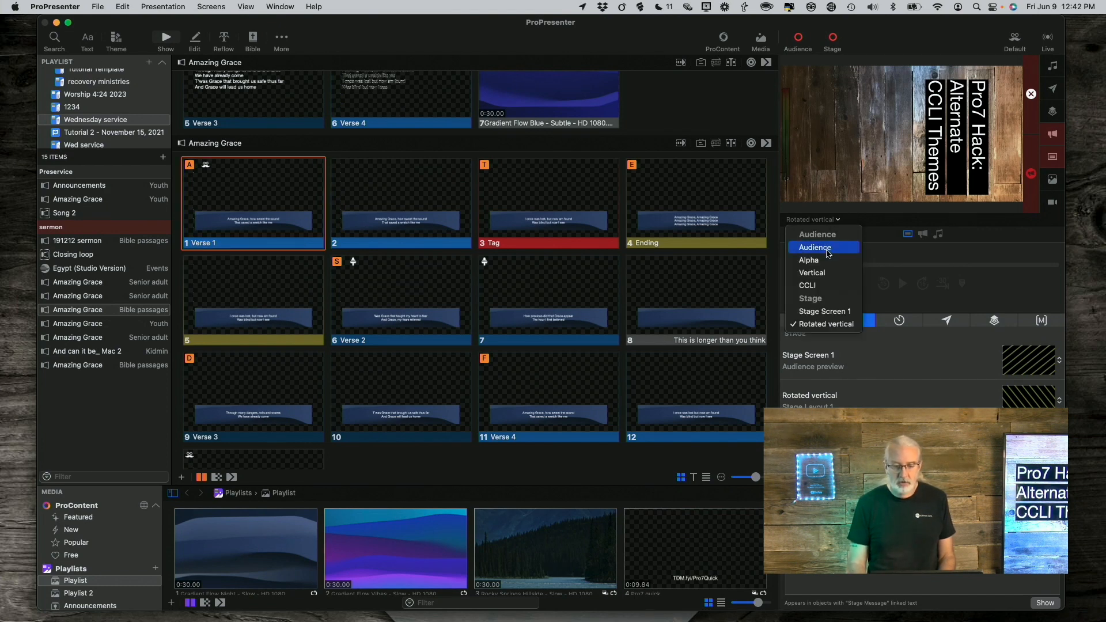
click(809, 260)
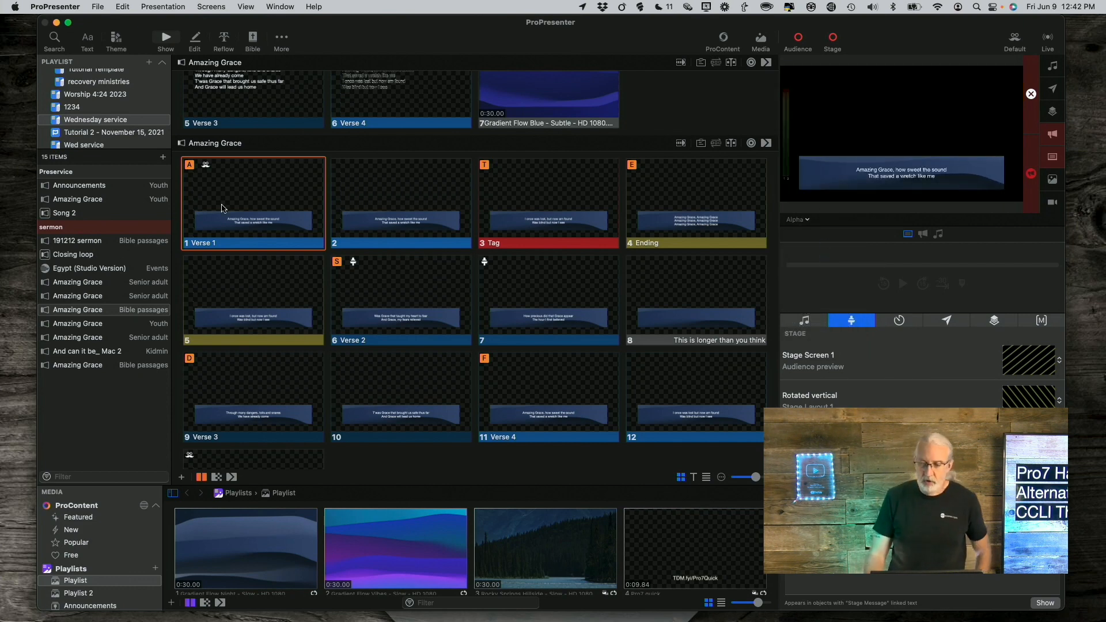
click(401, 203)
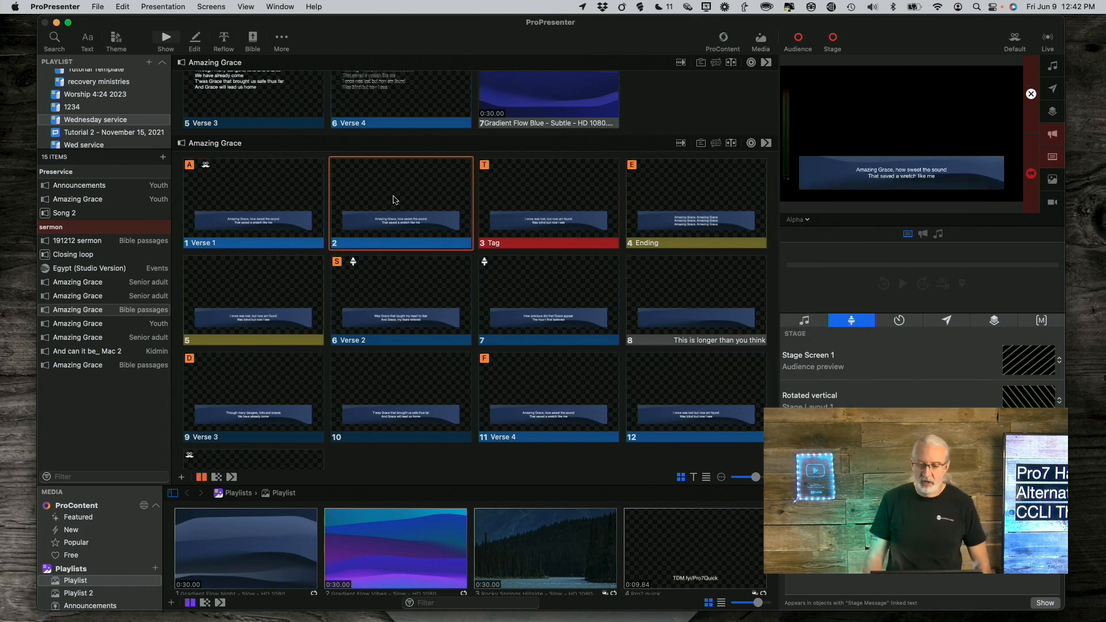
Step: Trigger the blank slide 13 and preview the CCLI screen showing the copyright text
scroll(down, 3)
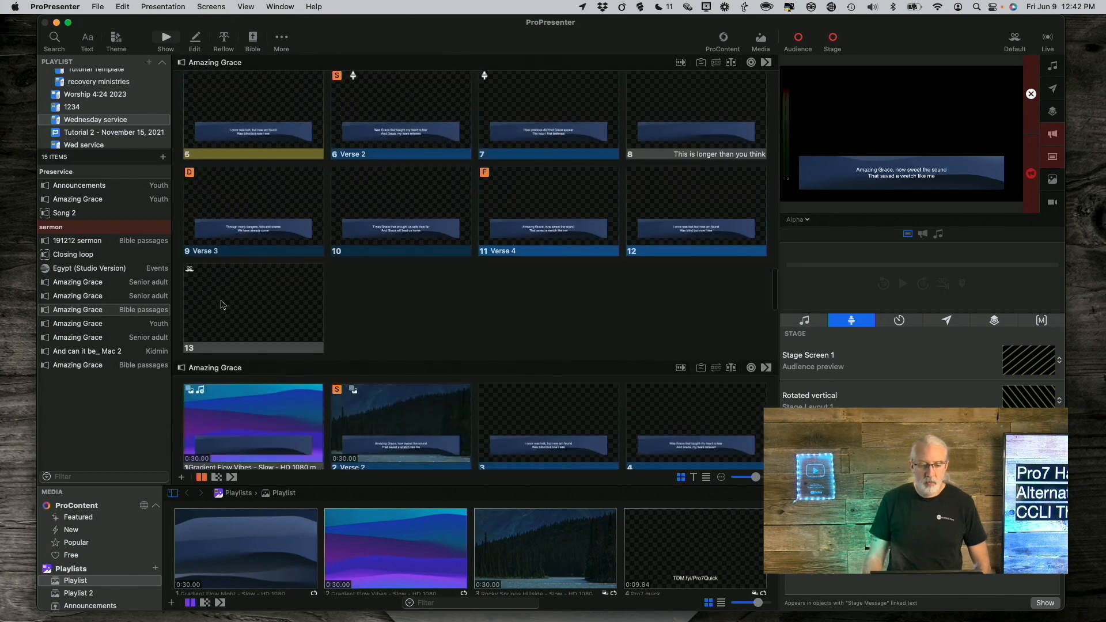
click(253, 307)
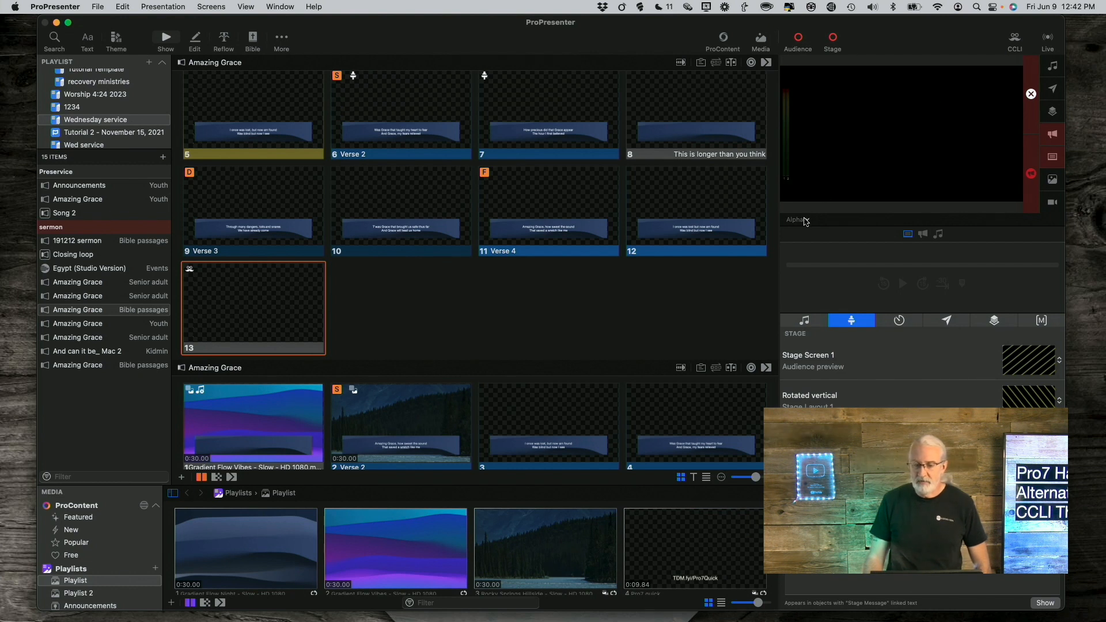
click(796, 219)
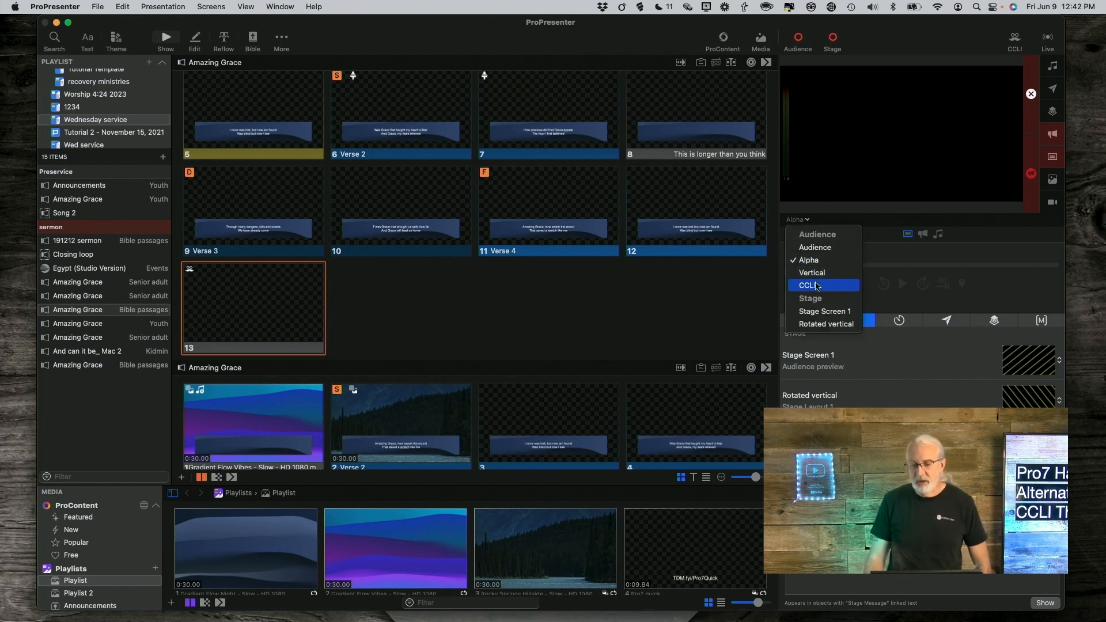
click(807, 285)
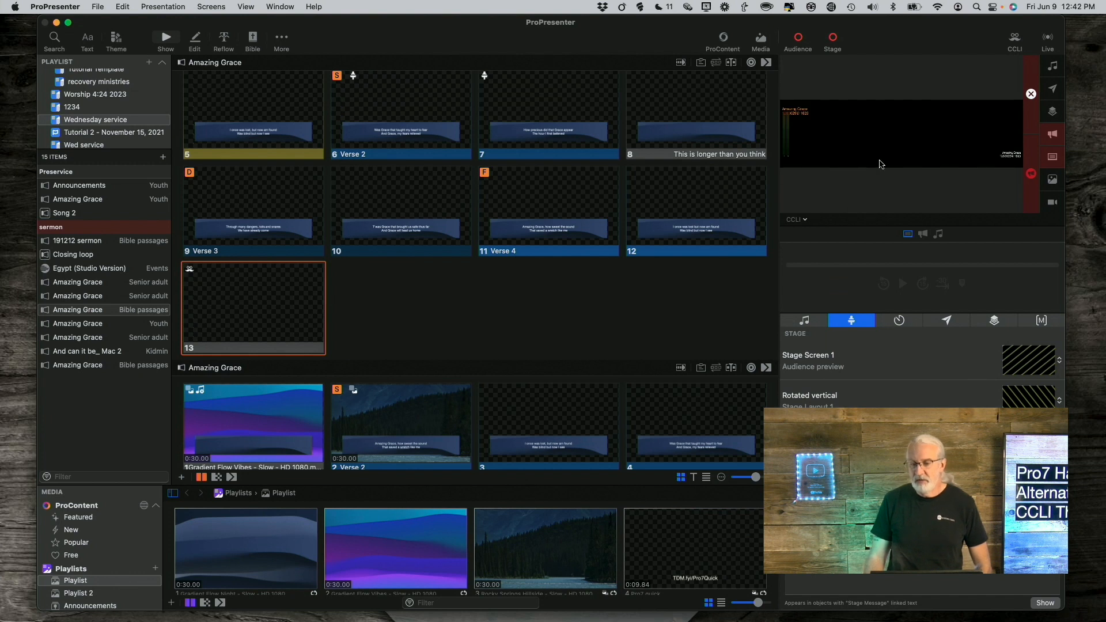
mouse_move(840, 149)
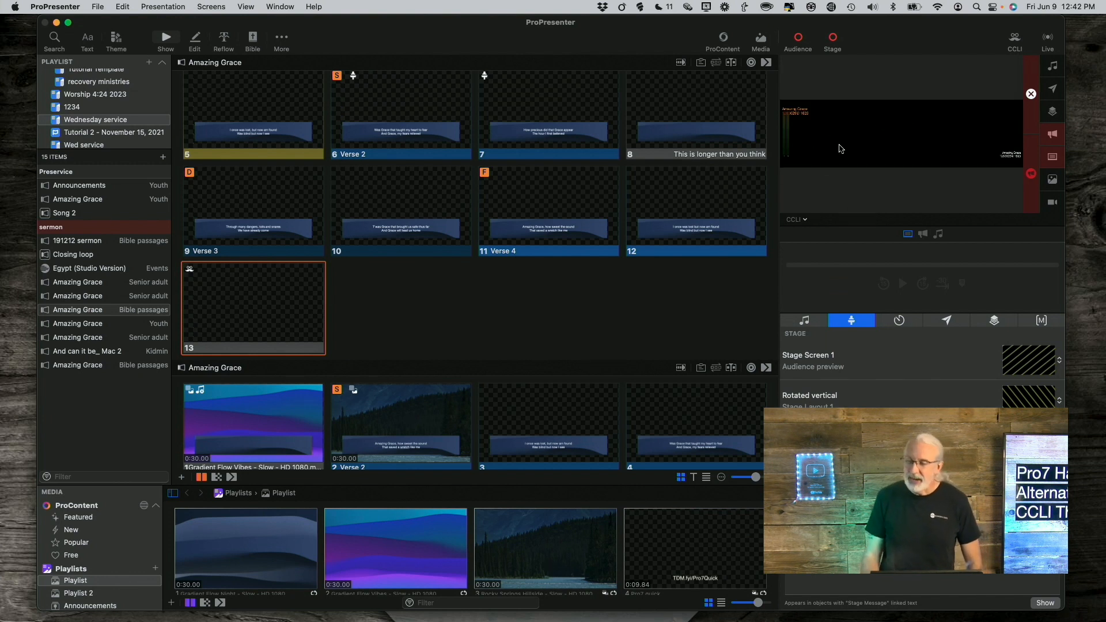
mouse_move(847, 161)
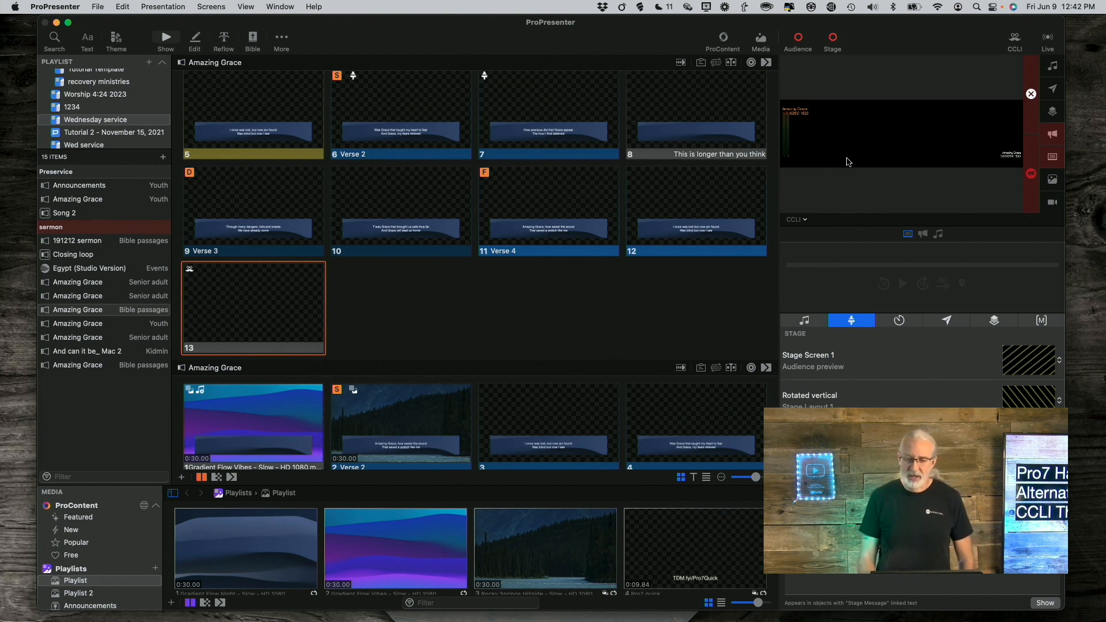
mouse_move(806, 190)
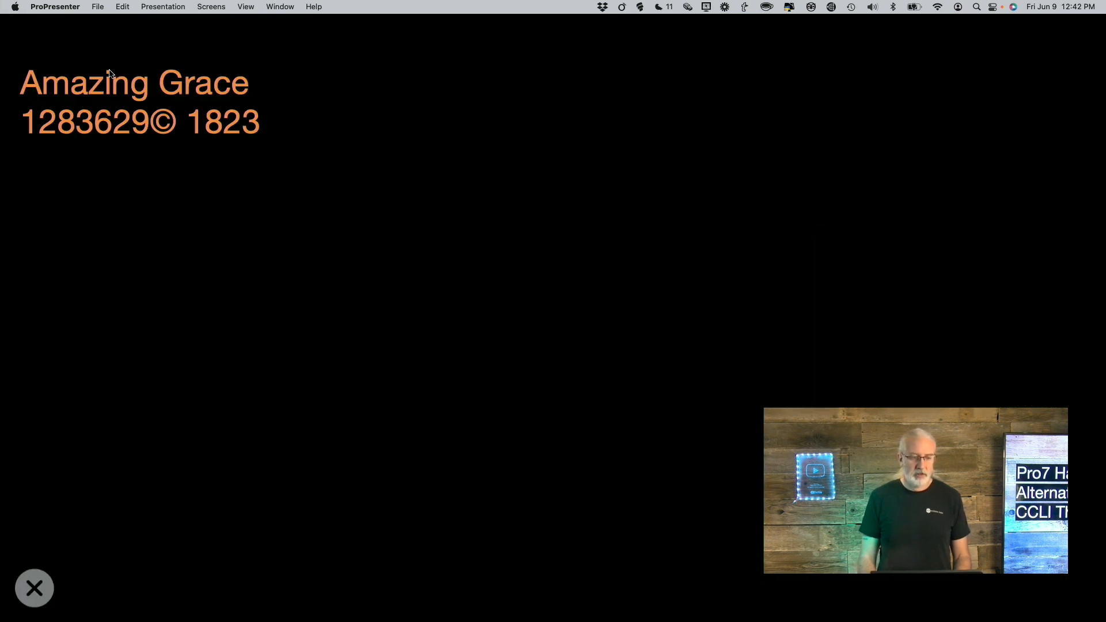
mouse_move(224, 18)
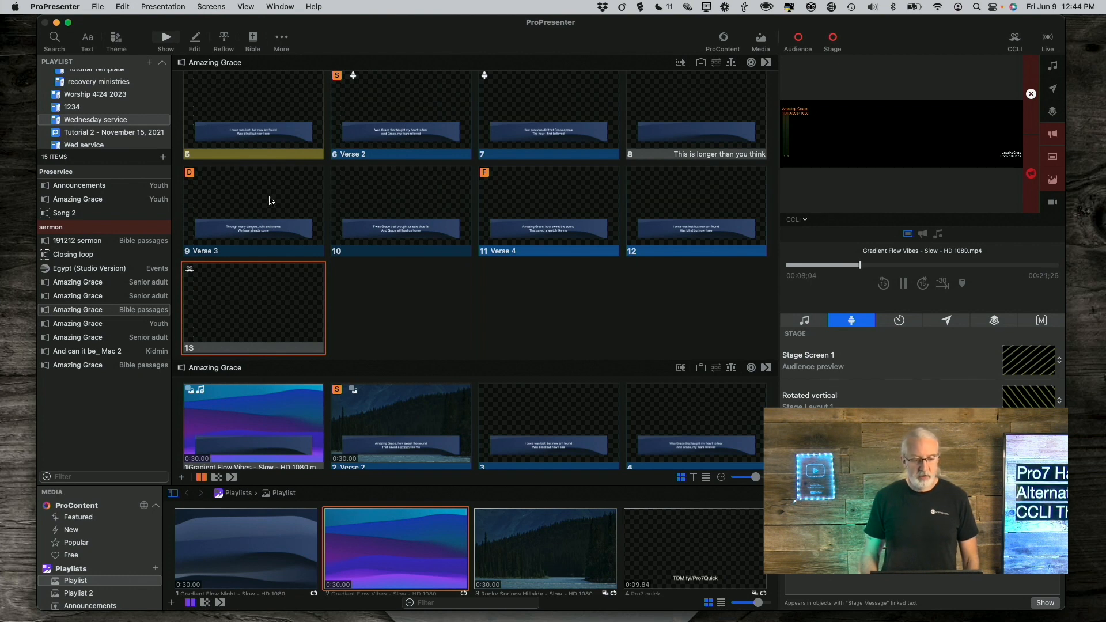
Step: Put Verse 3 live and preview the Audience screen with its background video
click(253, 209)
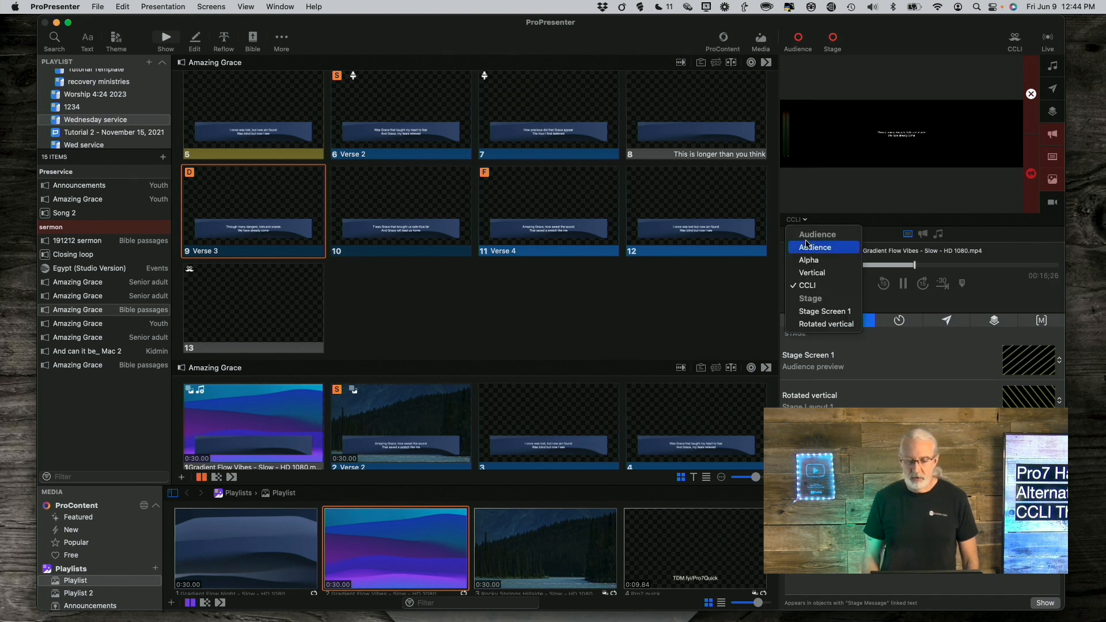
click(817, 247)
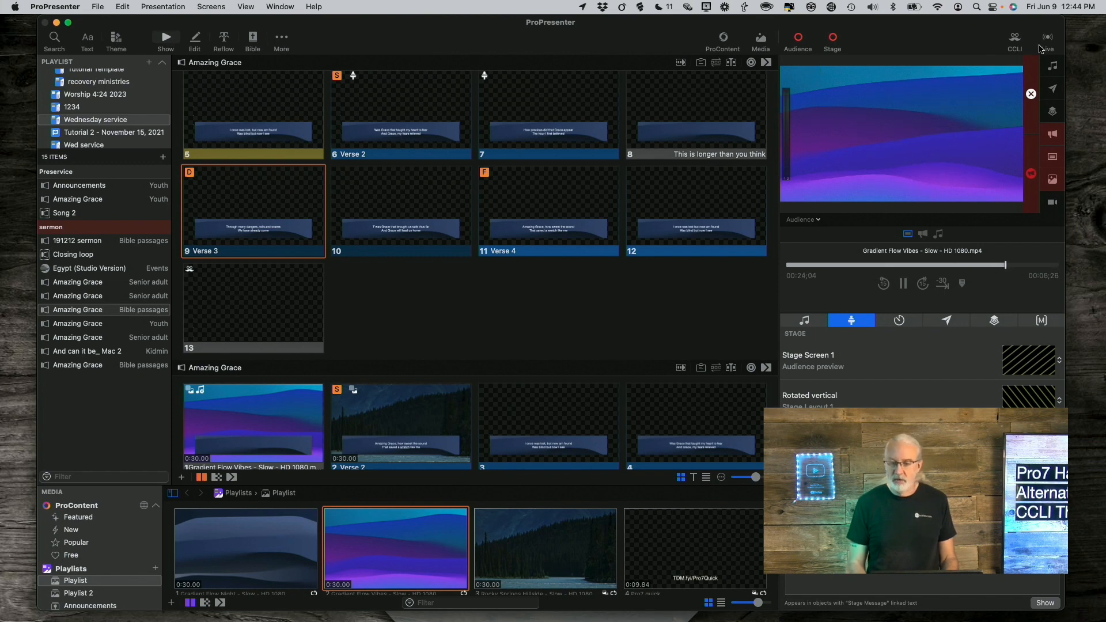
mouse_move(909, 51)
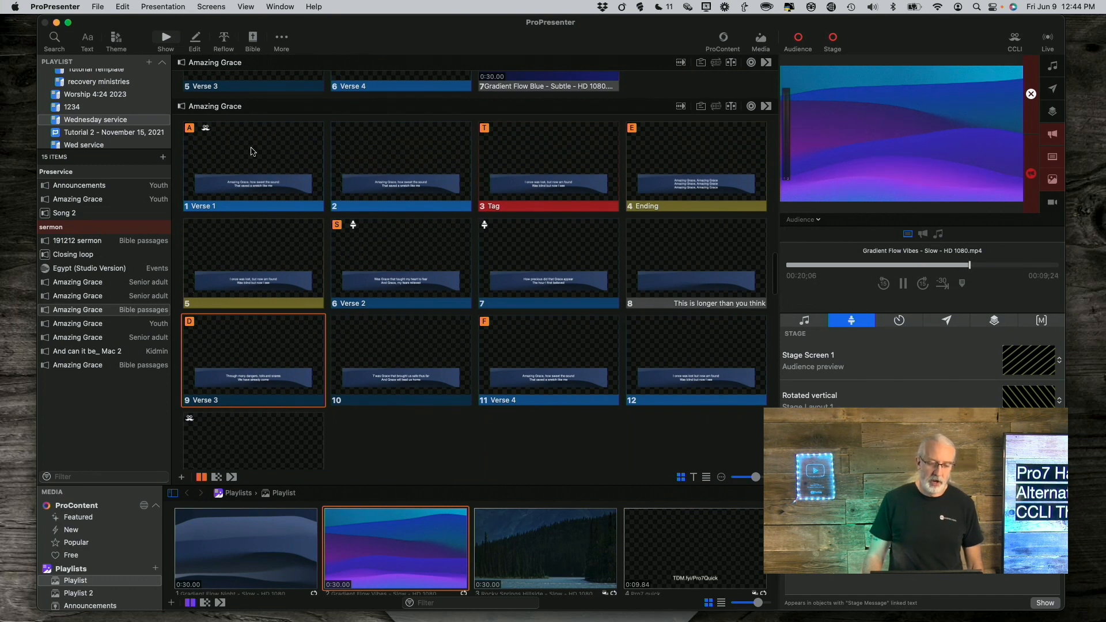
Step: Trigger slide 1 to restore the Default look, then slide 13 to switch back to CCLI
click(252, 166)
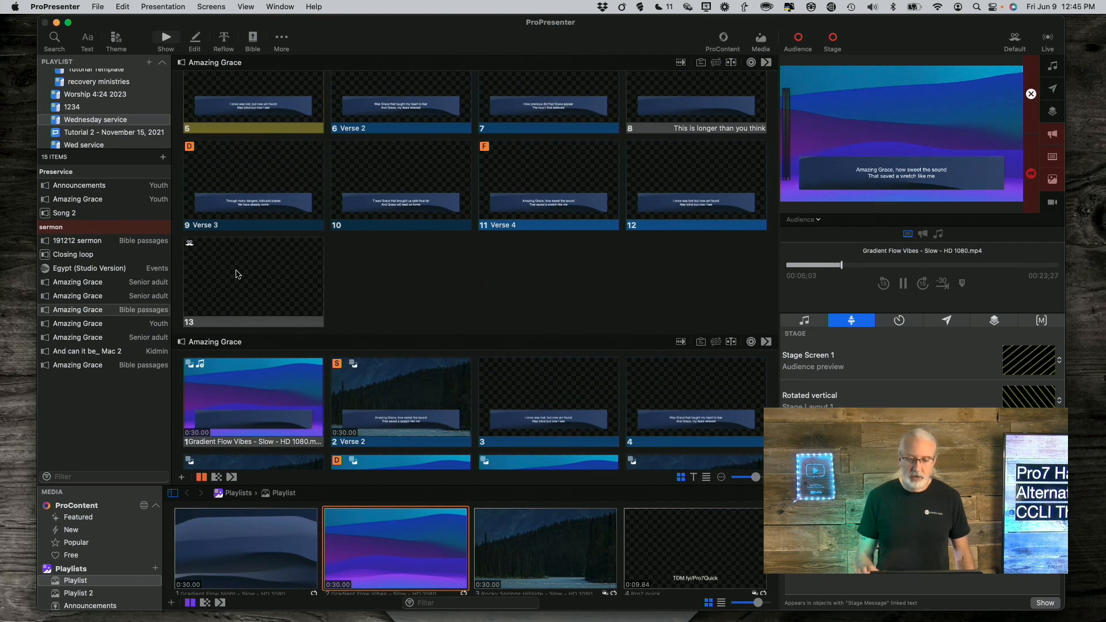
click(252, 282)
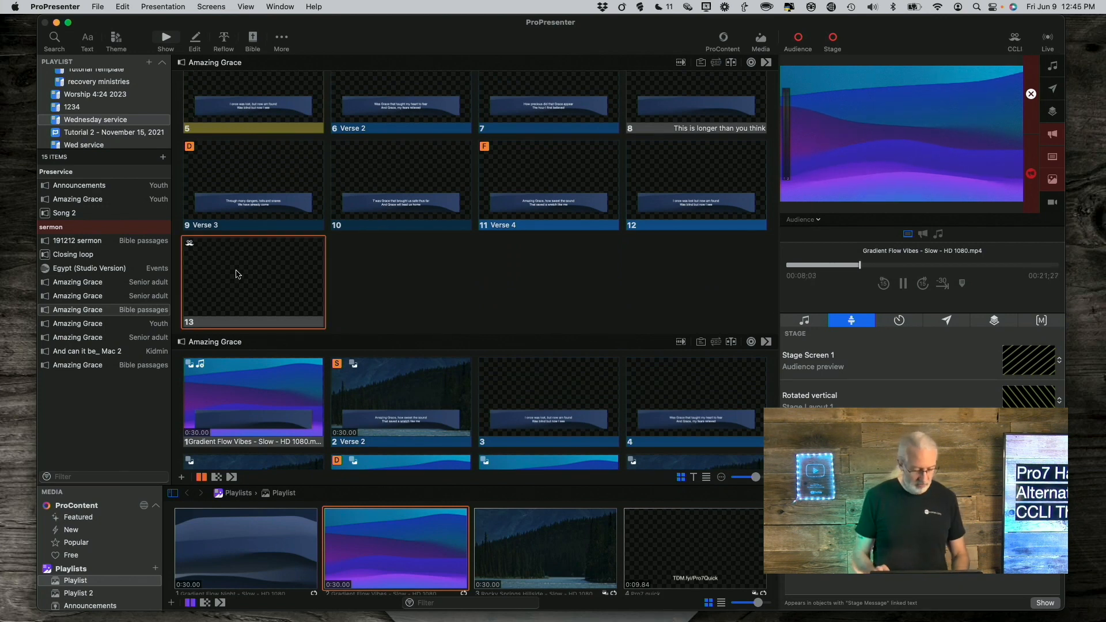